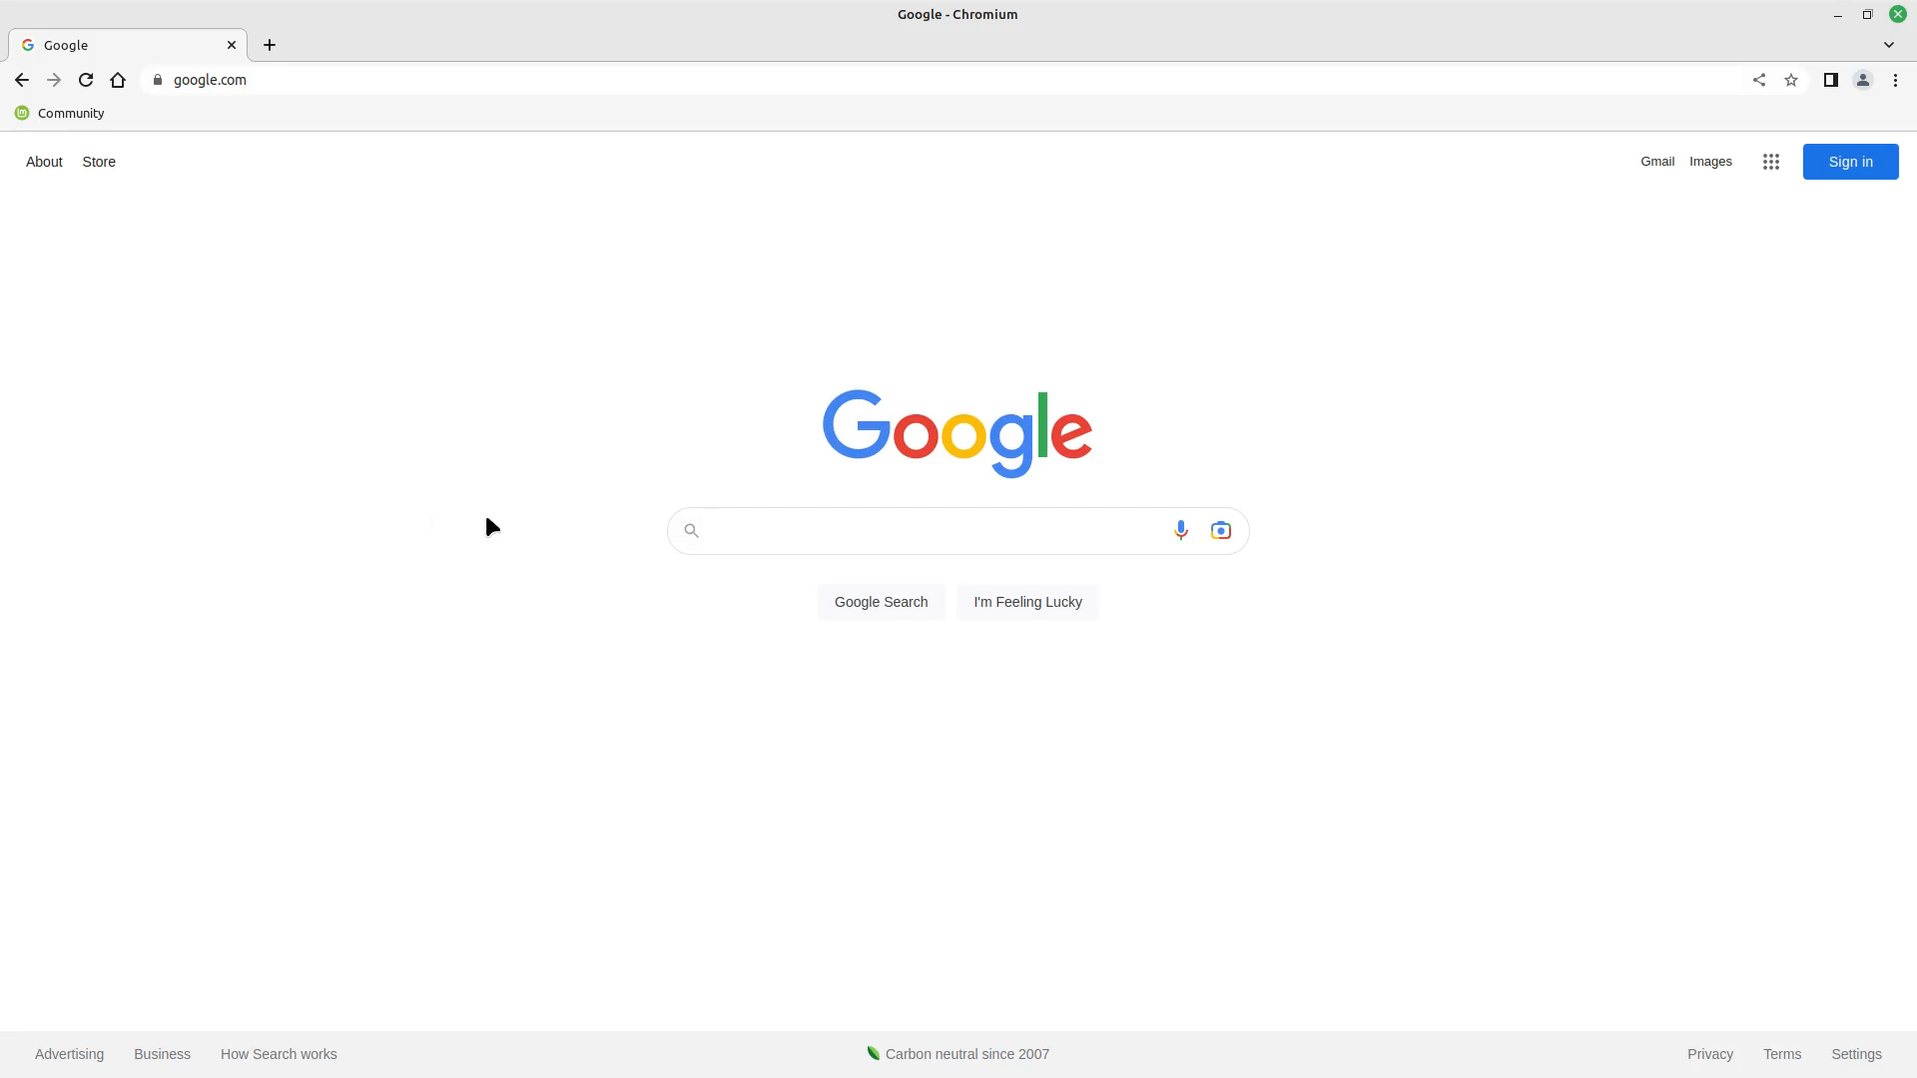
# Search Google for 'visual studio code' using the autocomplete suggestion.
pyautogui.click(930, 530)
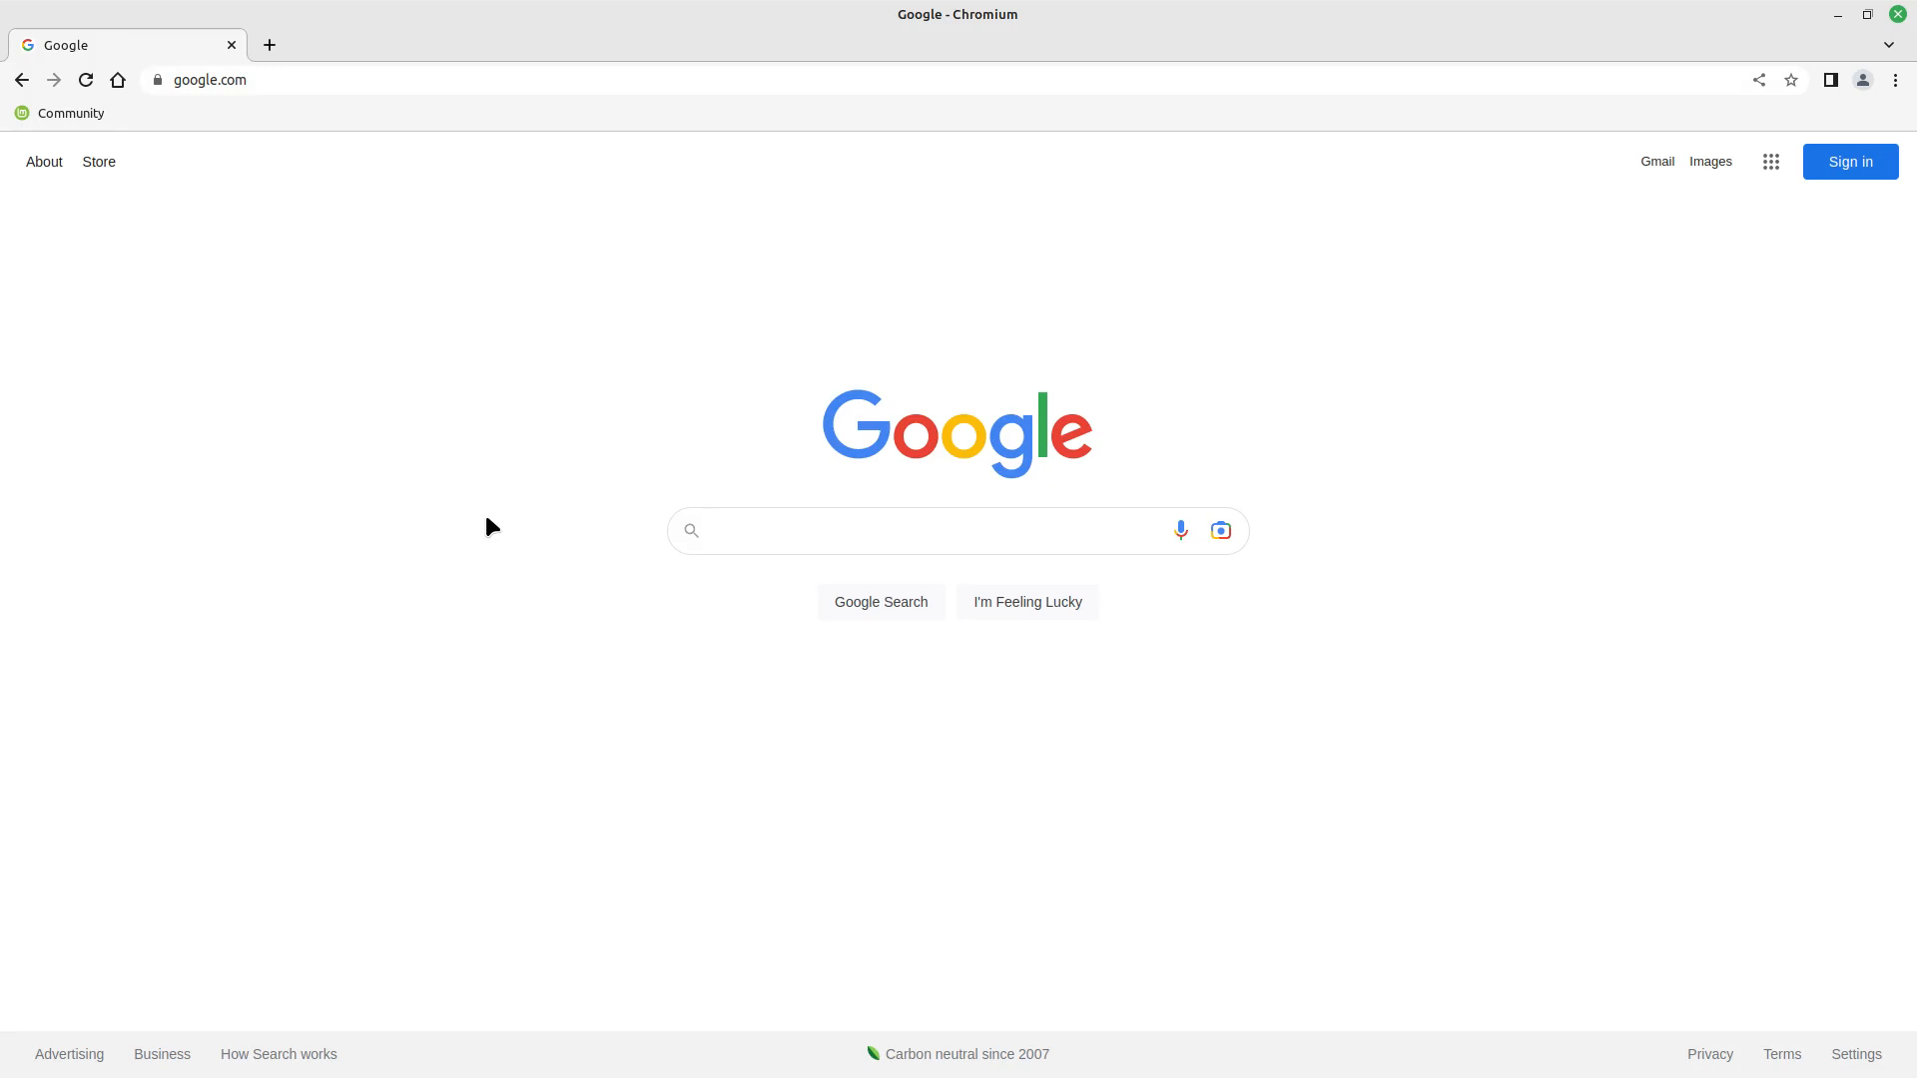
pyautogui.click(916, 530)
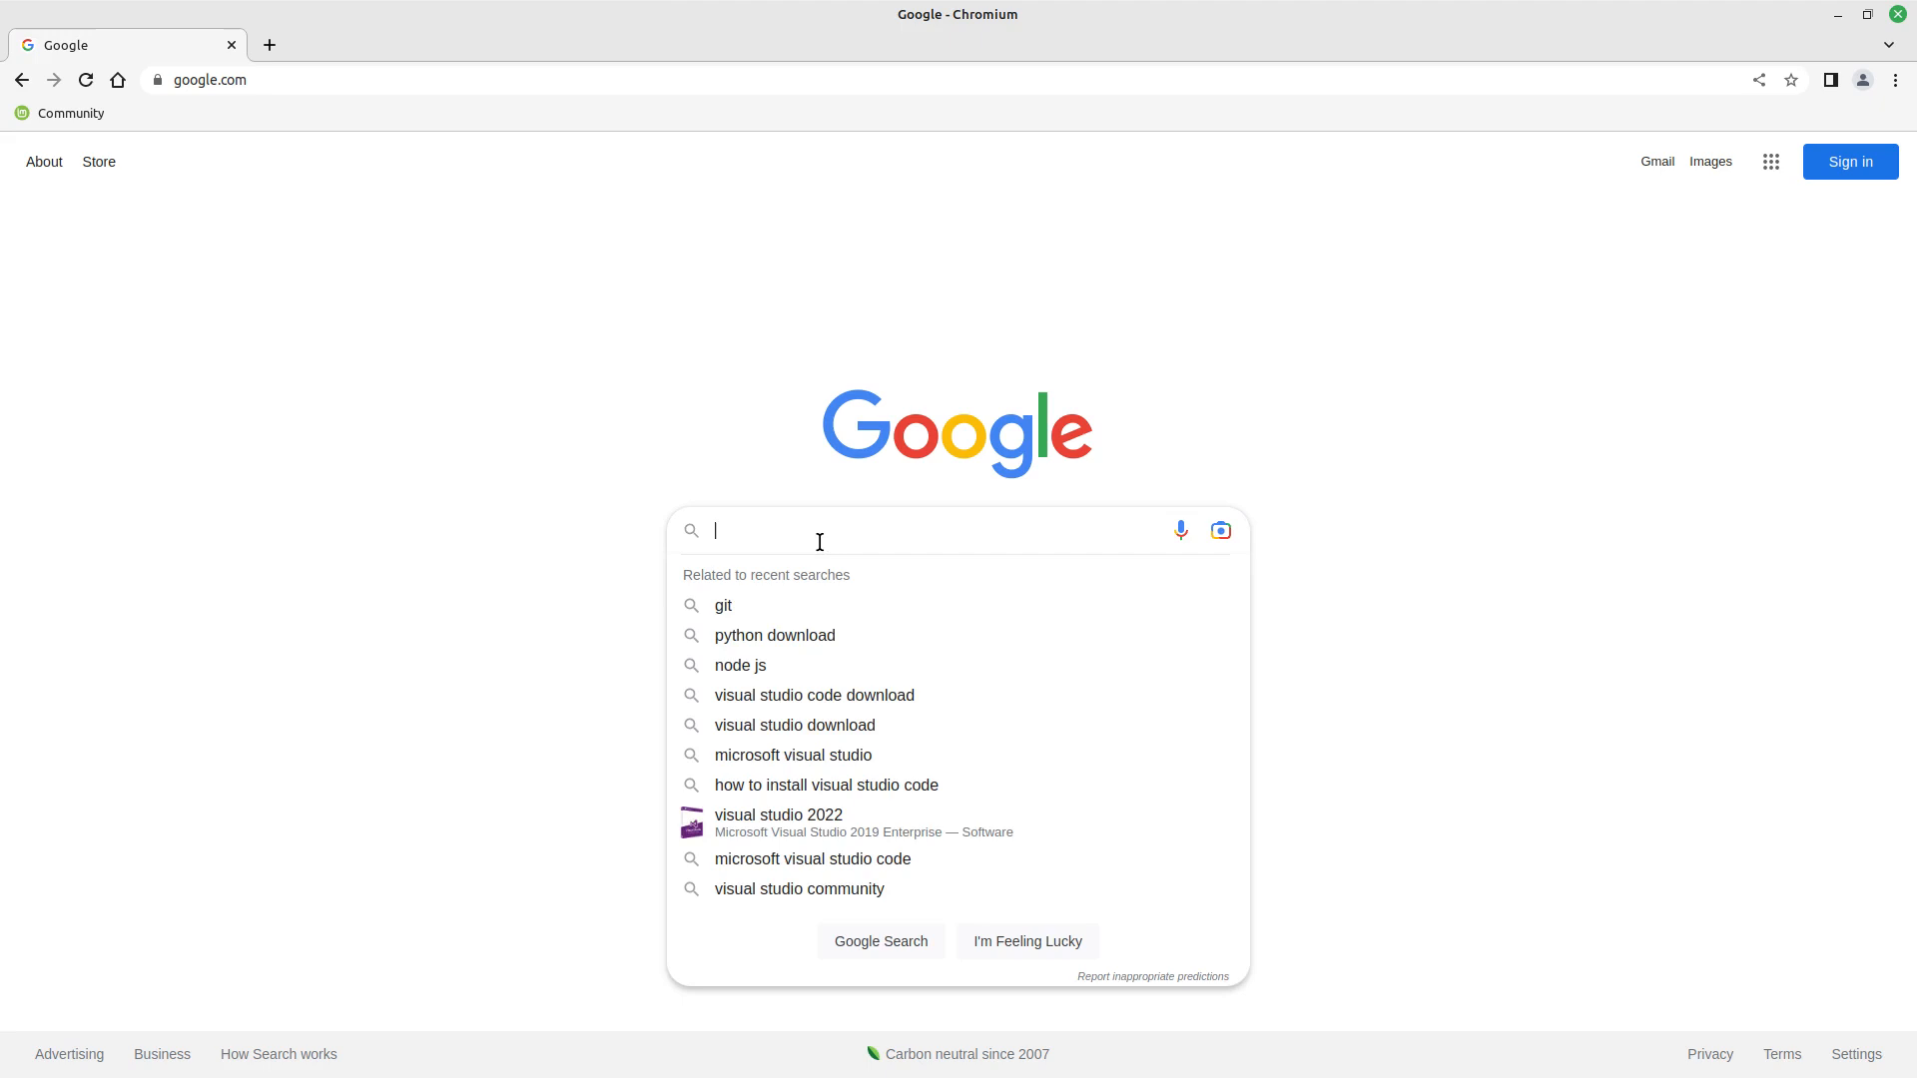
pyautogui.write('v')
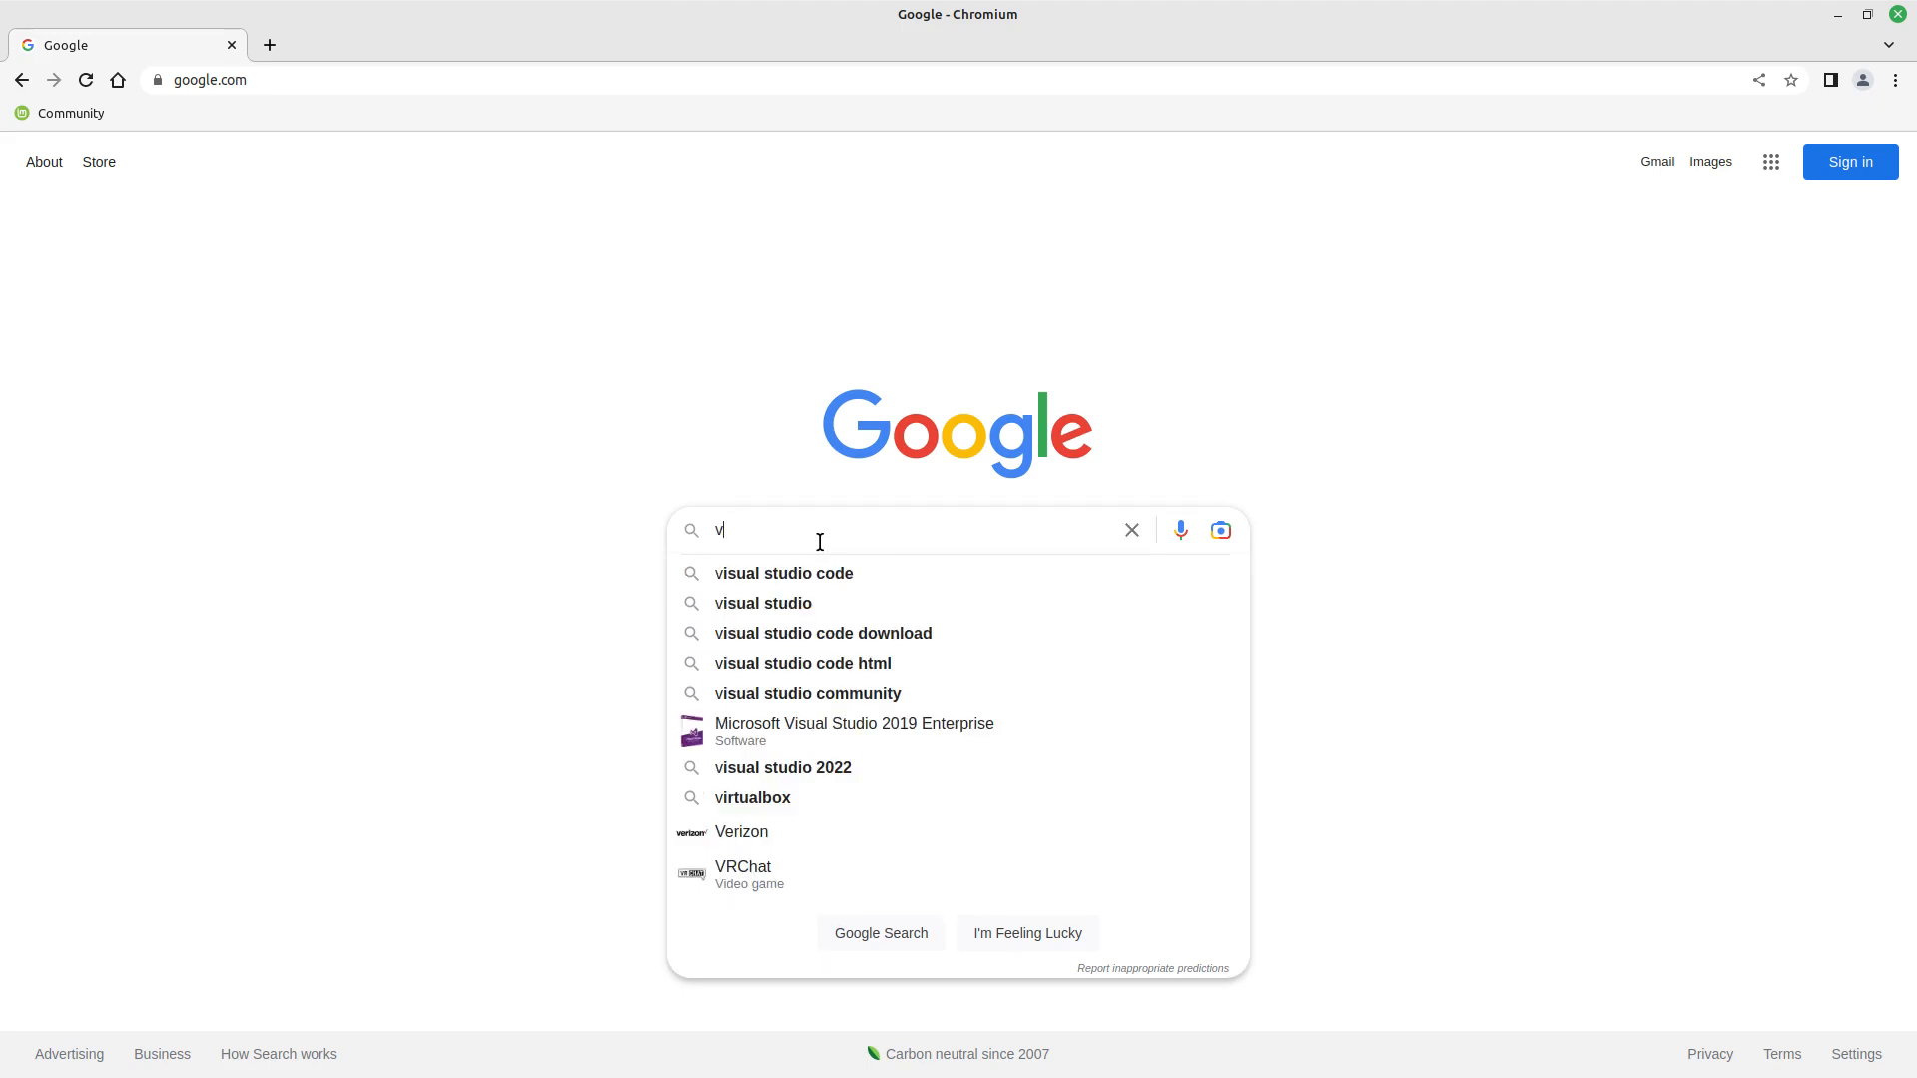
pyautogui.click(784, 573)
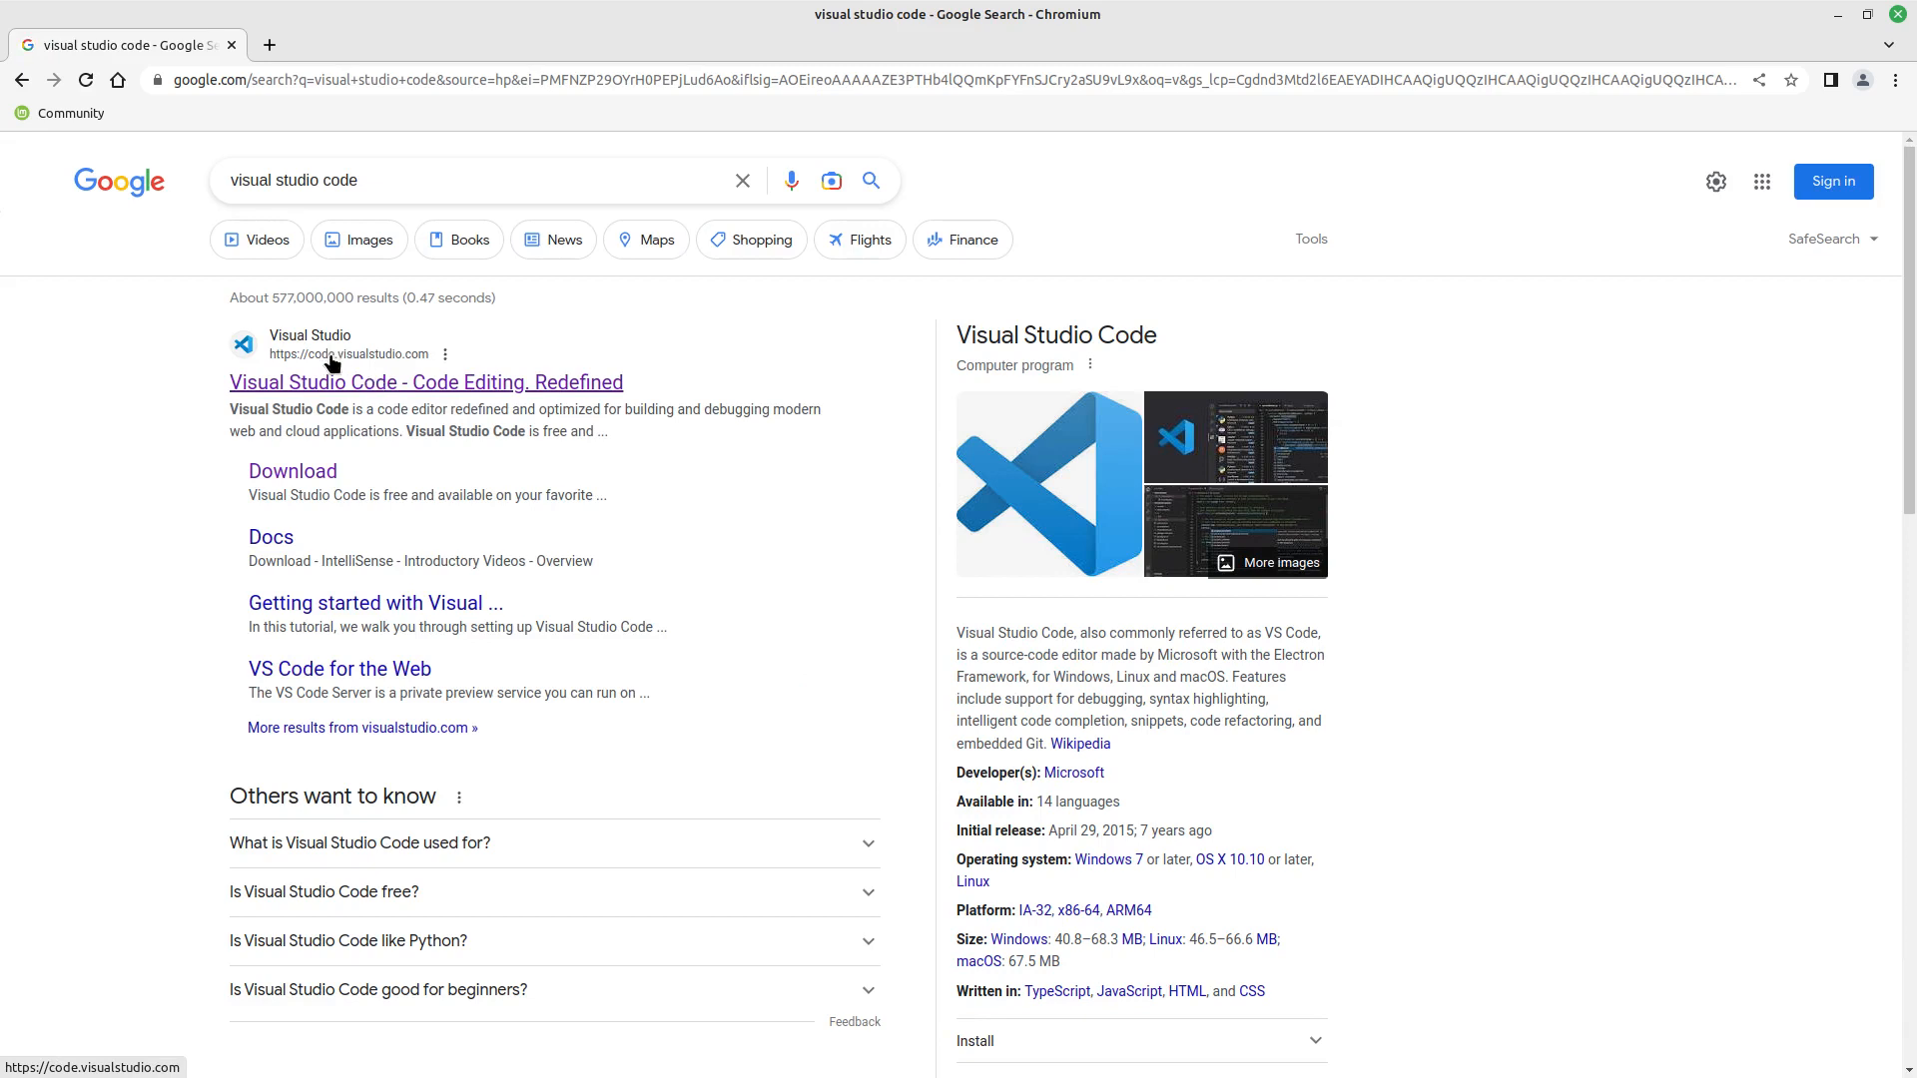
pyautogui.moveTo(388, 399)
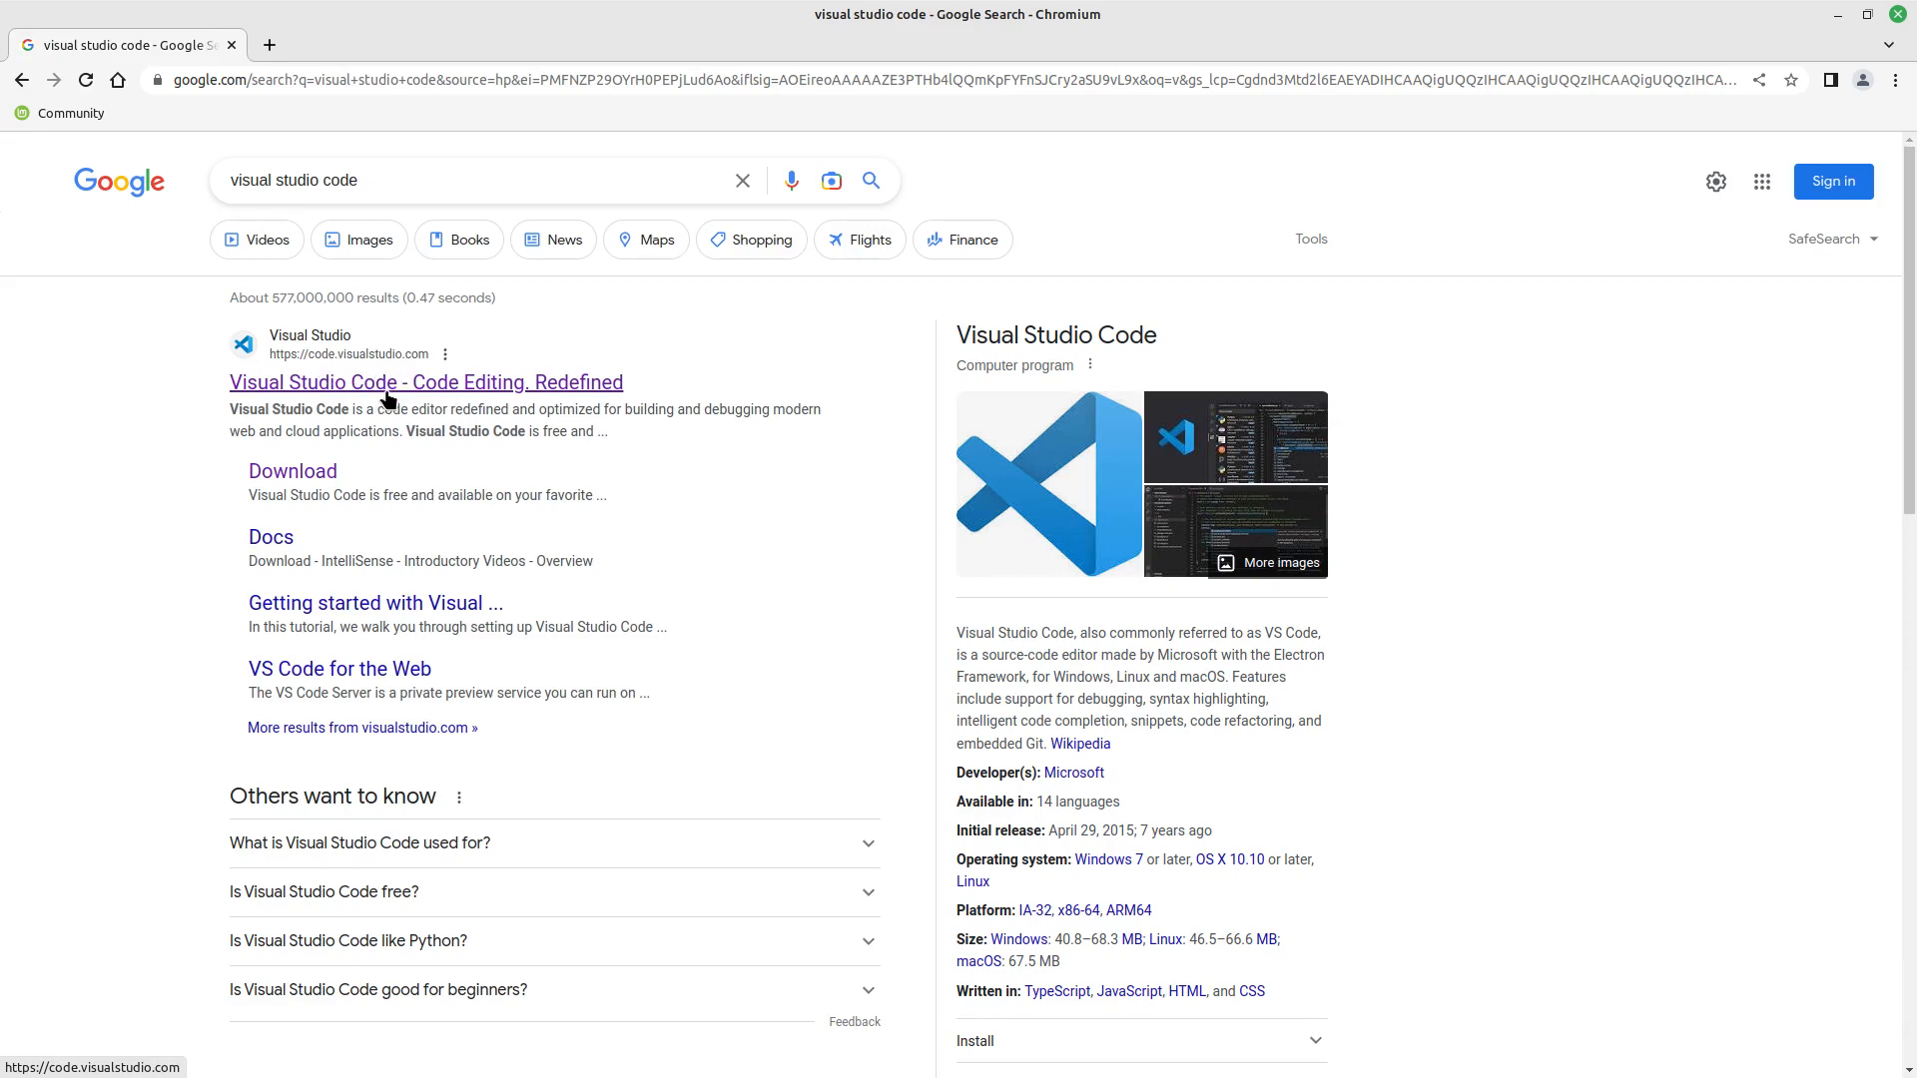
# Download the .deb package for Debian/Ubuntu from code.visualstudio.com.
pyautogui.click(425, 381)
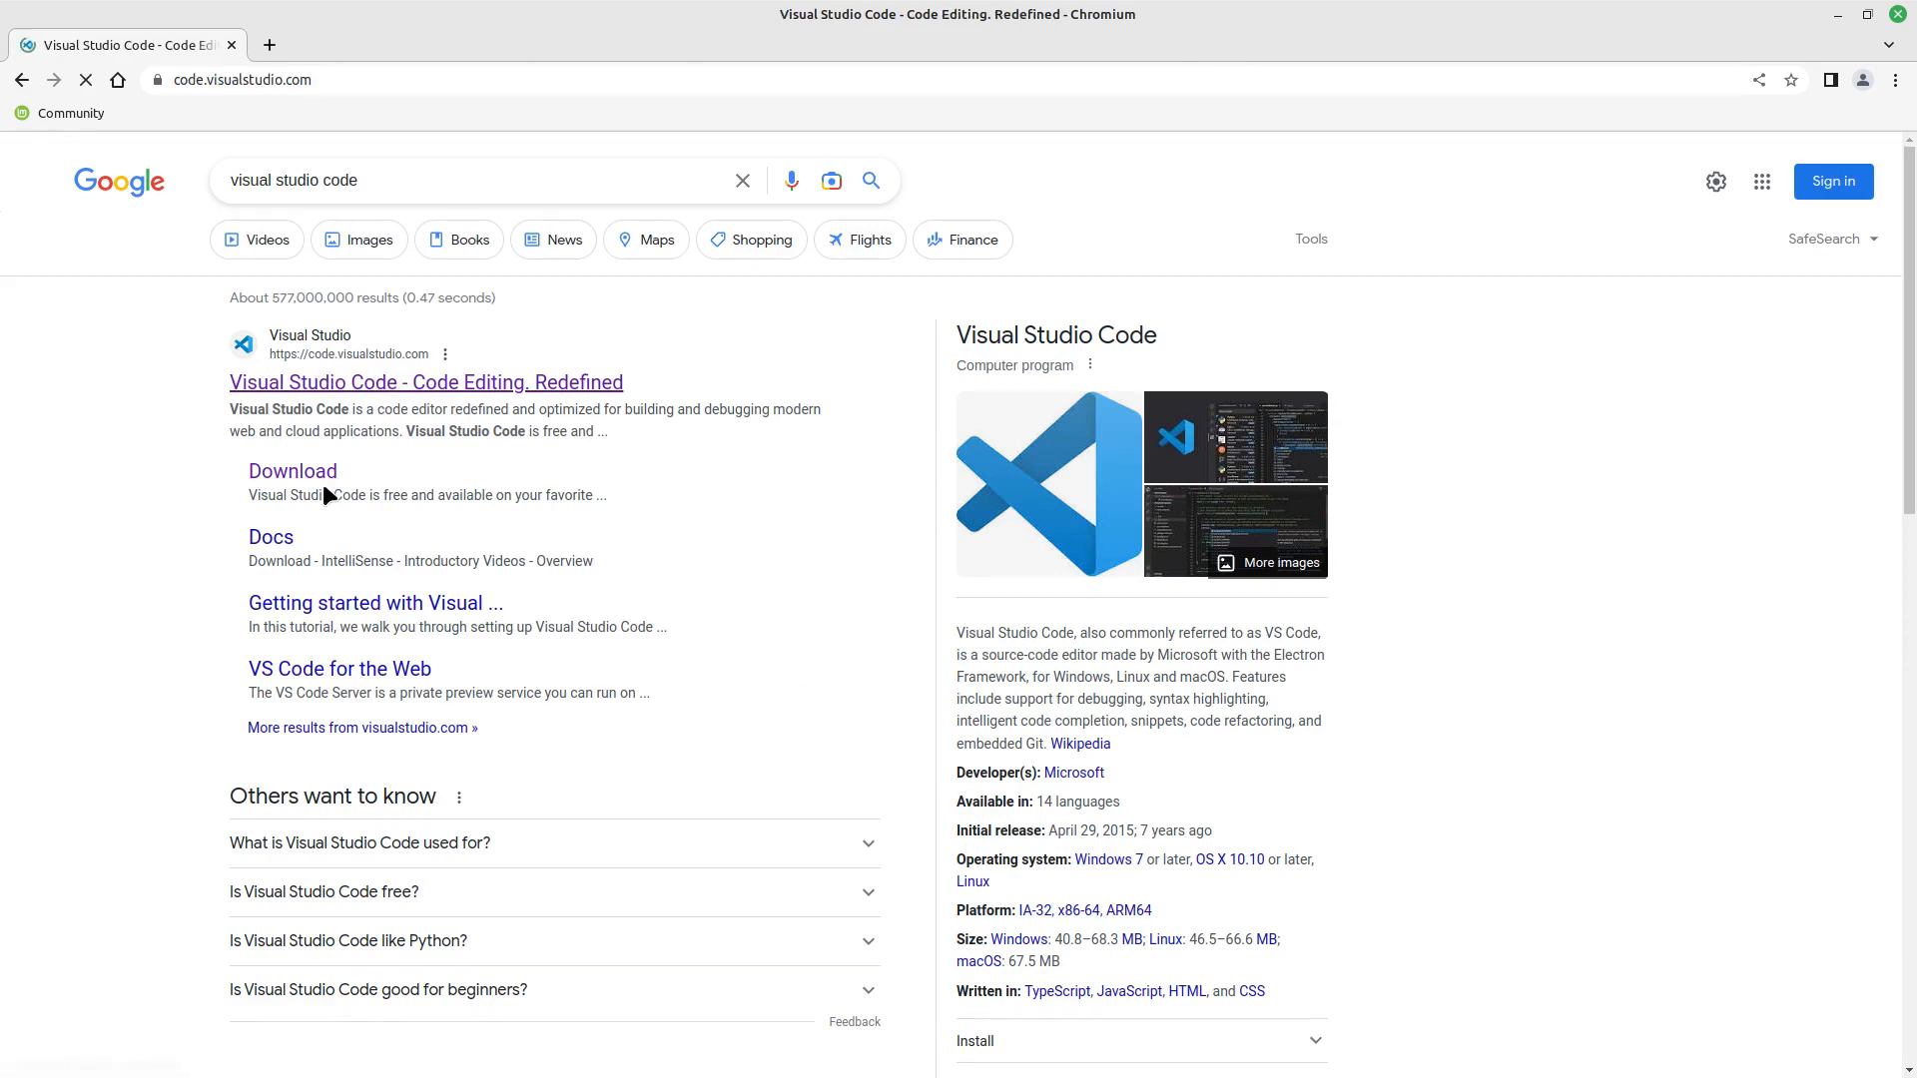
pyautogui.click(425, 381)
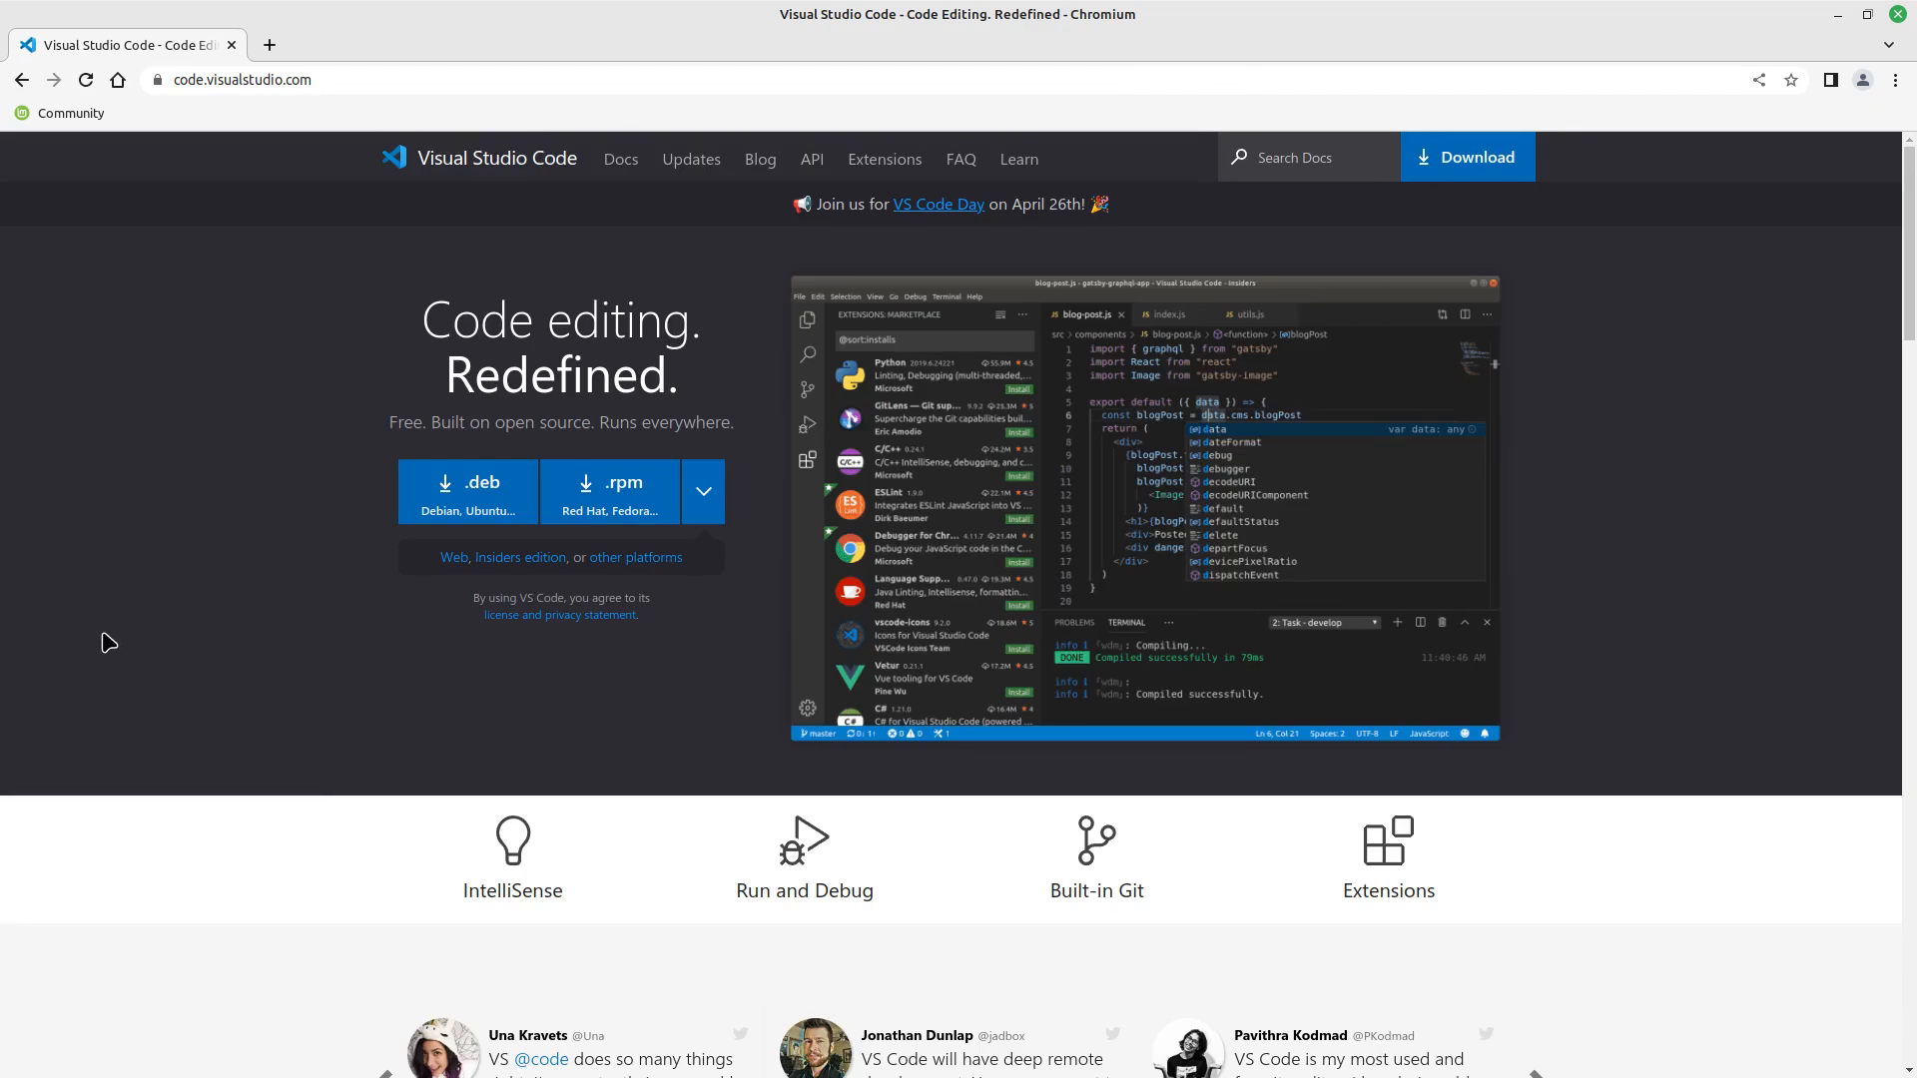
pyautogui.moveTo(496, 497)
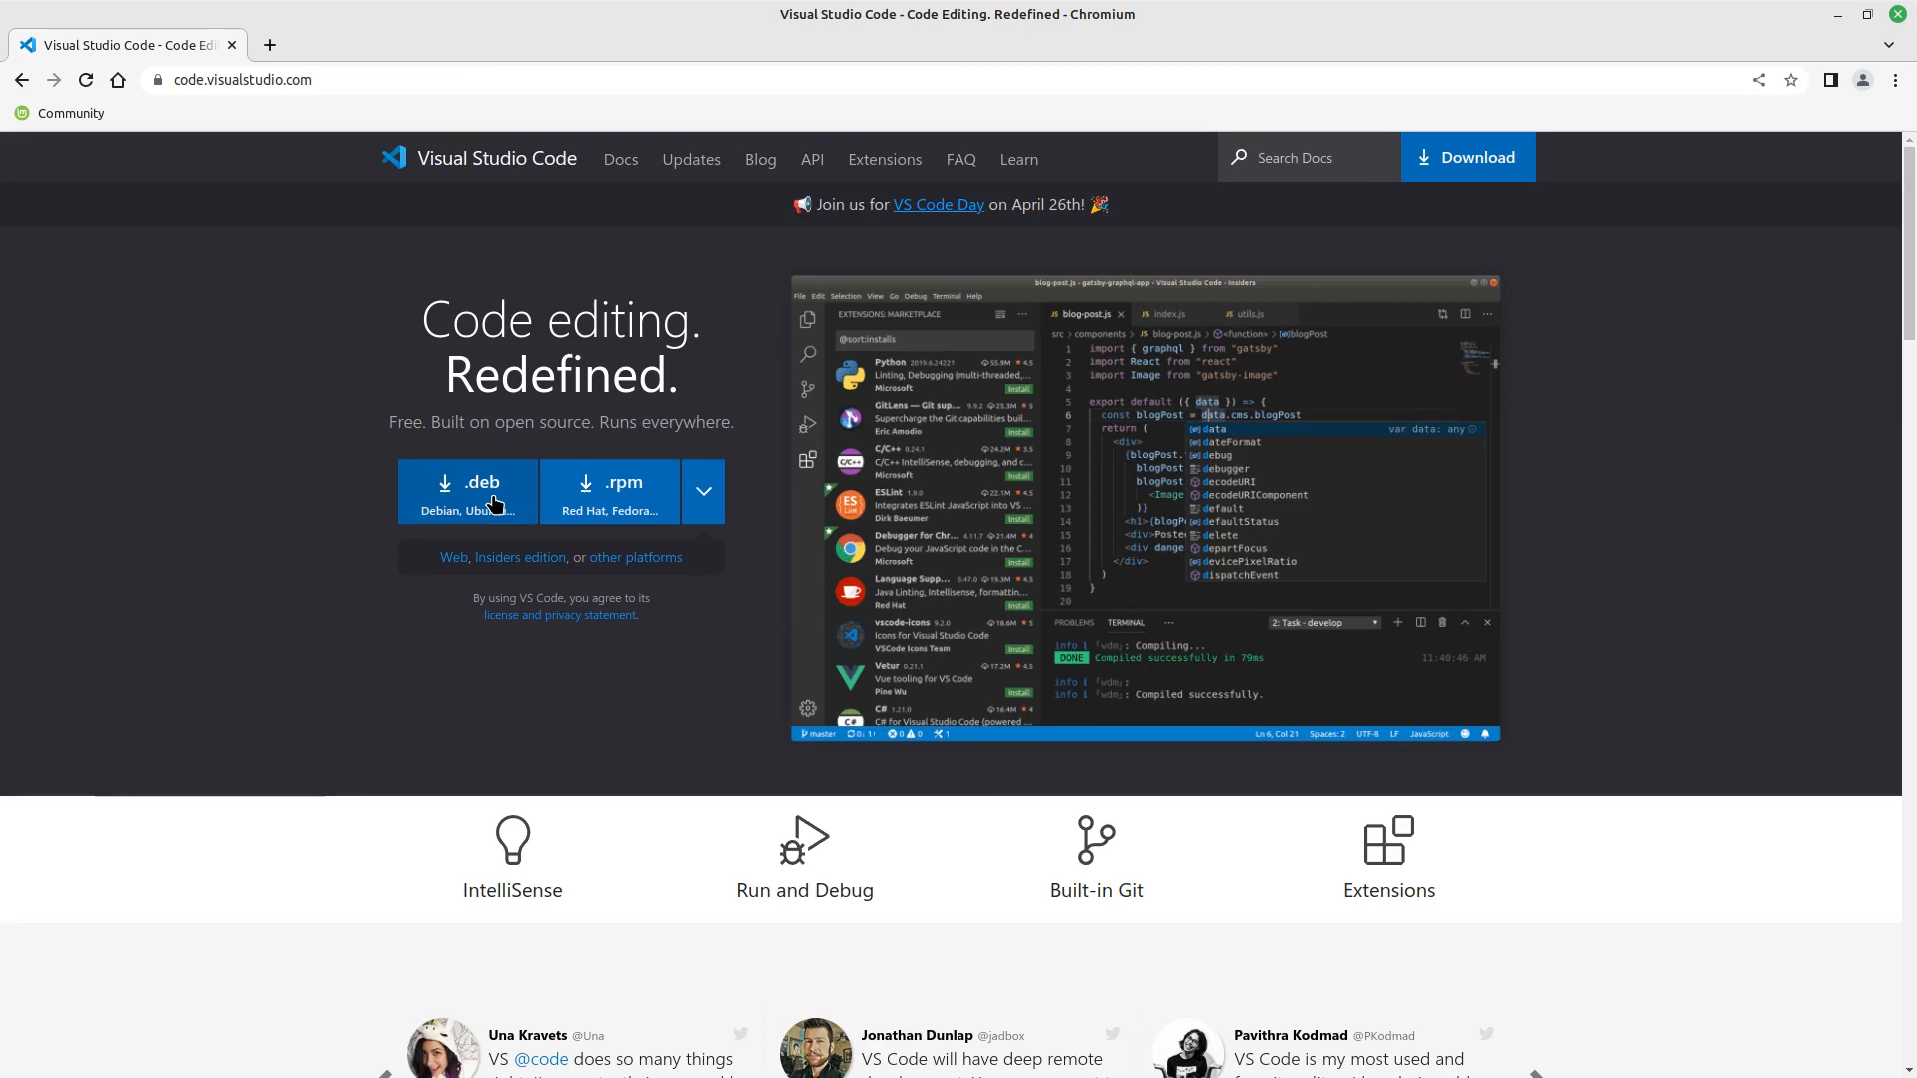
pyautogui.click(468, 489)
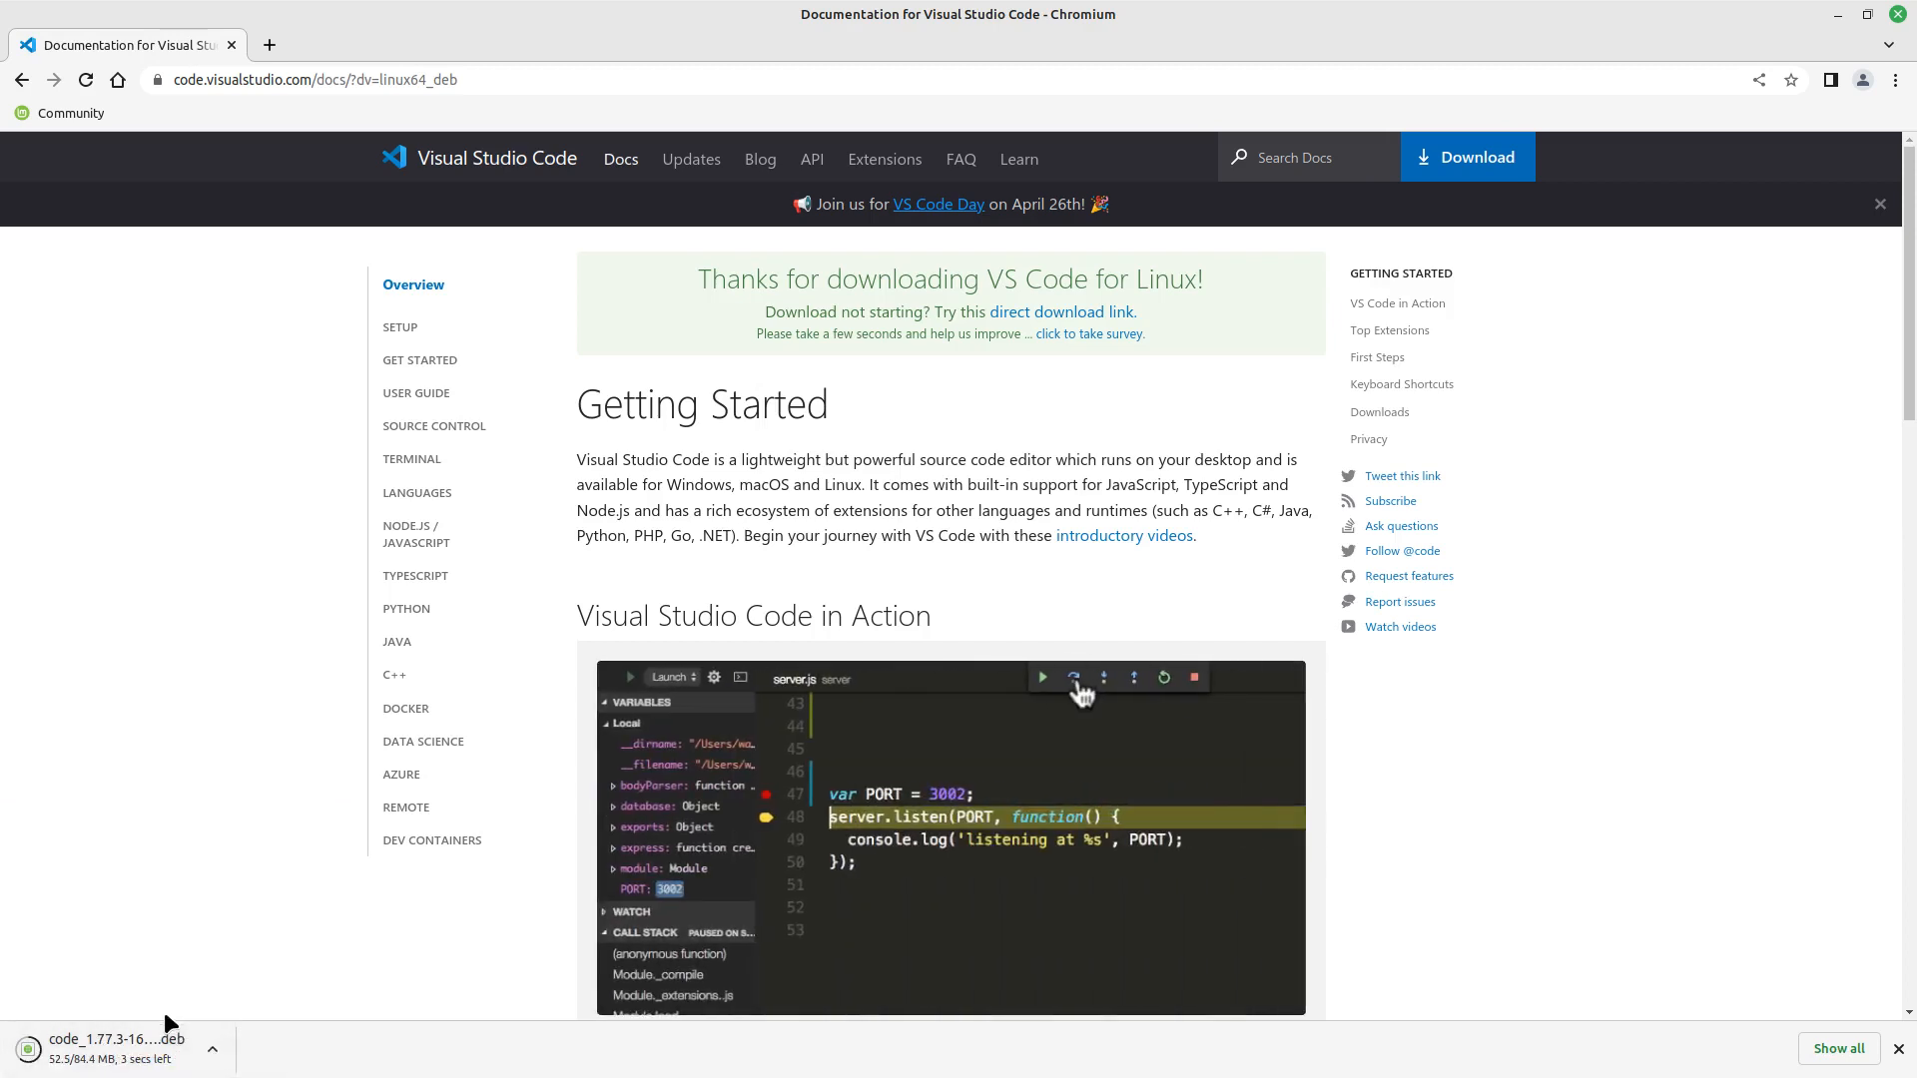
pyautogui.moveTo(234, 937)
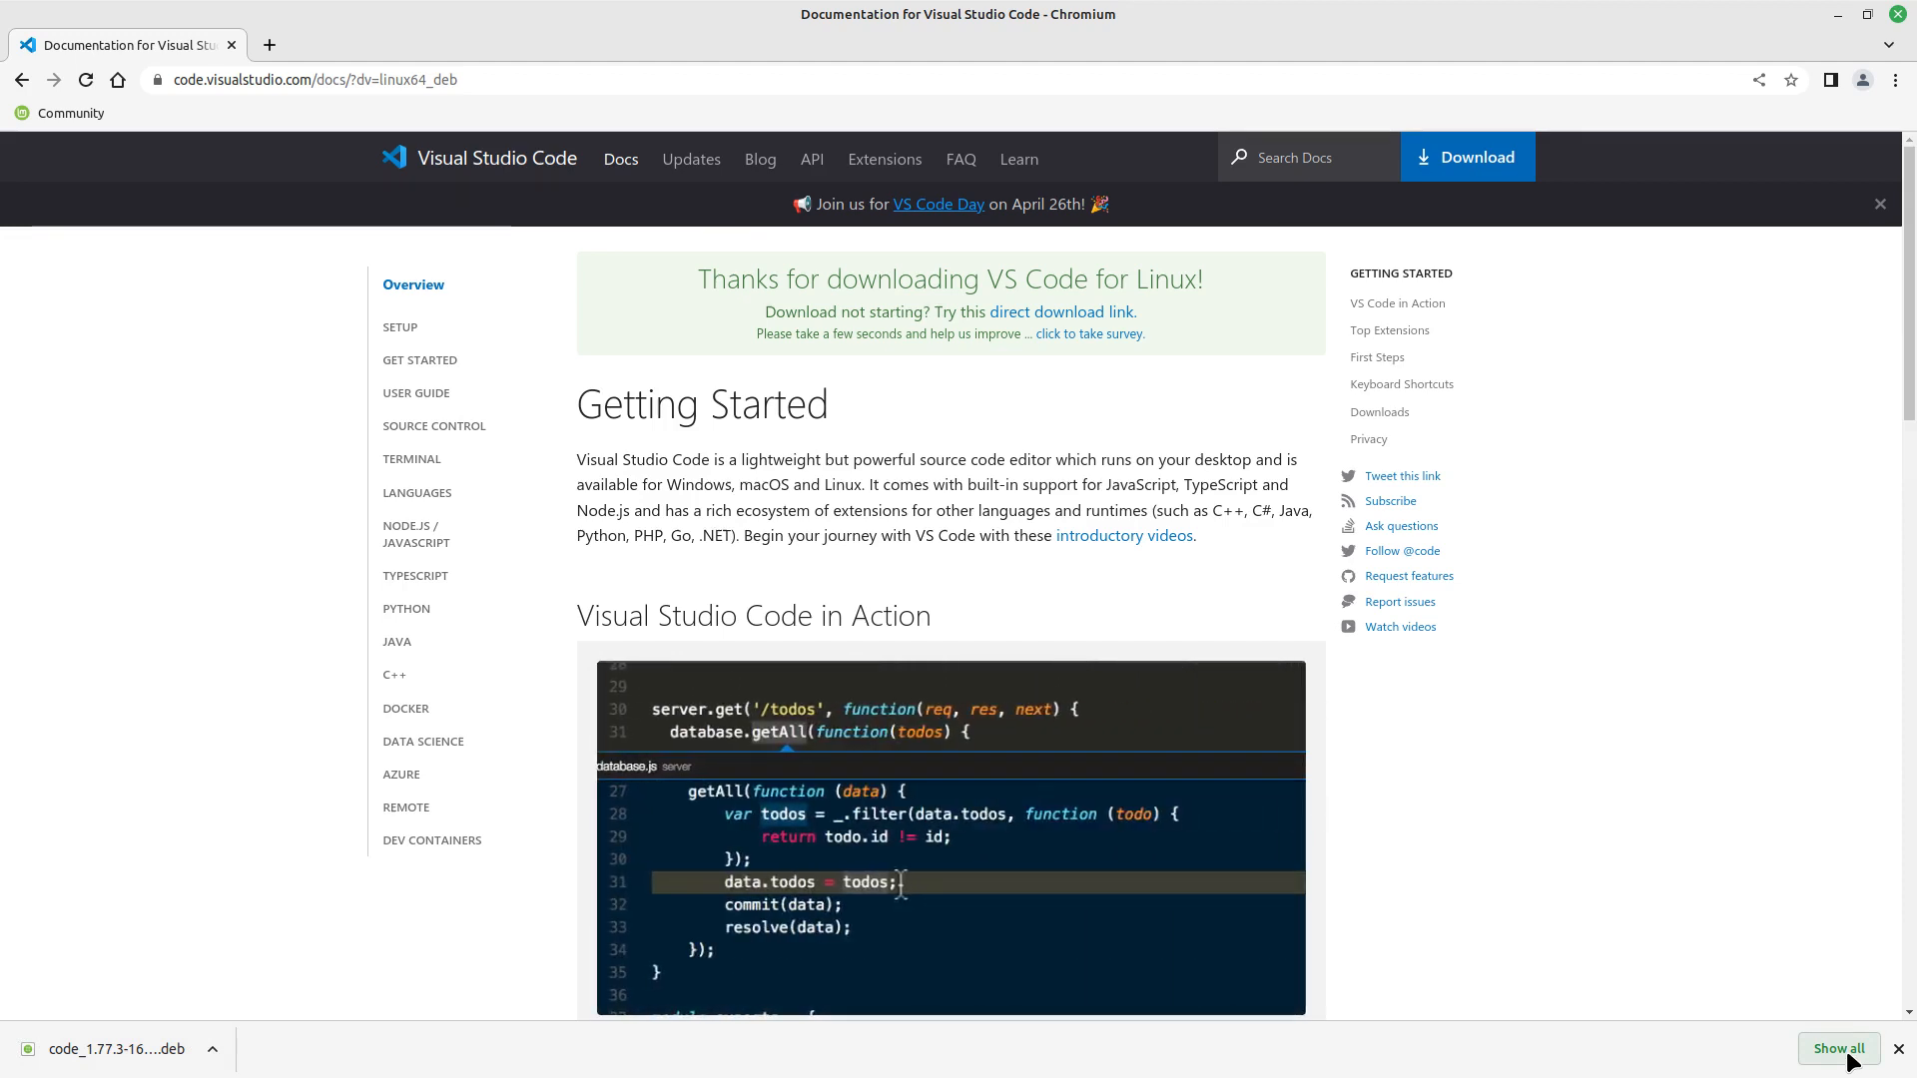
# Show the downloaded .deb file in its Downloads folder from the downloads list.
pyautogui.click(1839, 1049)
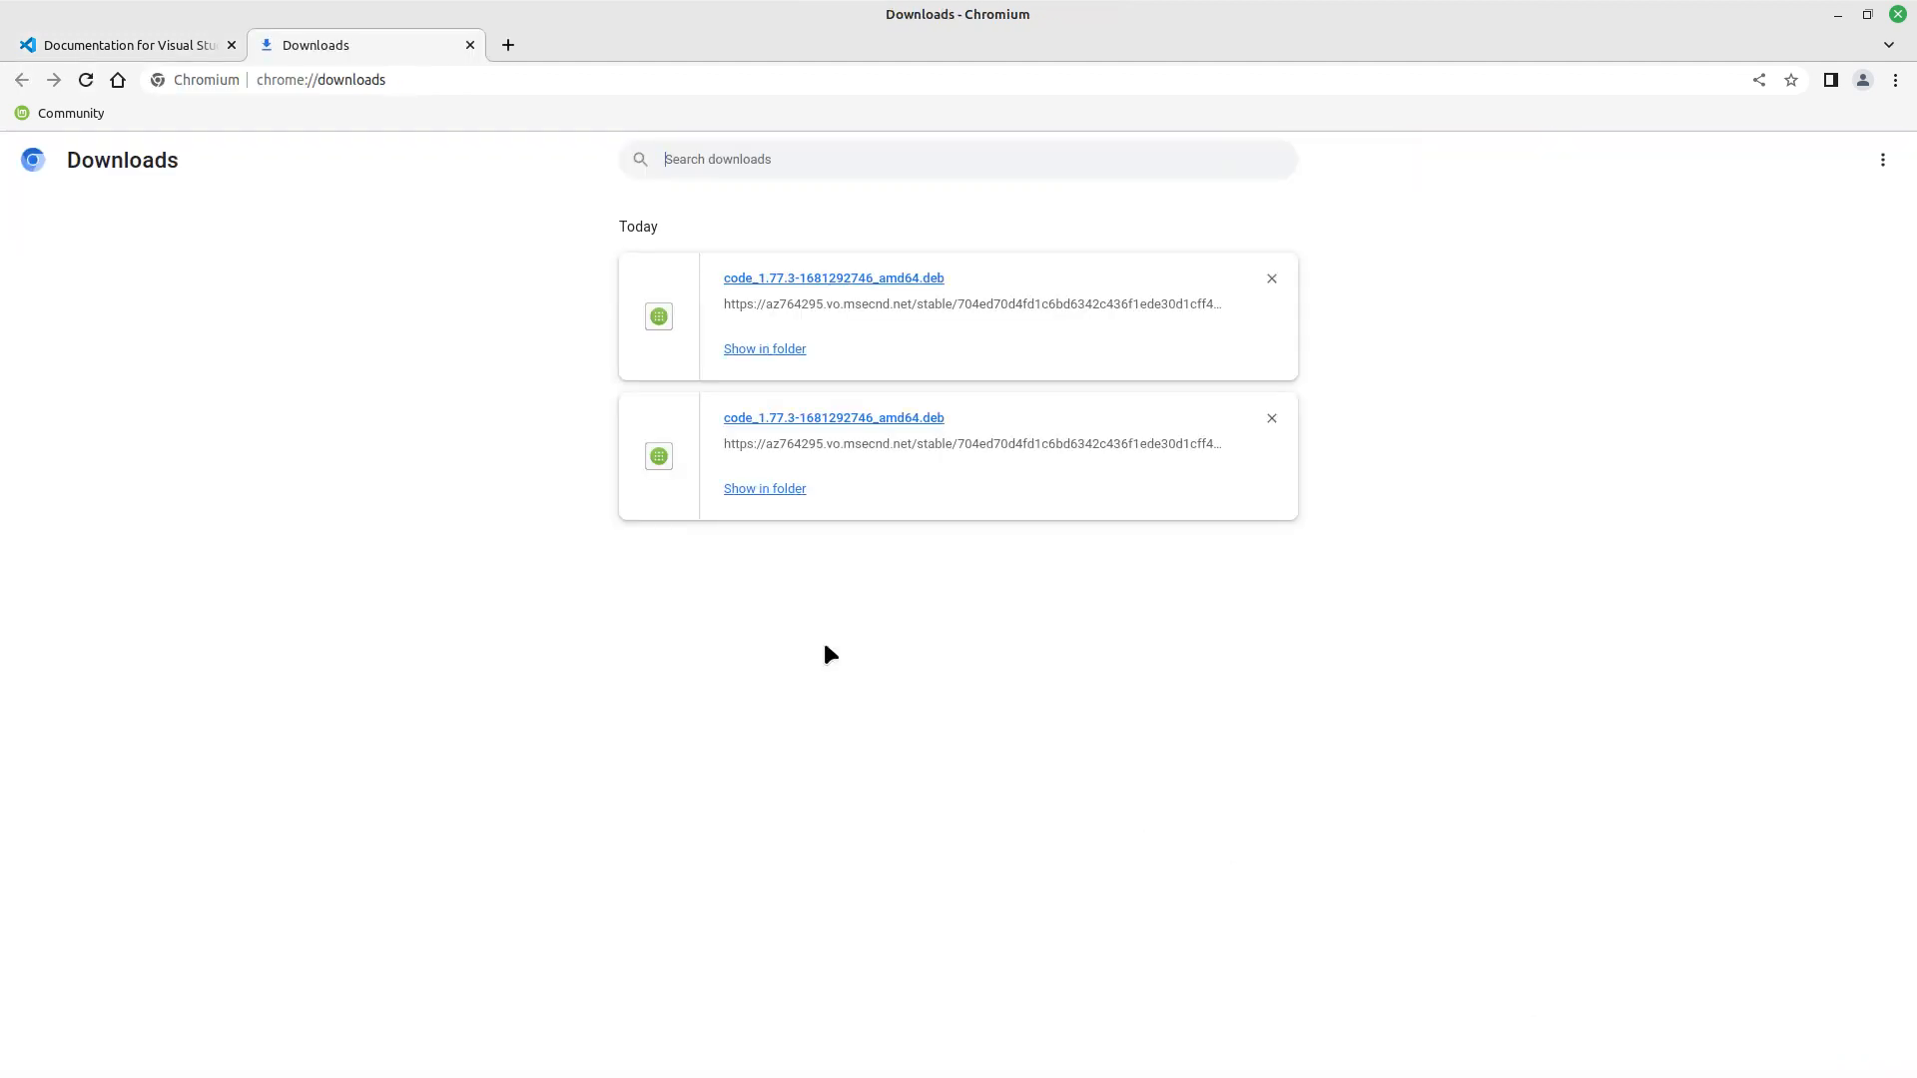
pyautogui.moveTo(763, 489)
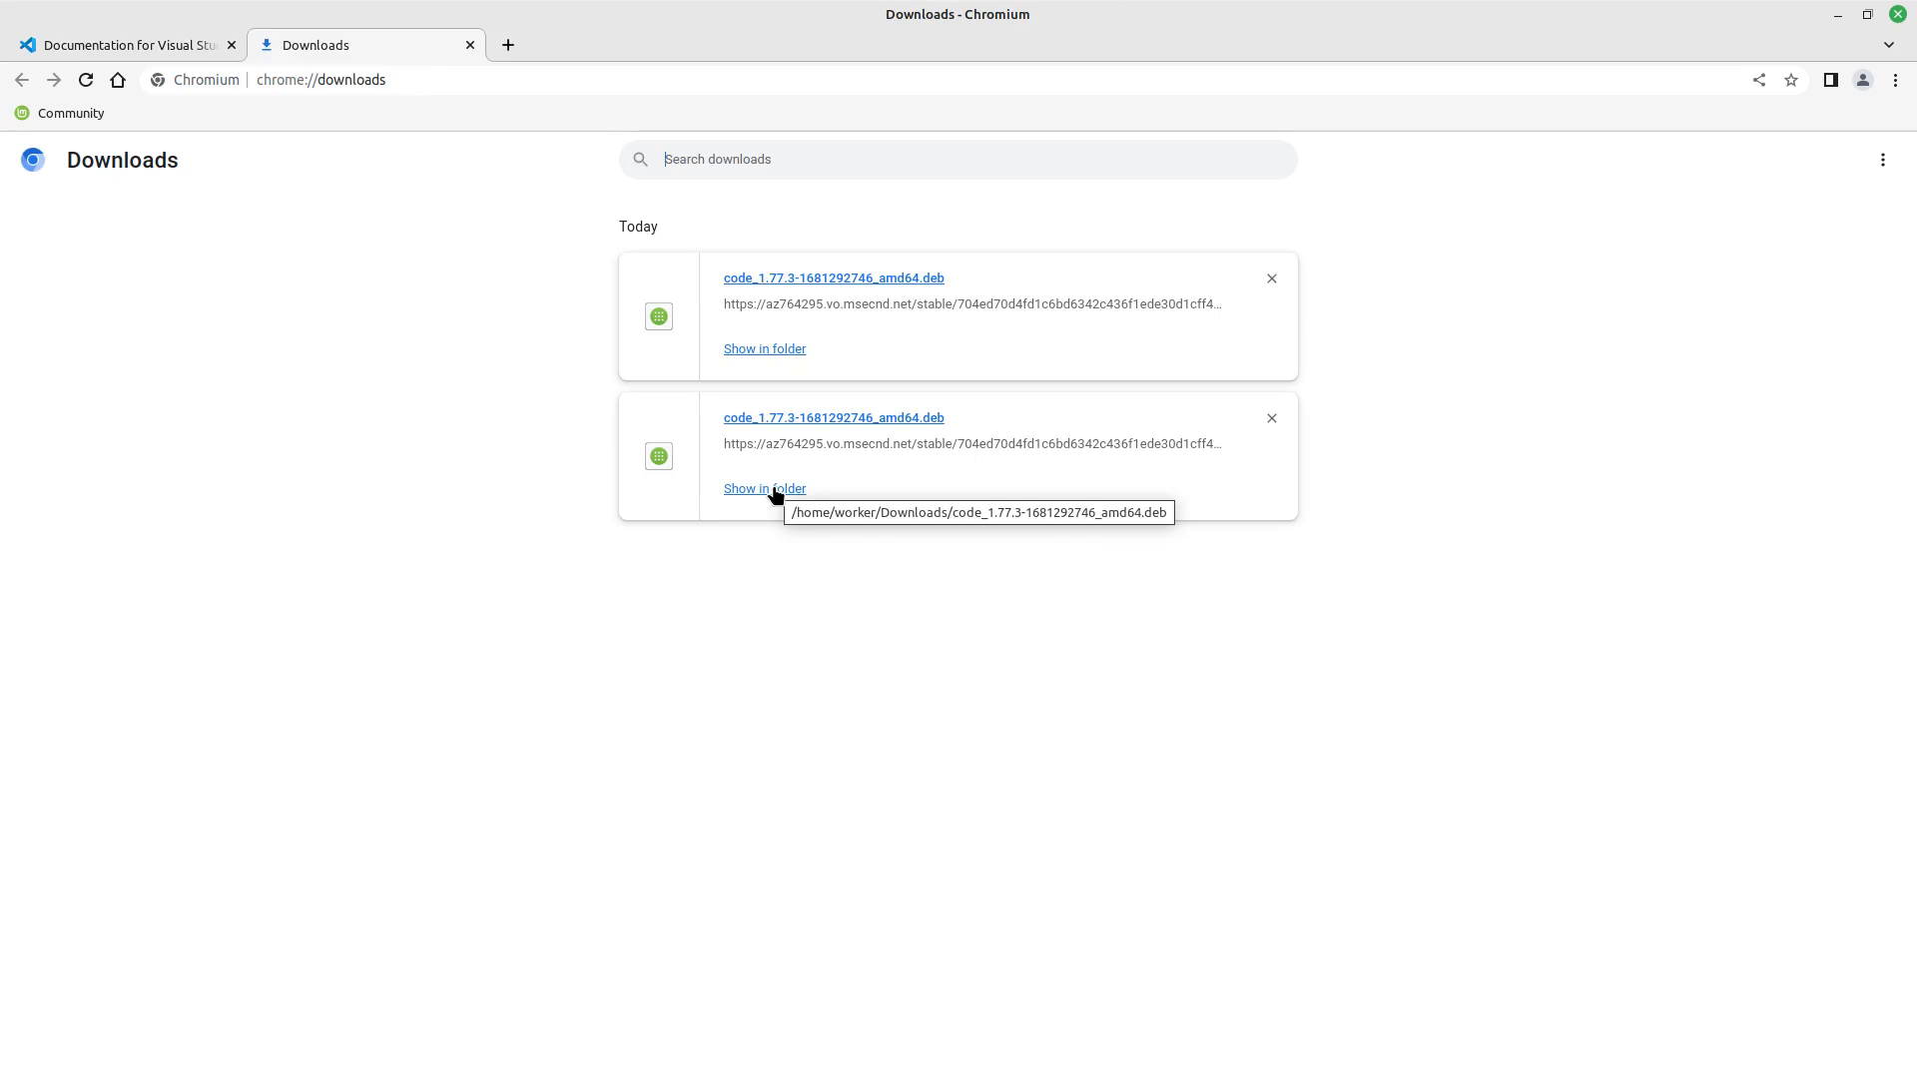
pyautogui.click(763, 488)
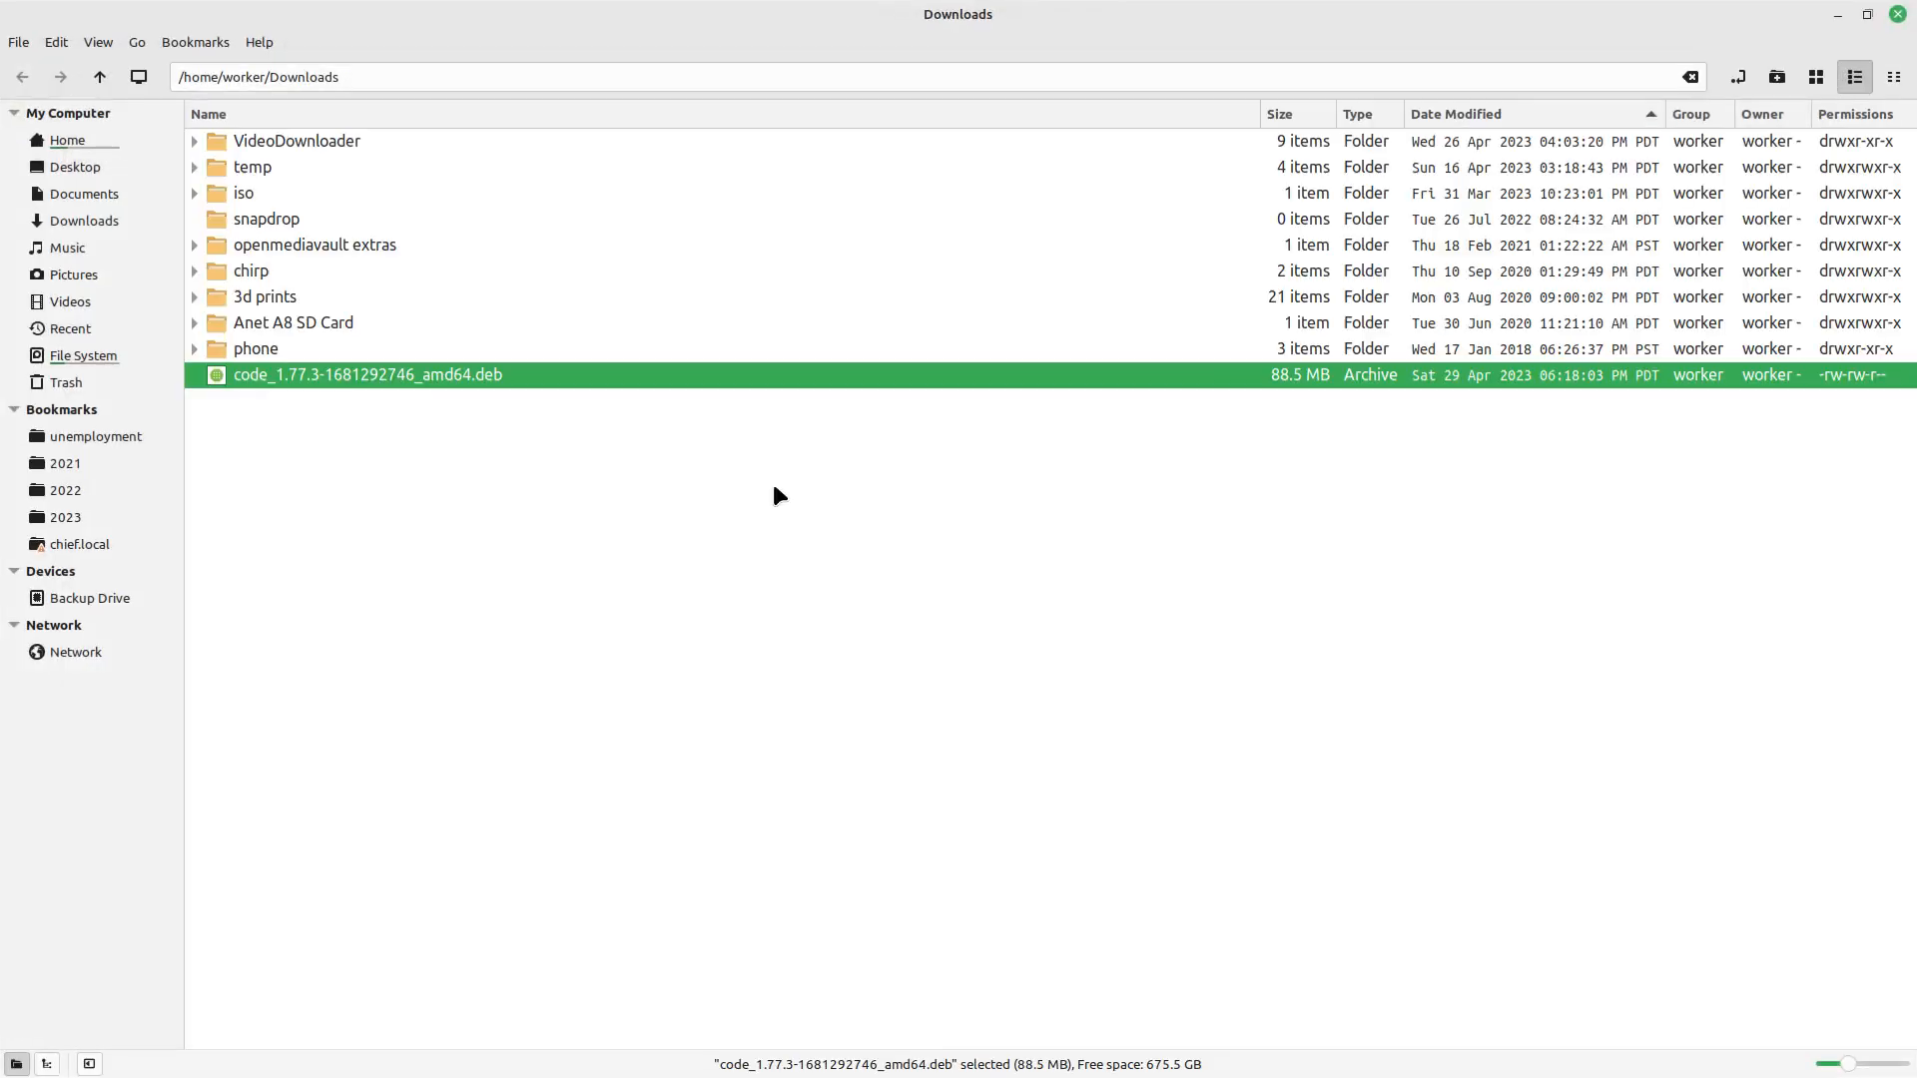
pyautogui.moveTo(681, 775)
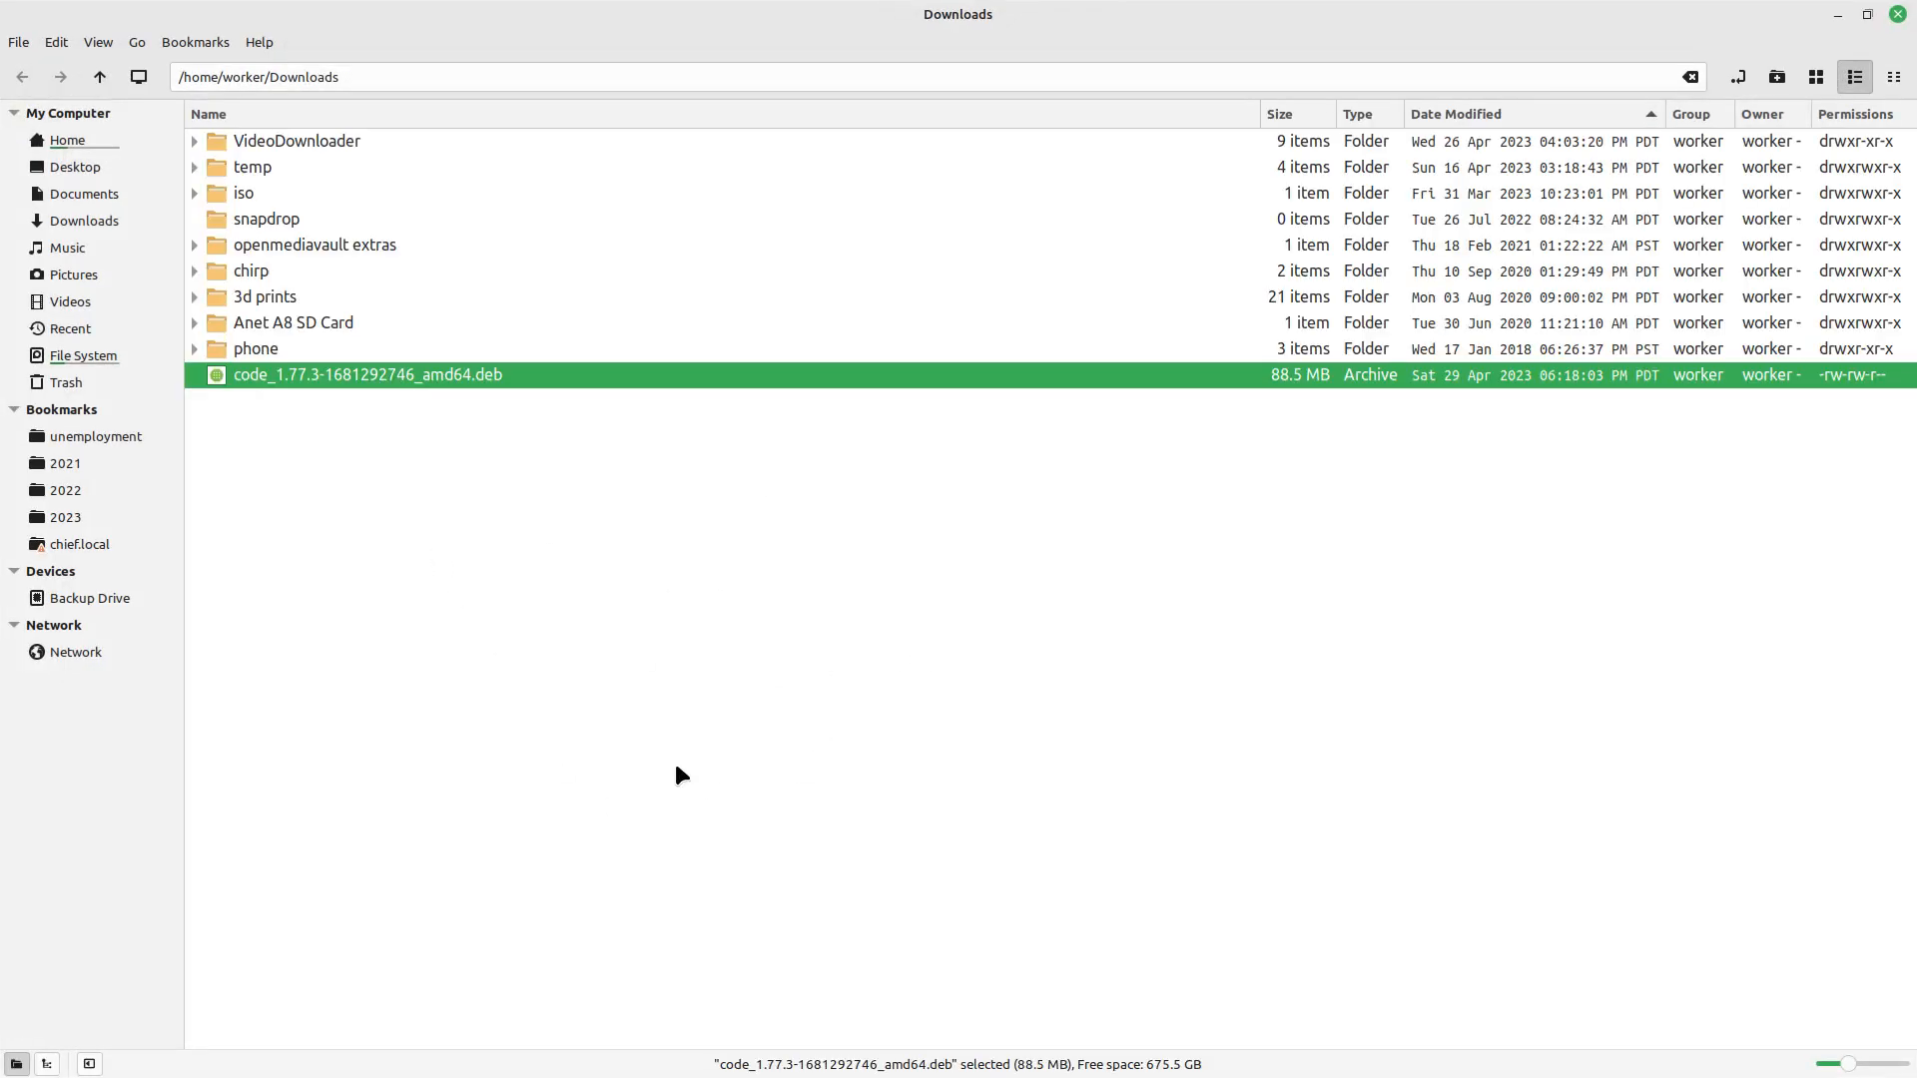
pyautogui.moveTo(372, 425)
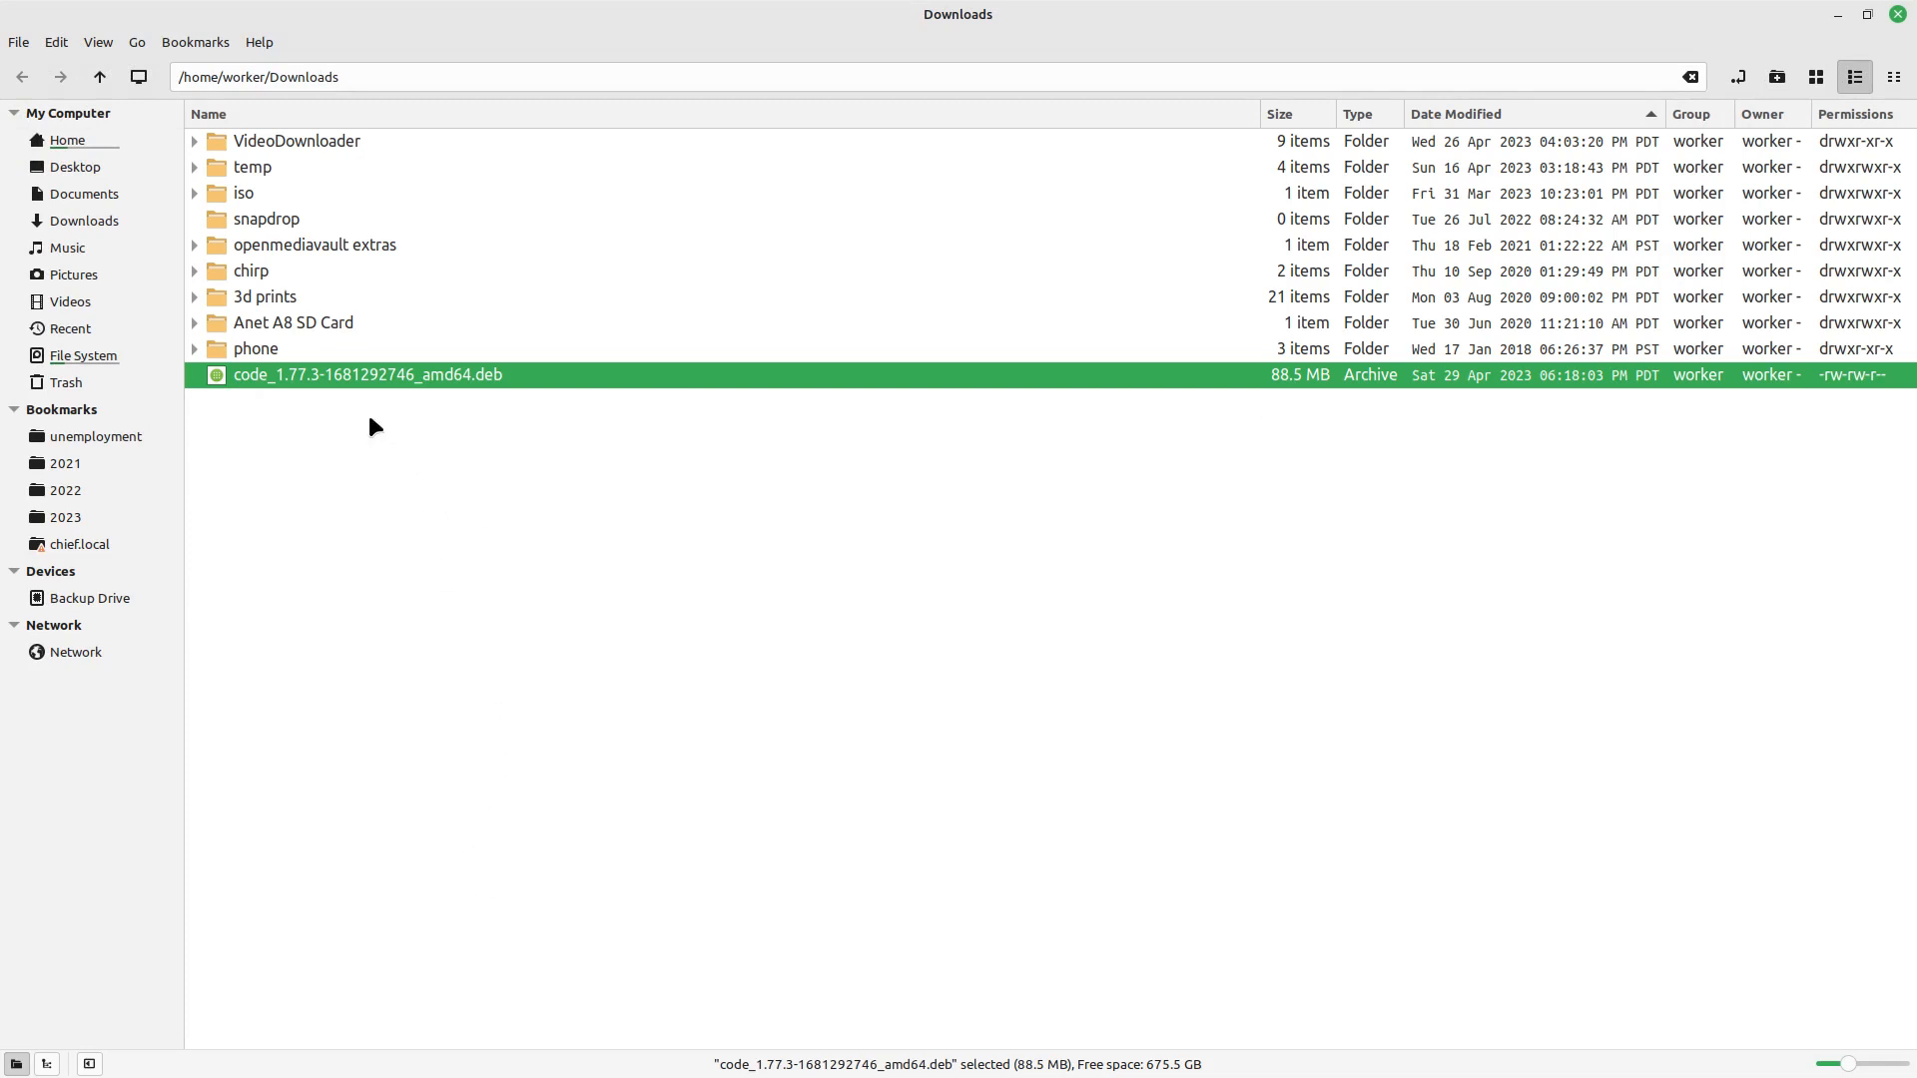
pyautogui.moveTo(376, 386)
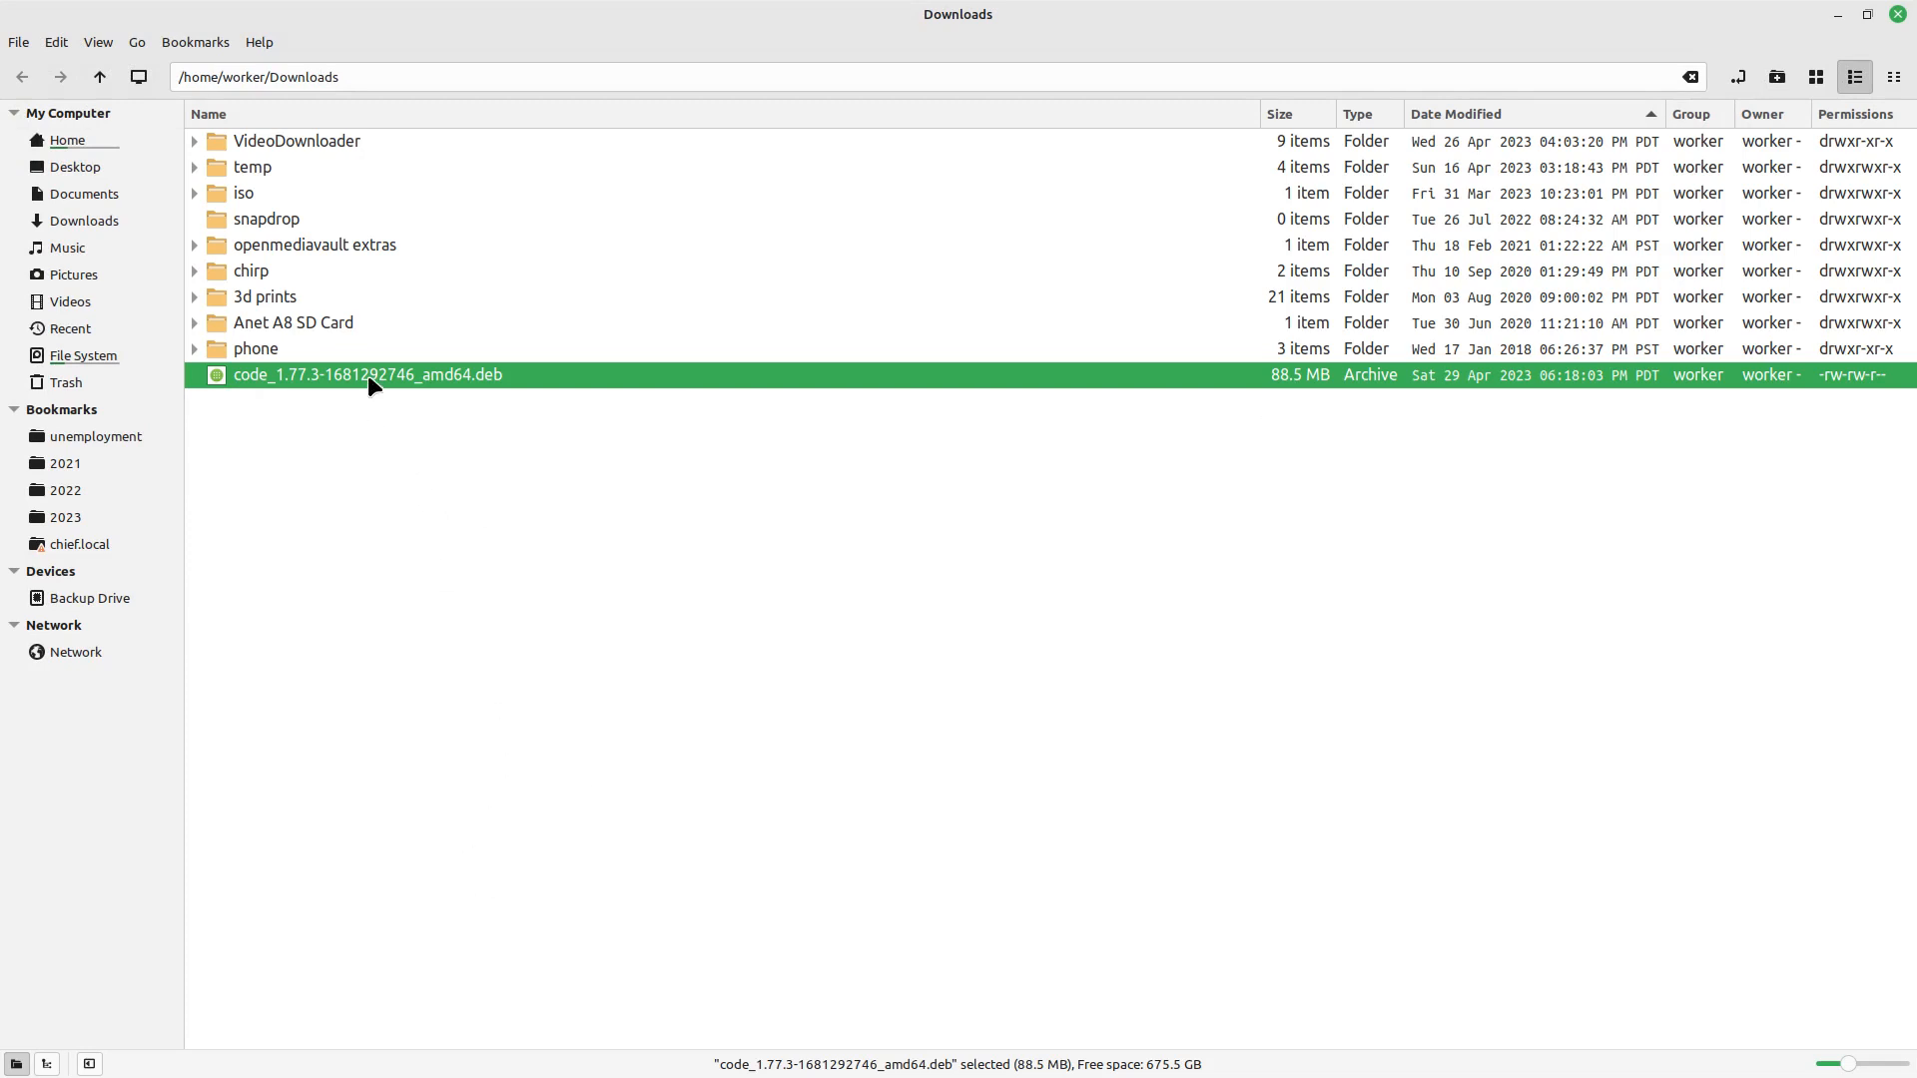
pyautogui.moveTo(370, 385)
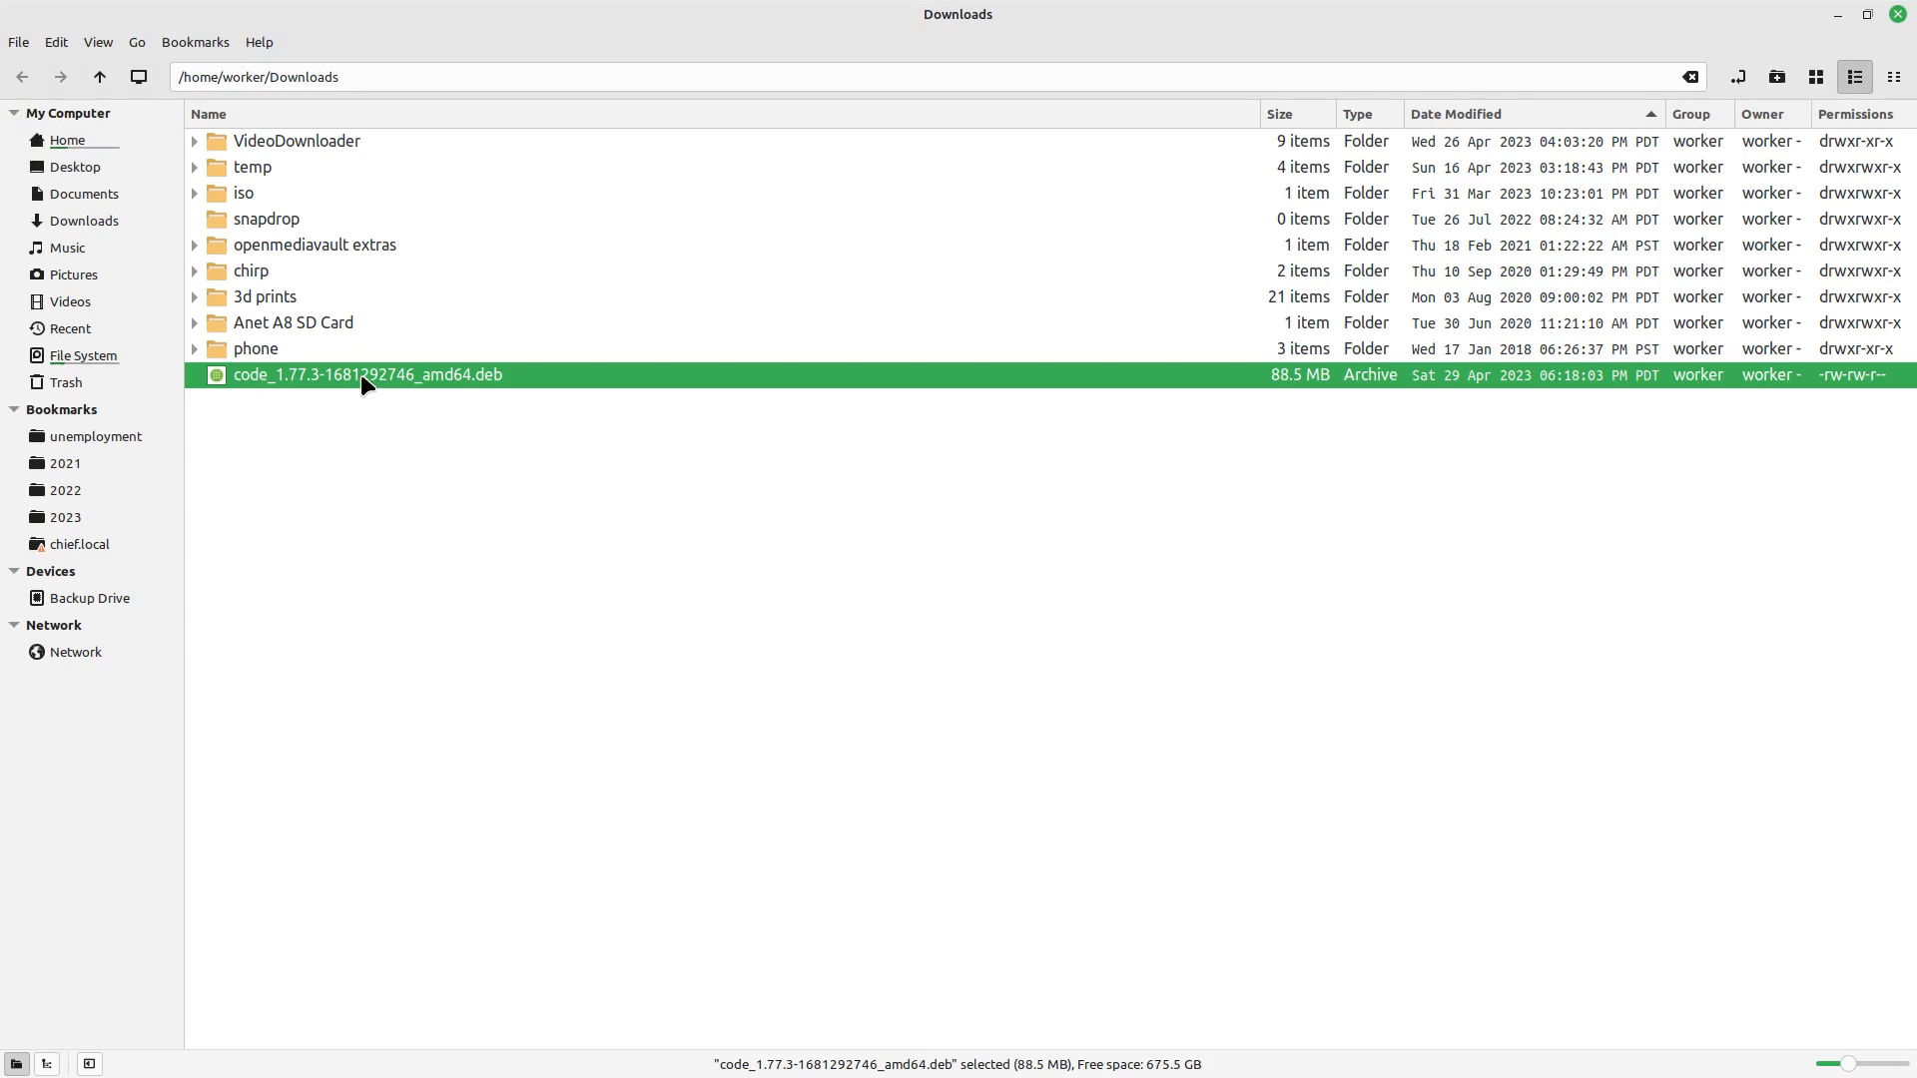
pyautogui.moveTo(381, 380)
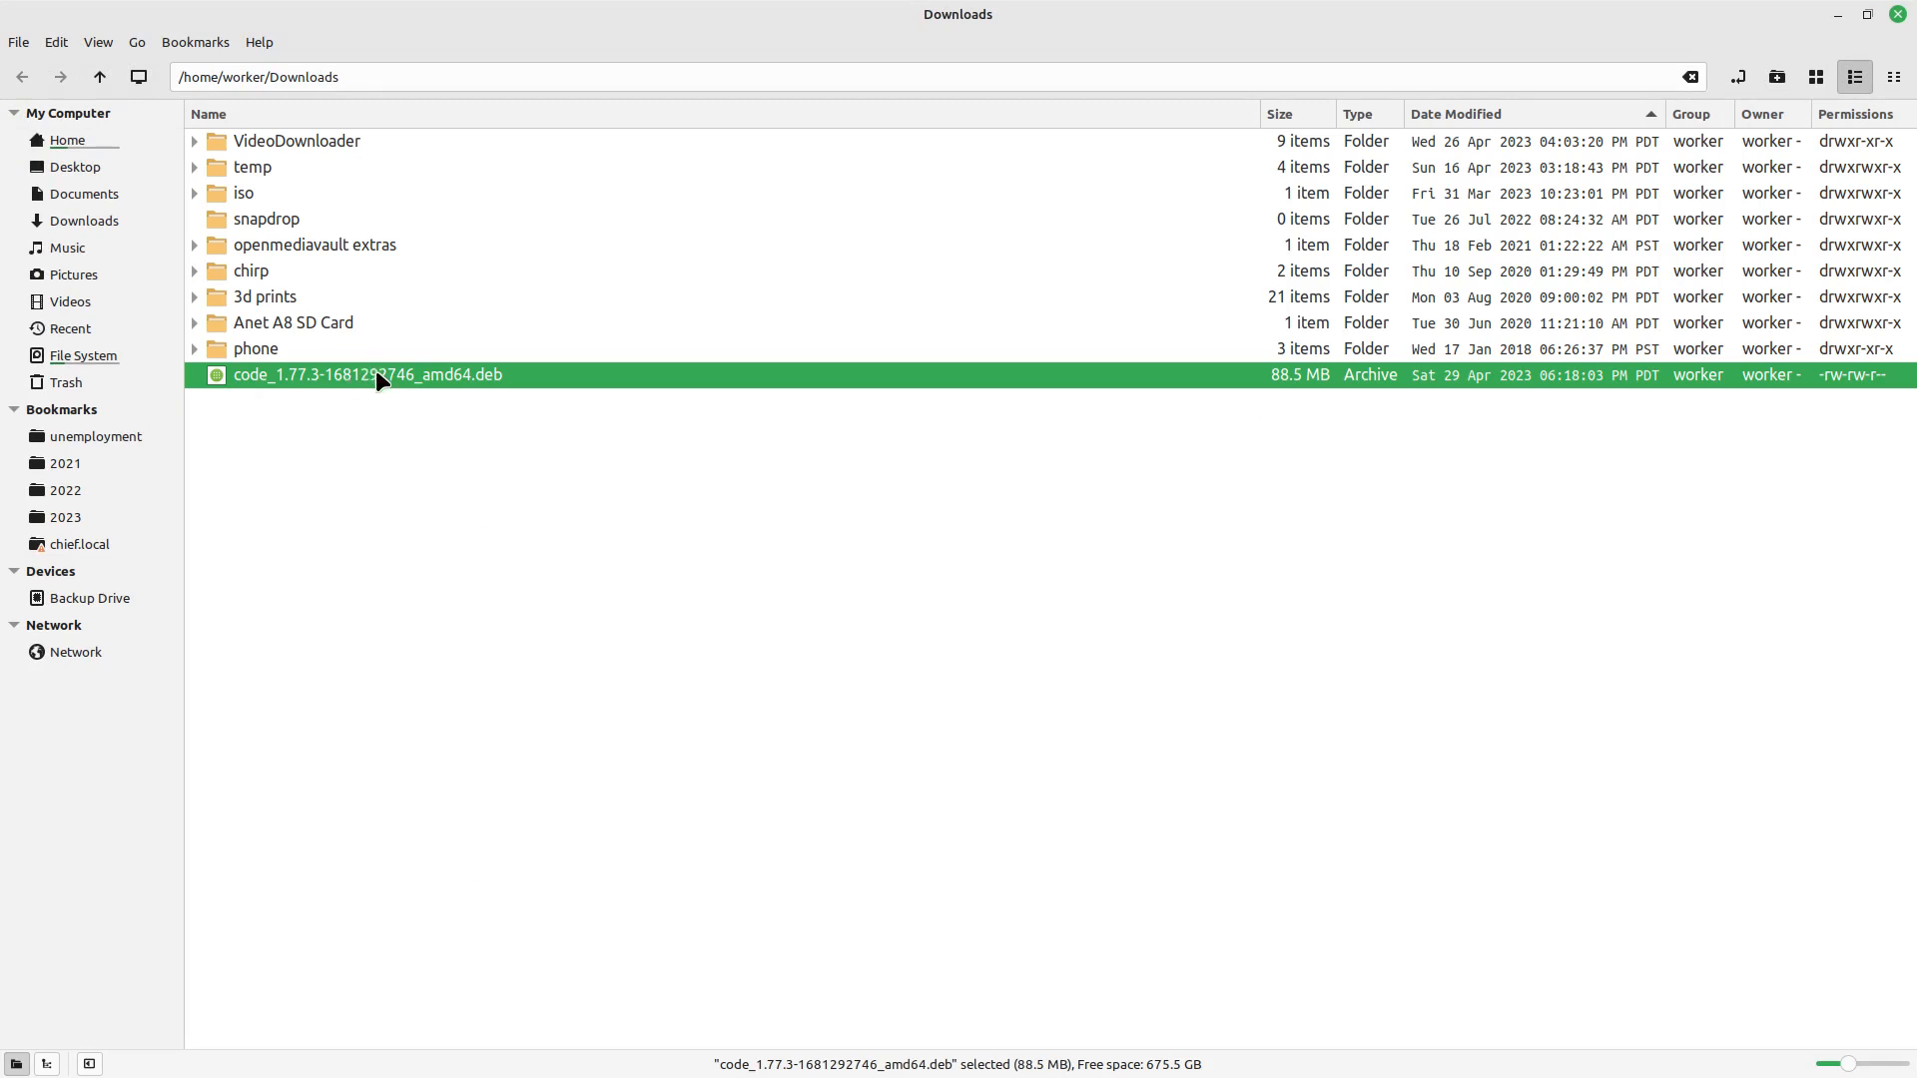
pyautogui.rightClick(379, 376)
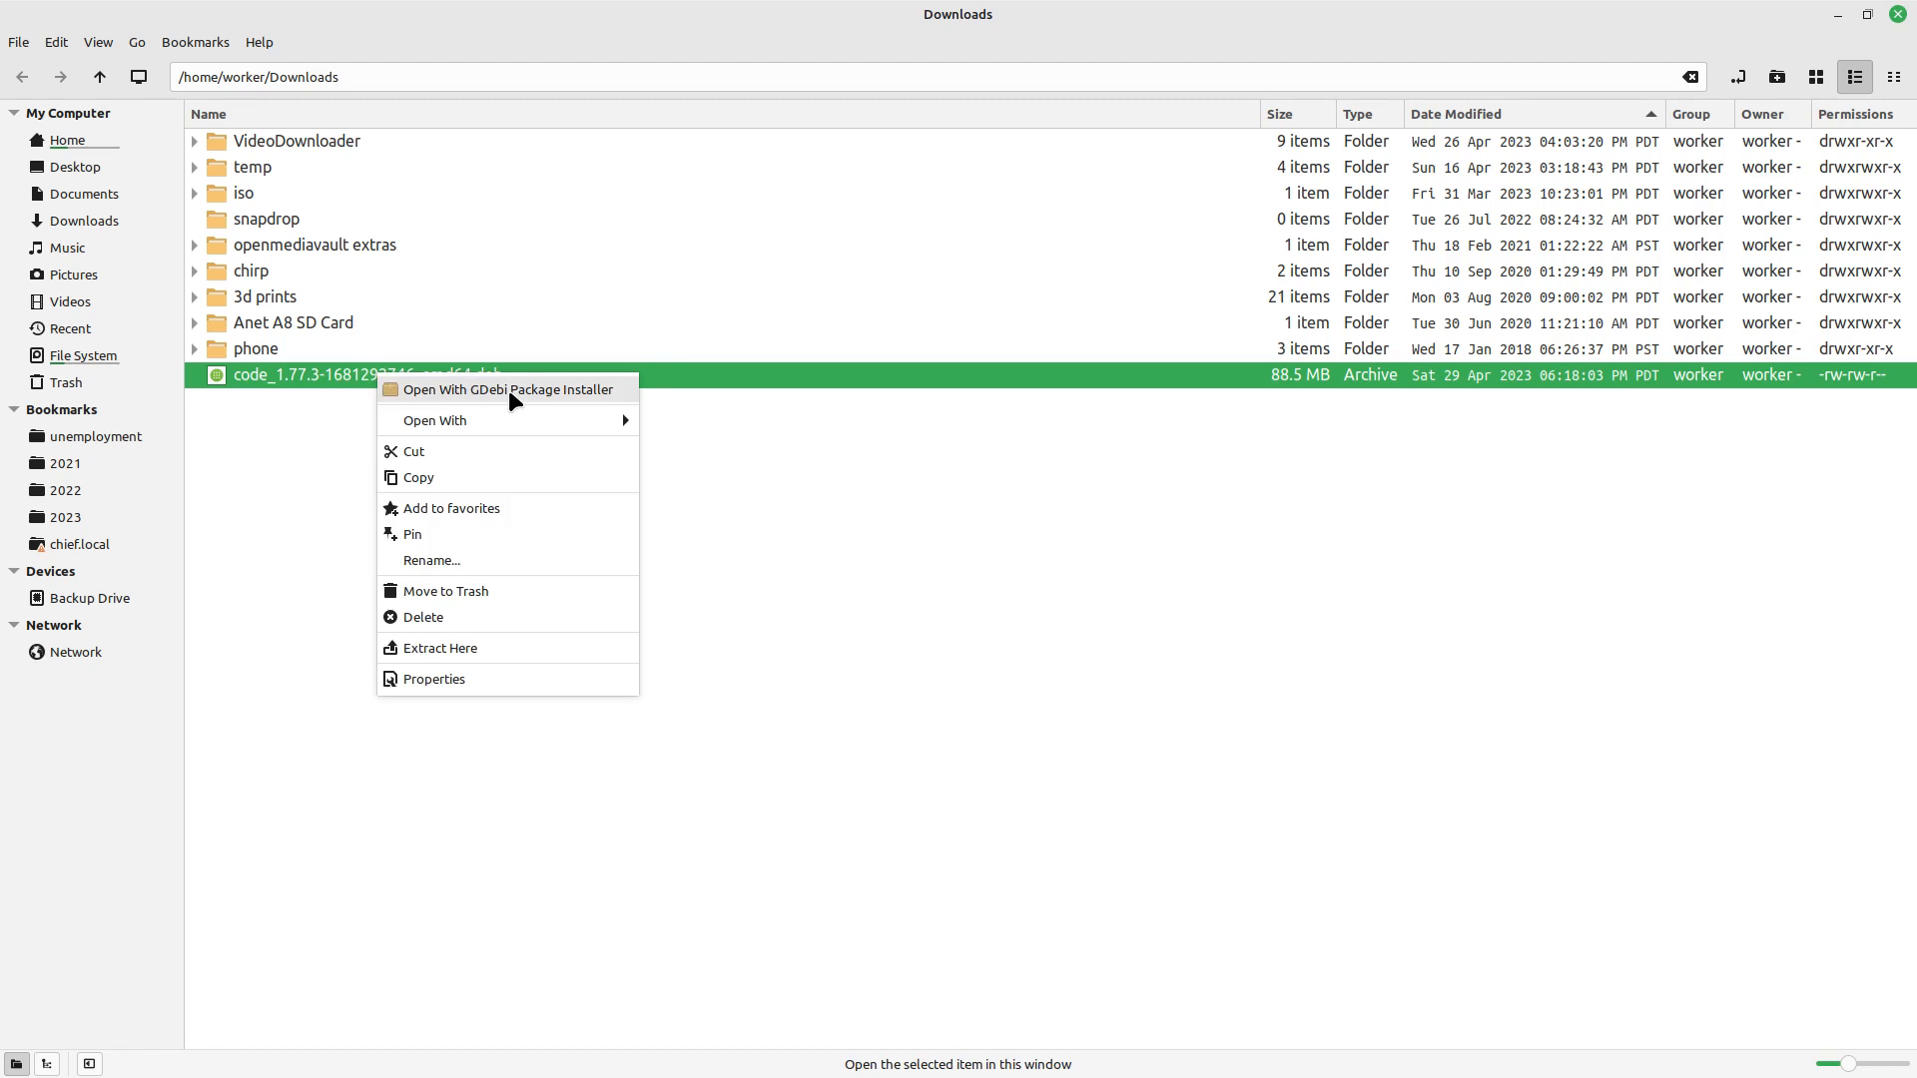
pyautogui.click(533, 652)
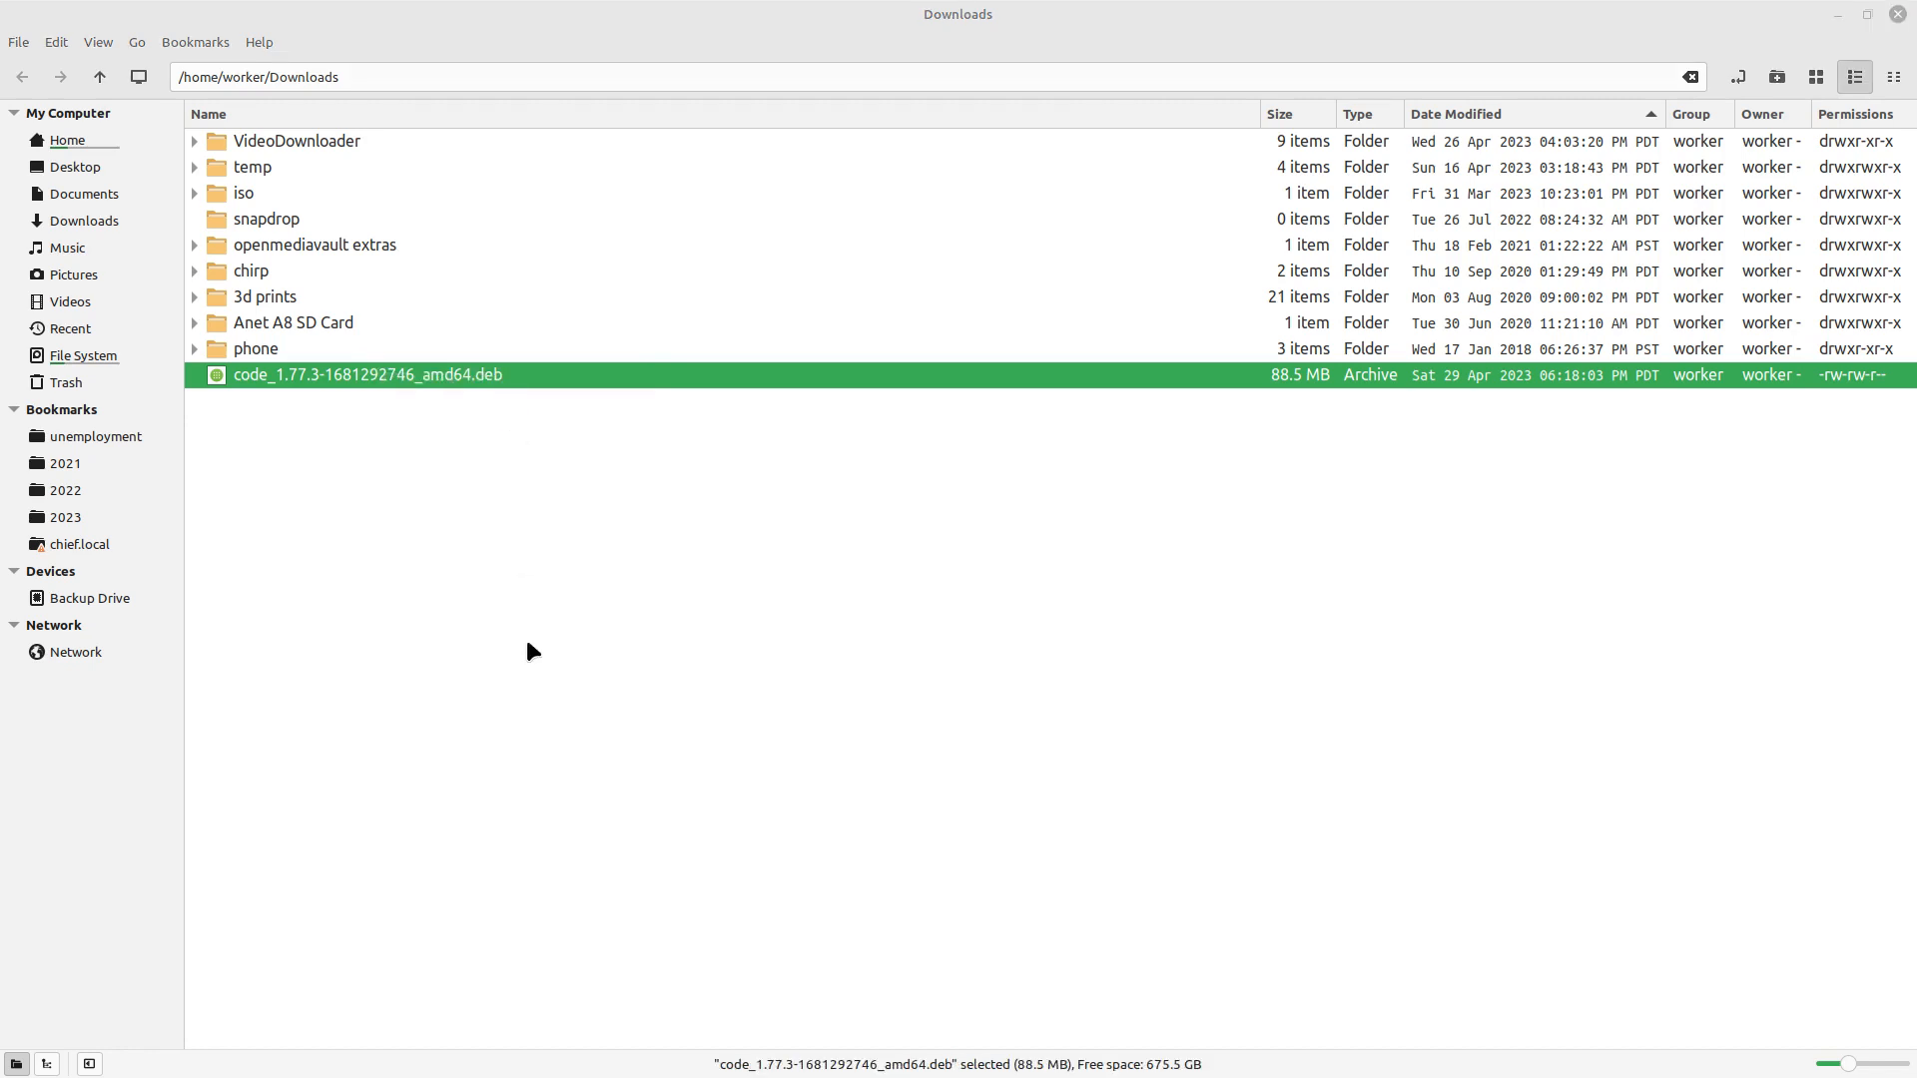
# Begin installing the Visual Studio Code 1.77.3 package to bring up authentication.
pyautogui.doubleClick(367, 374)
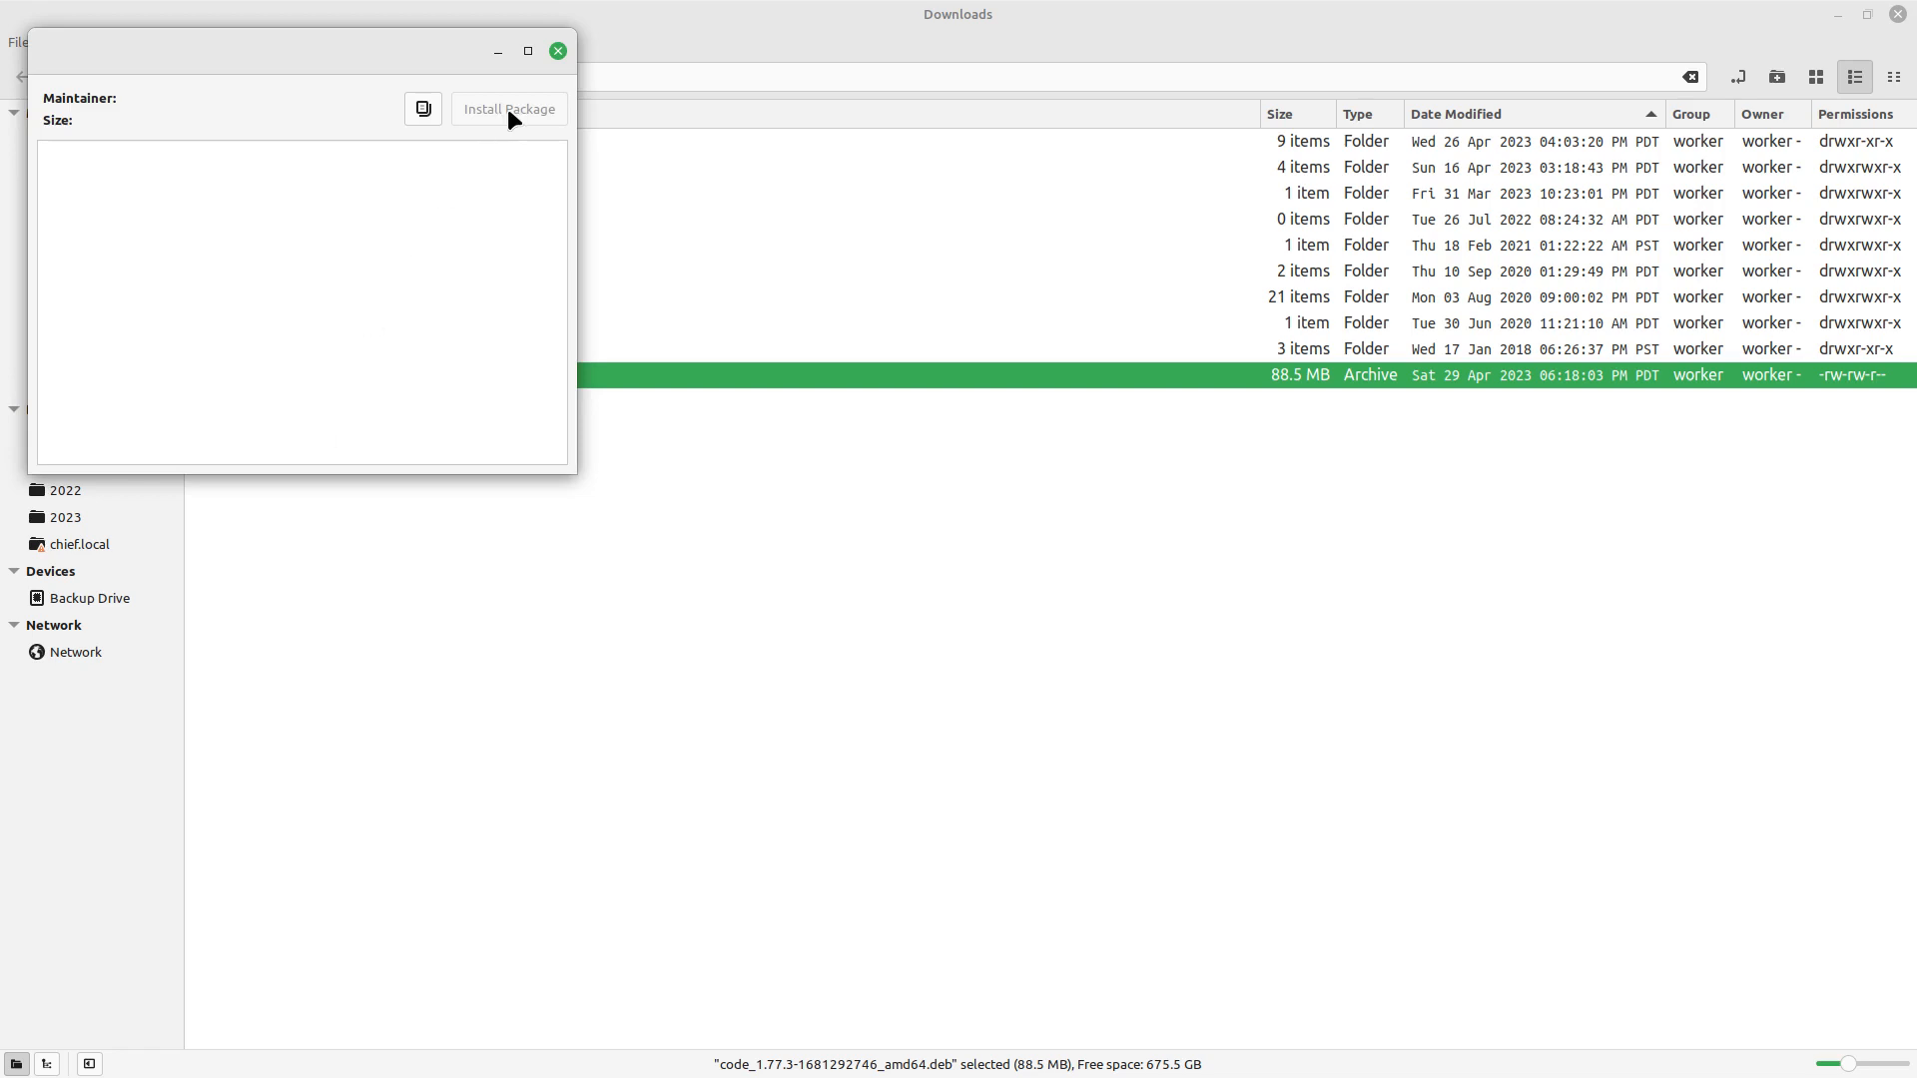
pyautogui.moveTo(410, 49)
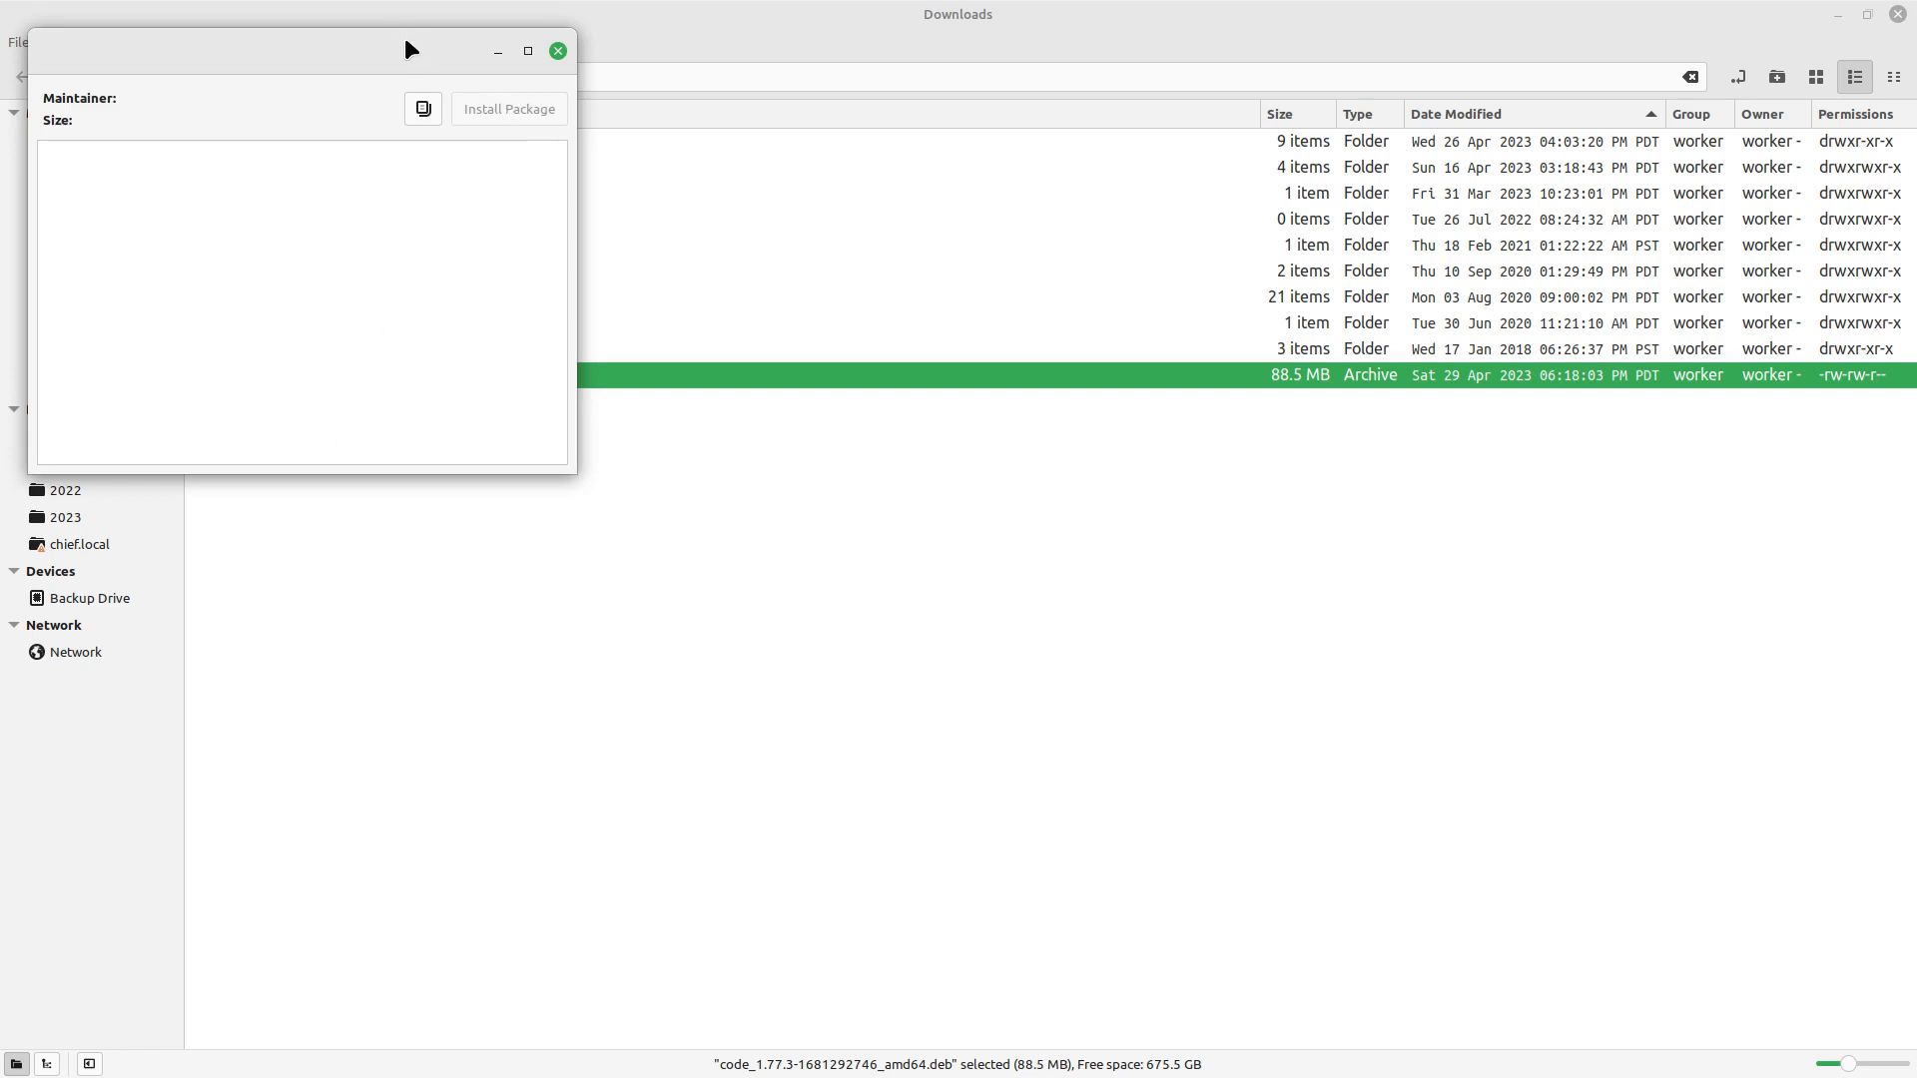
pyautogui.moveTo(370, 49)
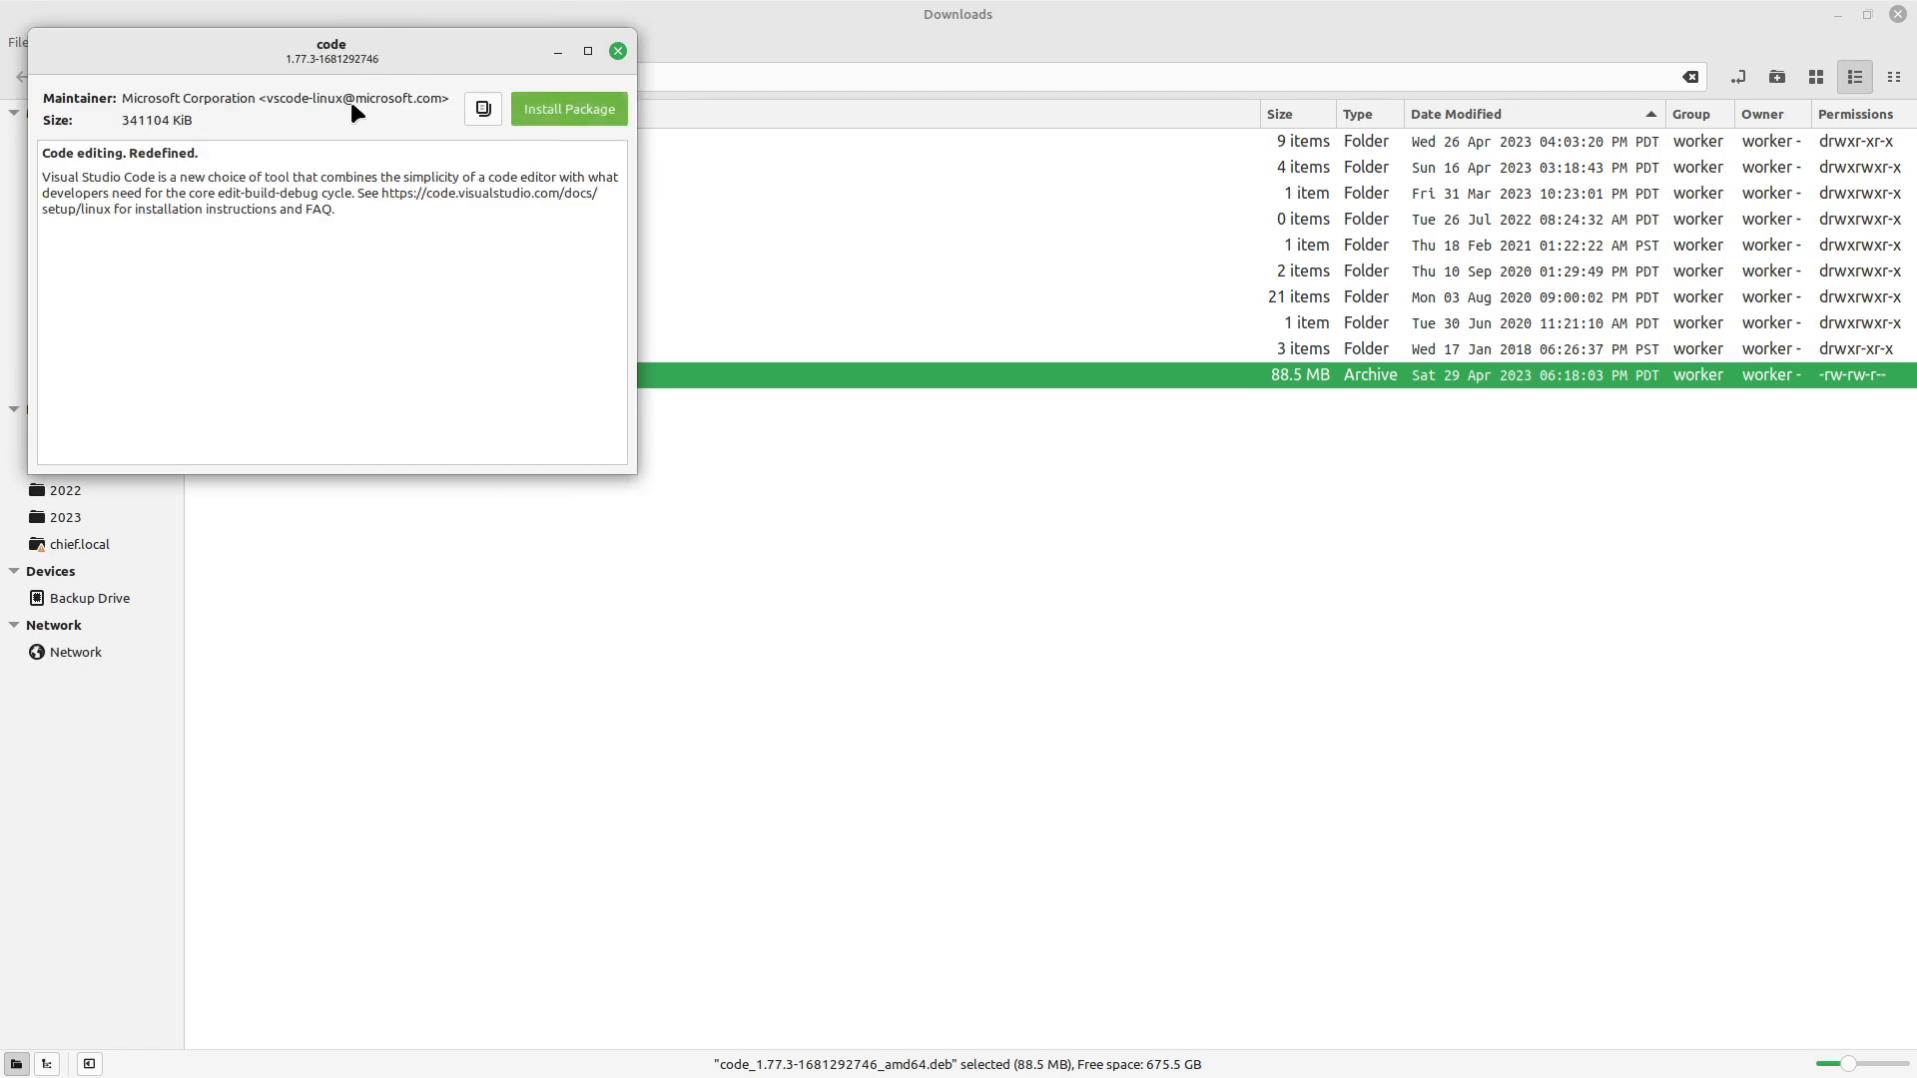
pyautogui.moveTo(233, 142)
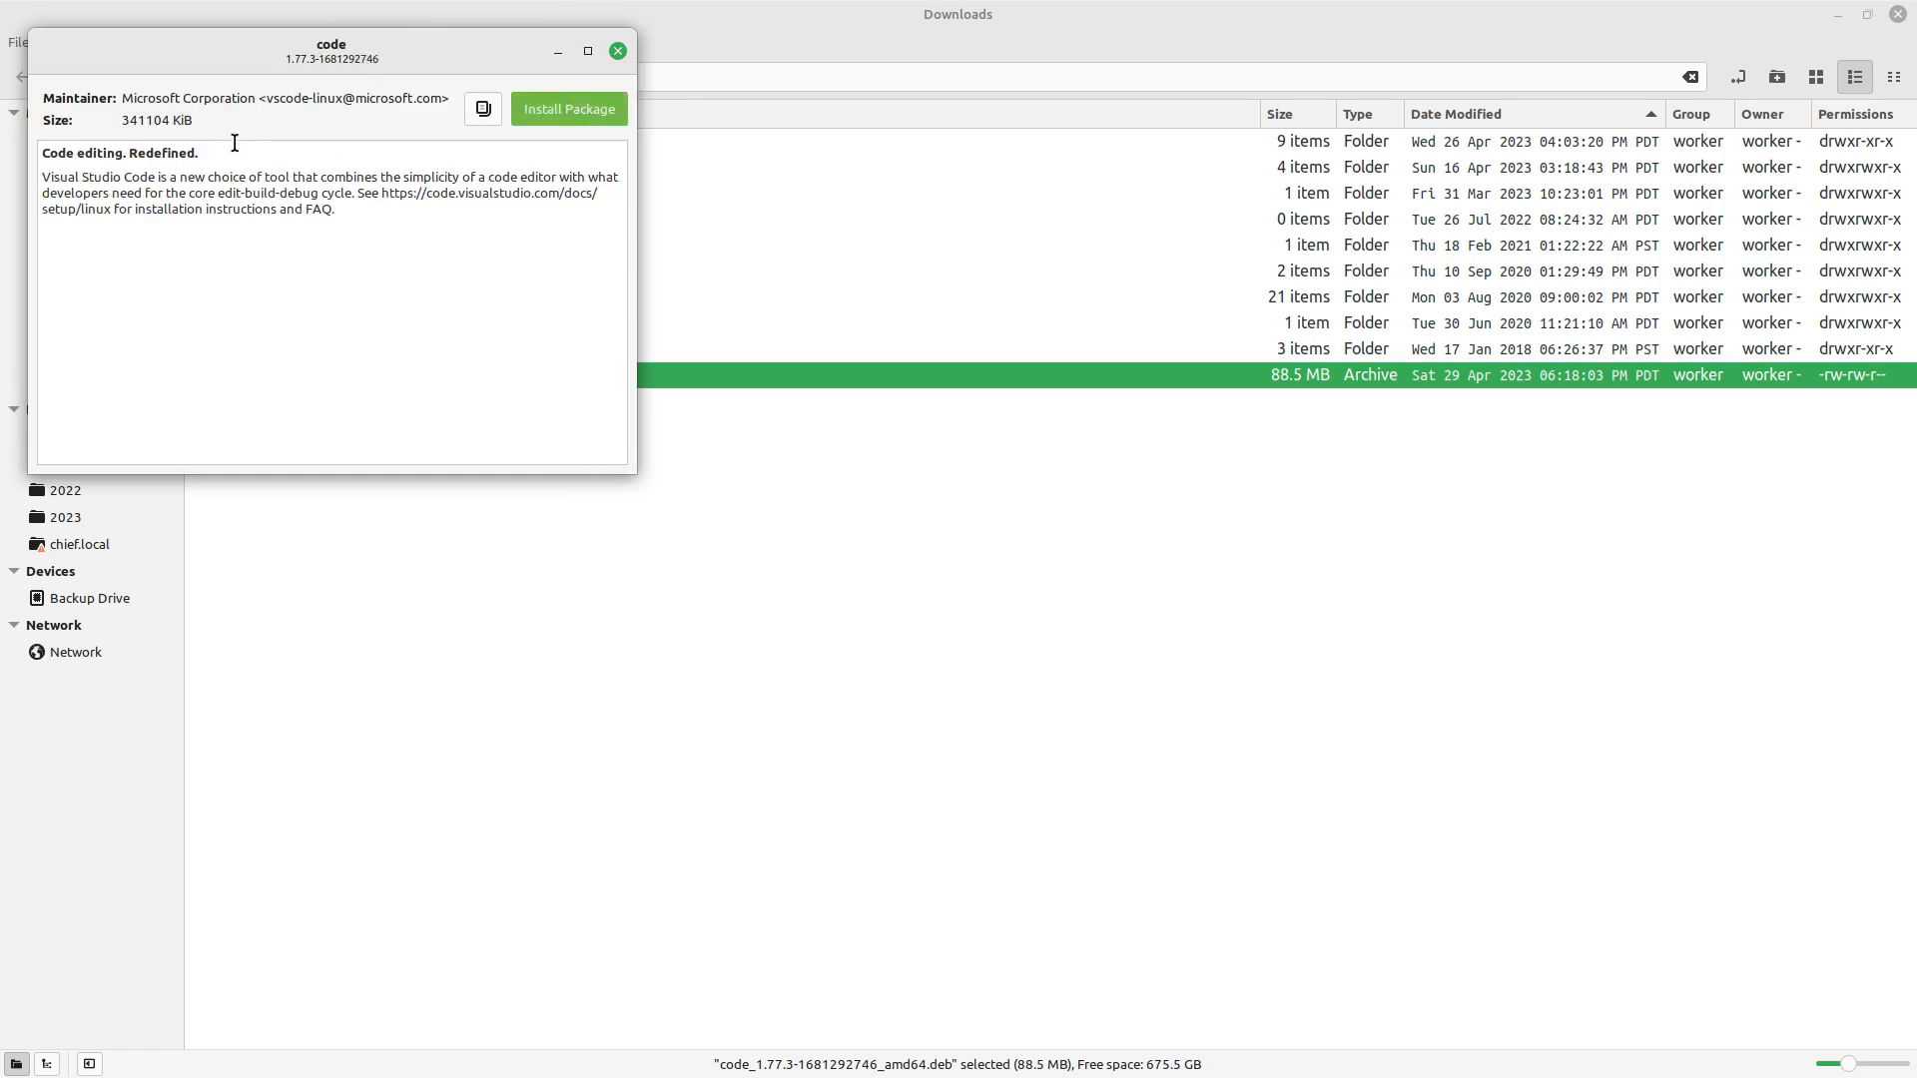
pyautogui.moveTo(586, 141)
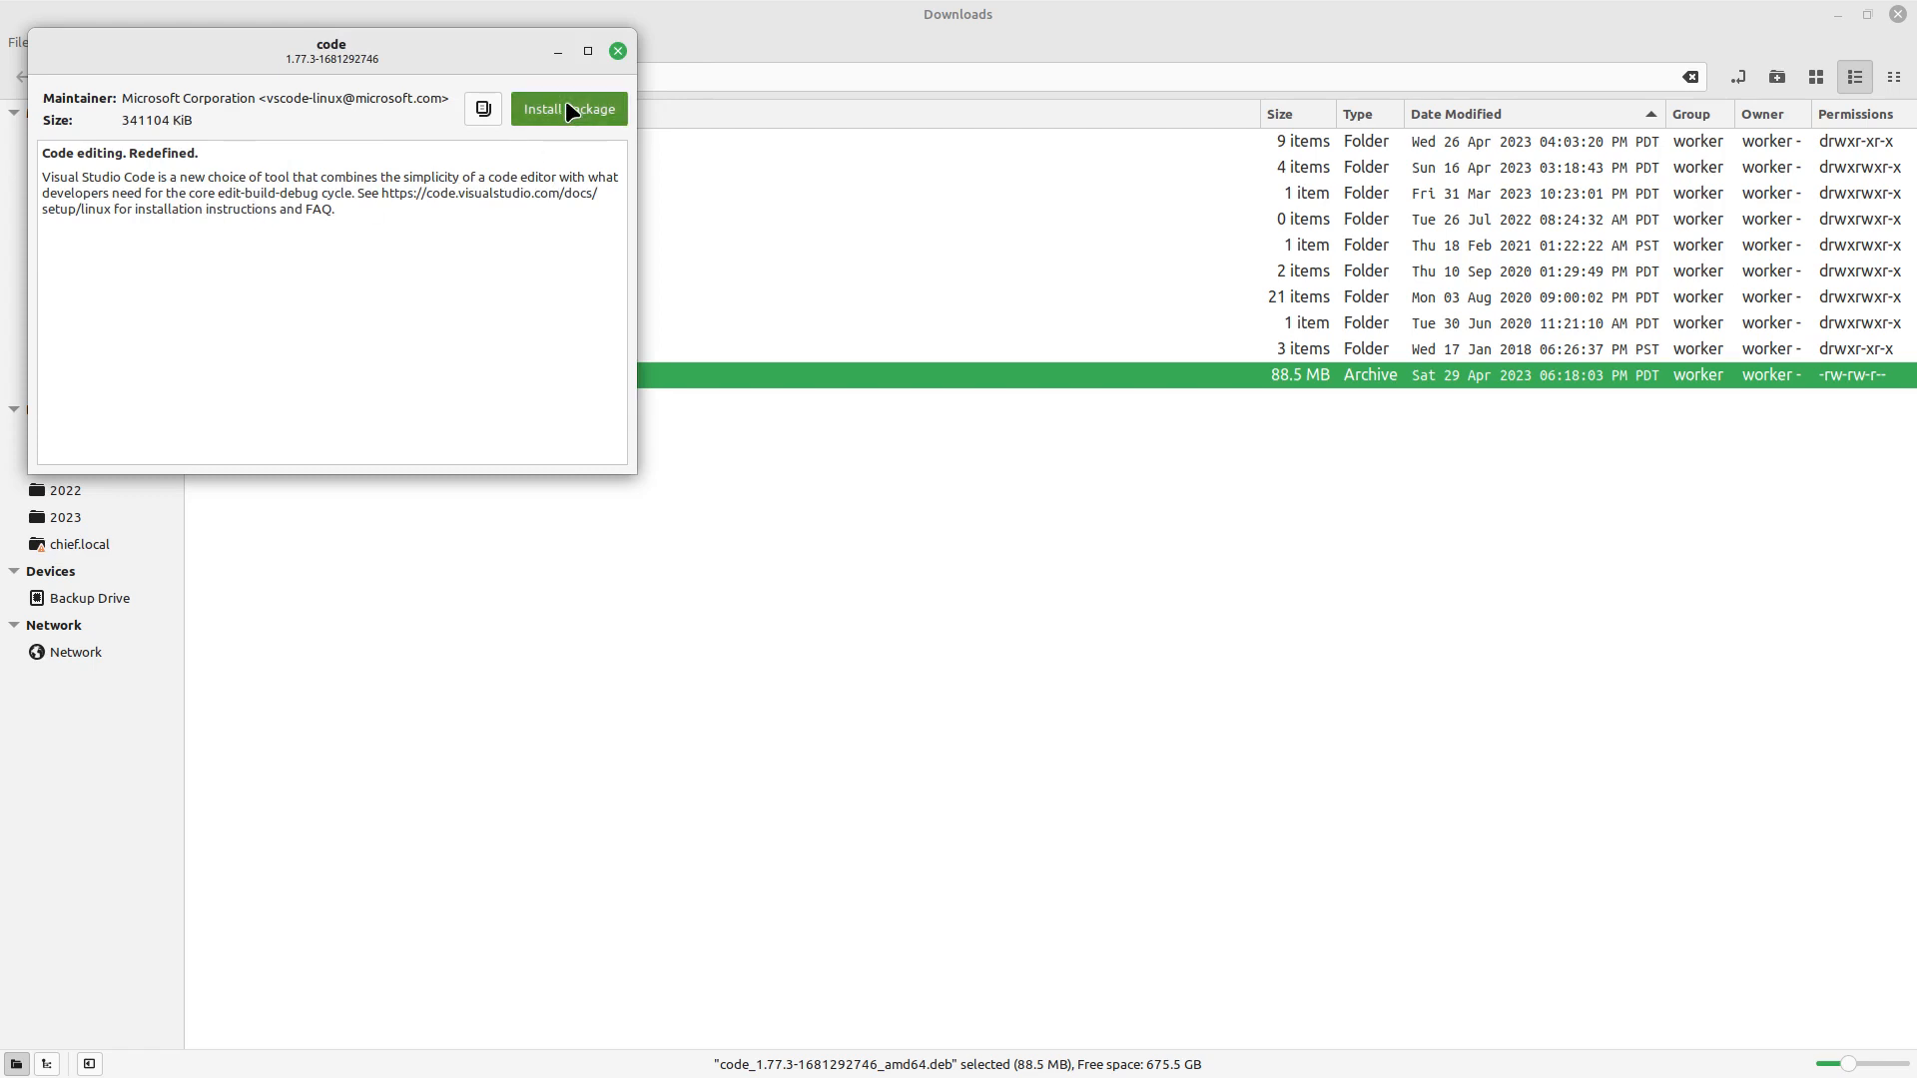
pyautogui.click(567, 108)
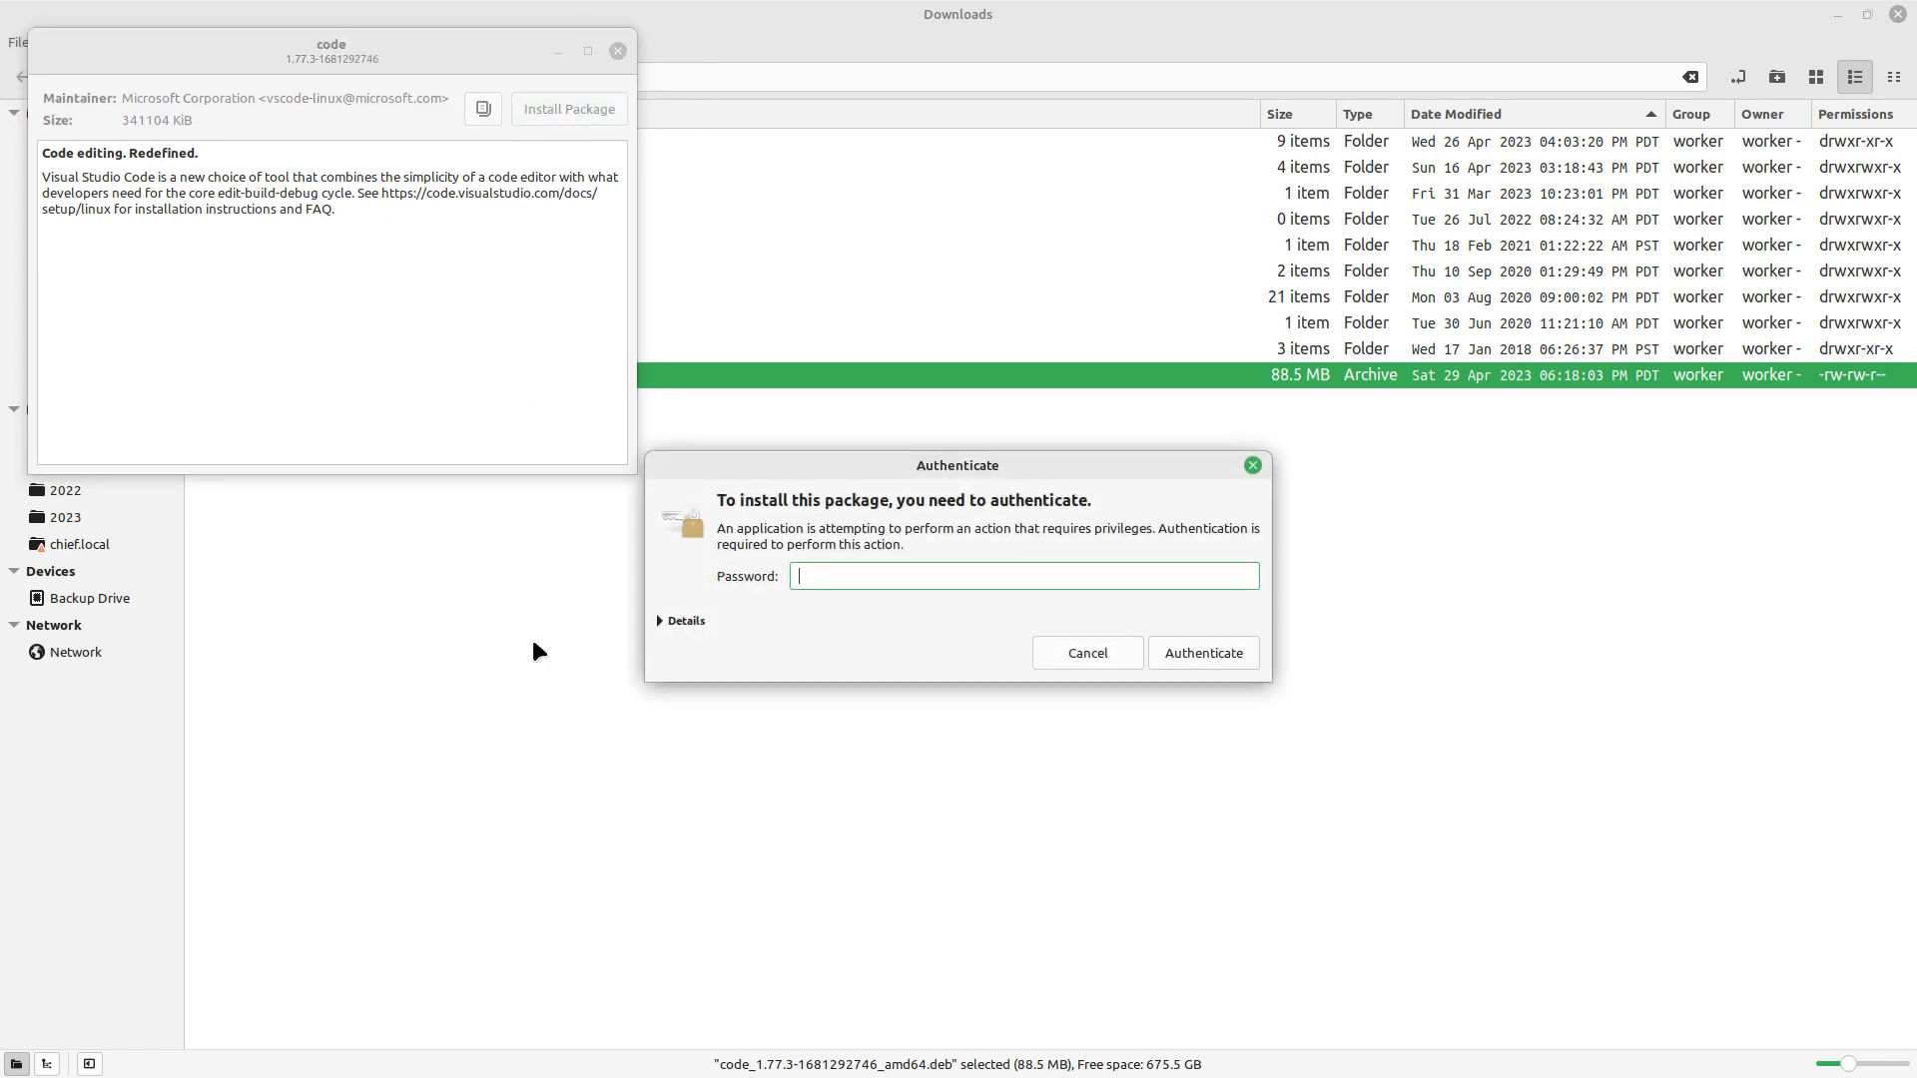
# Enter the account password and confirm authentication for the install.
pyautogui.write('•')
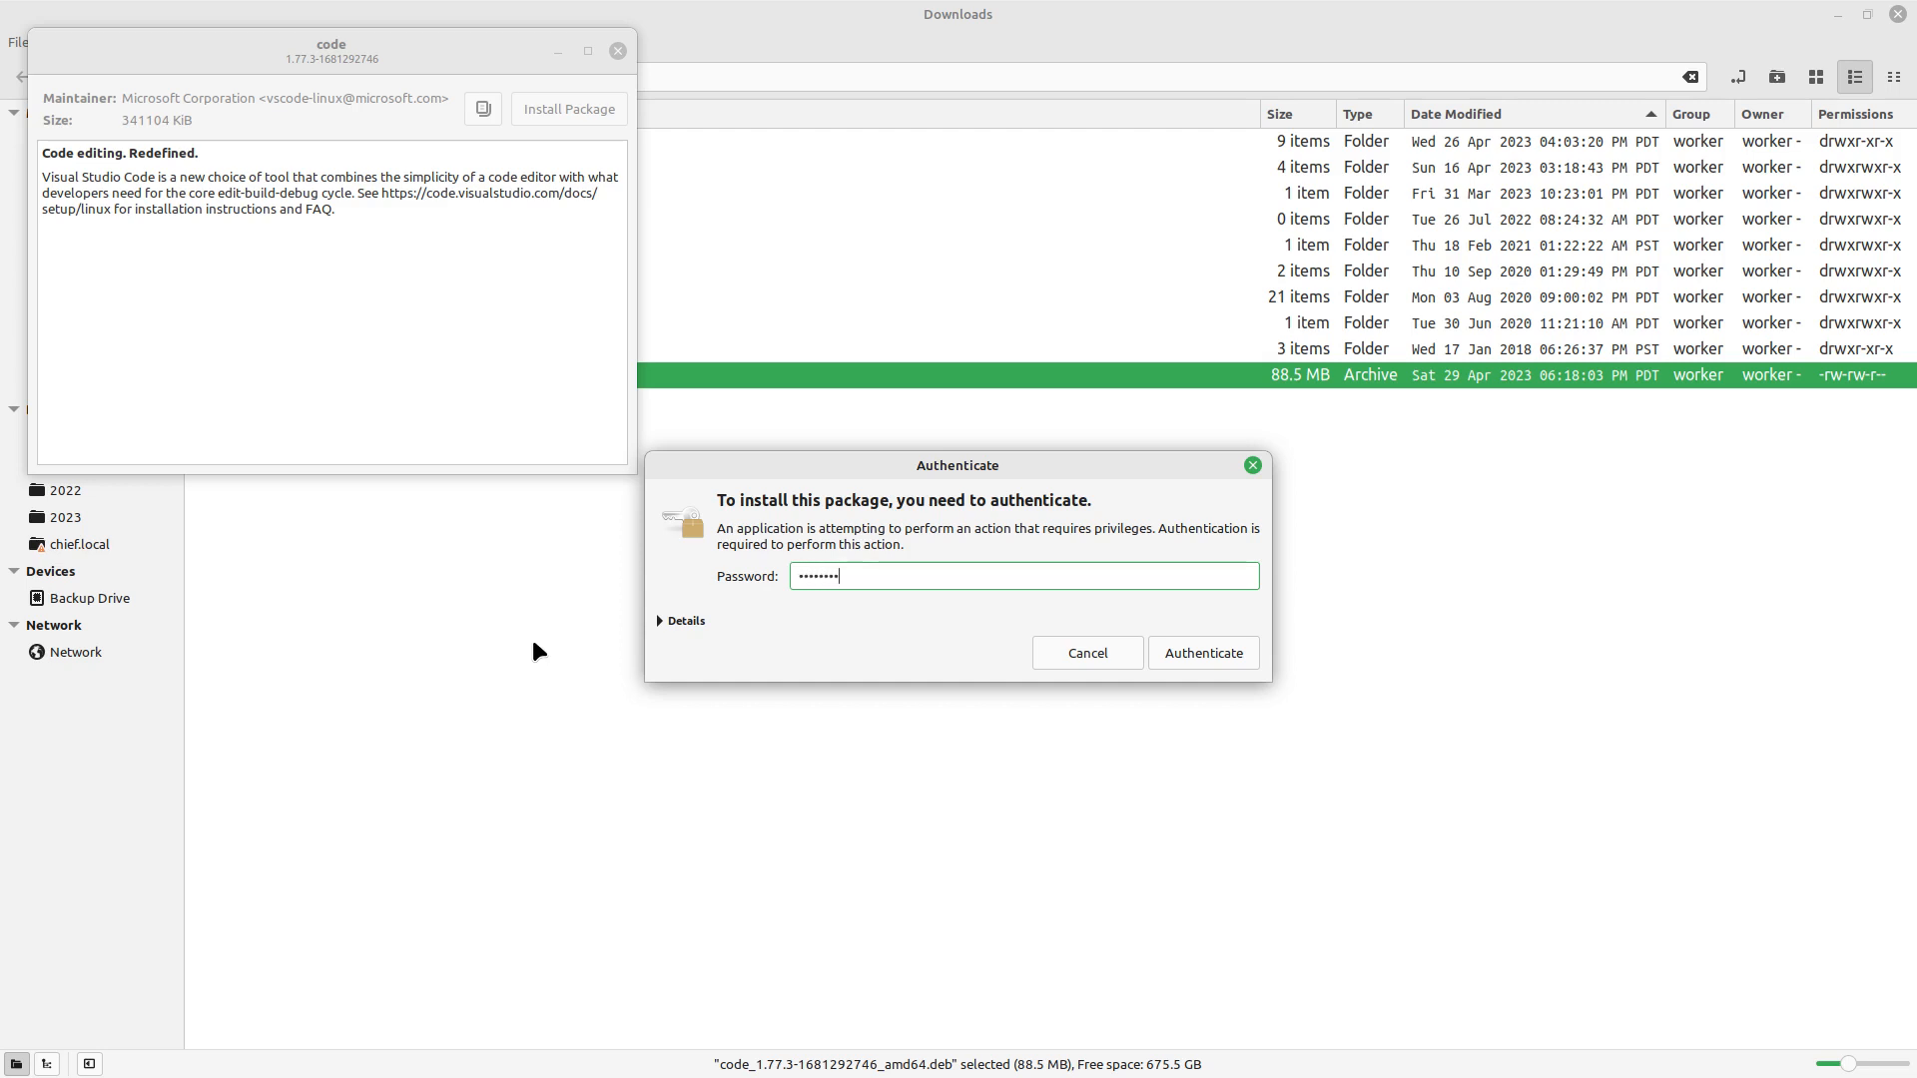
pyautogui.write('•')
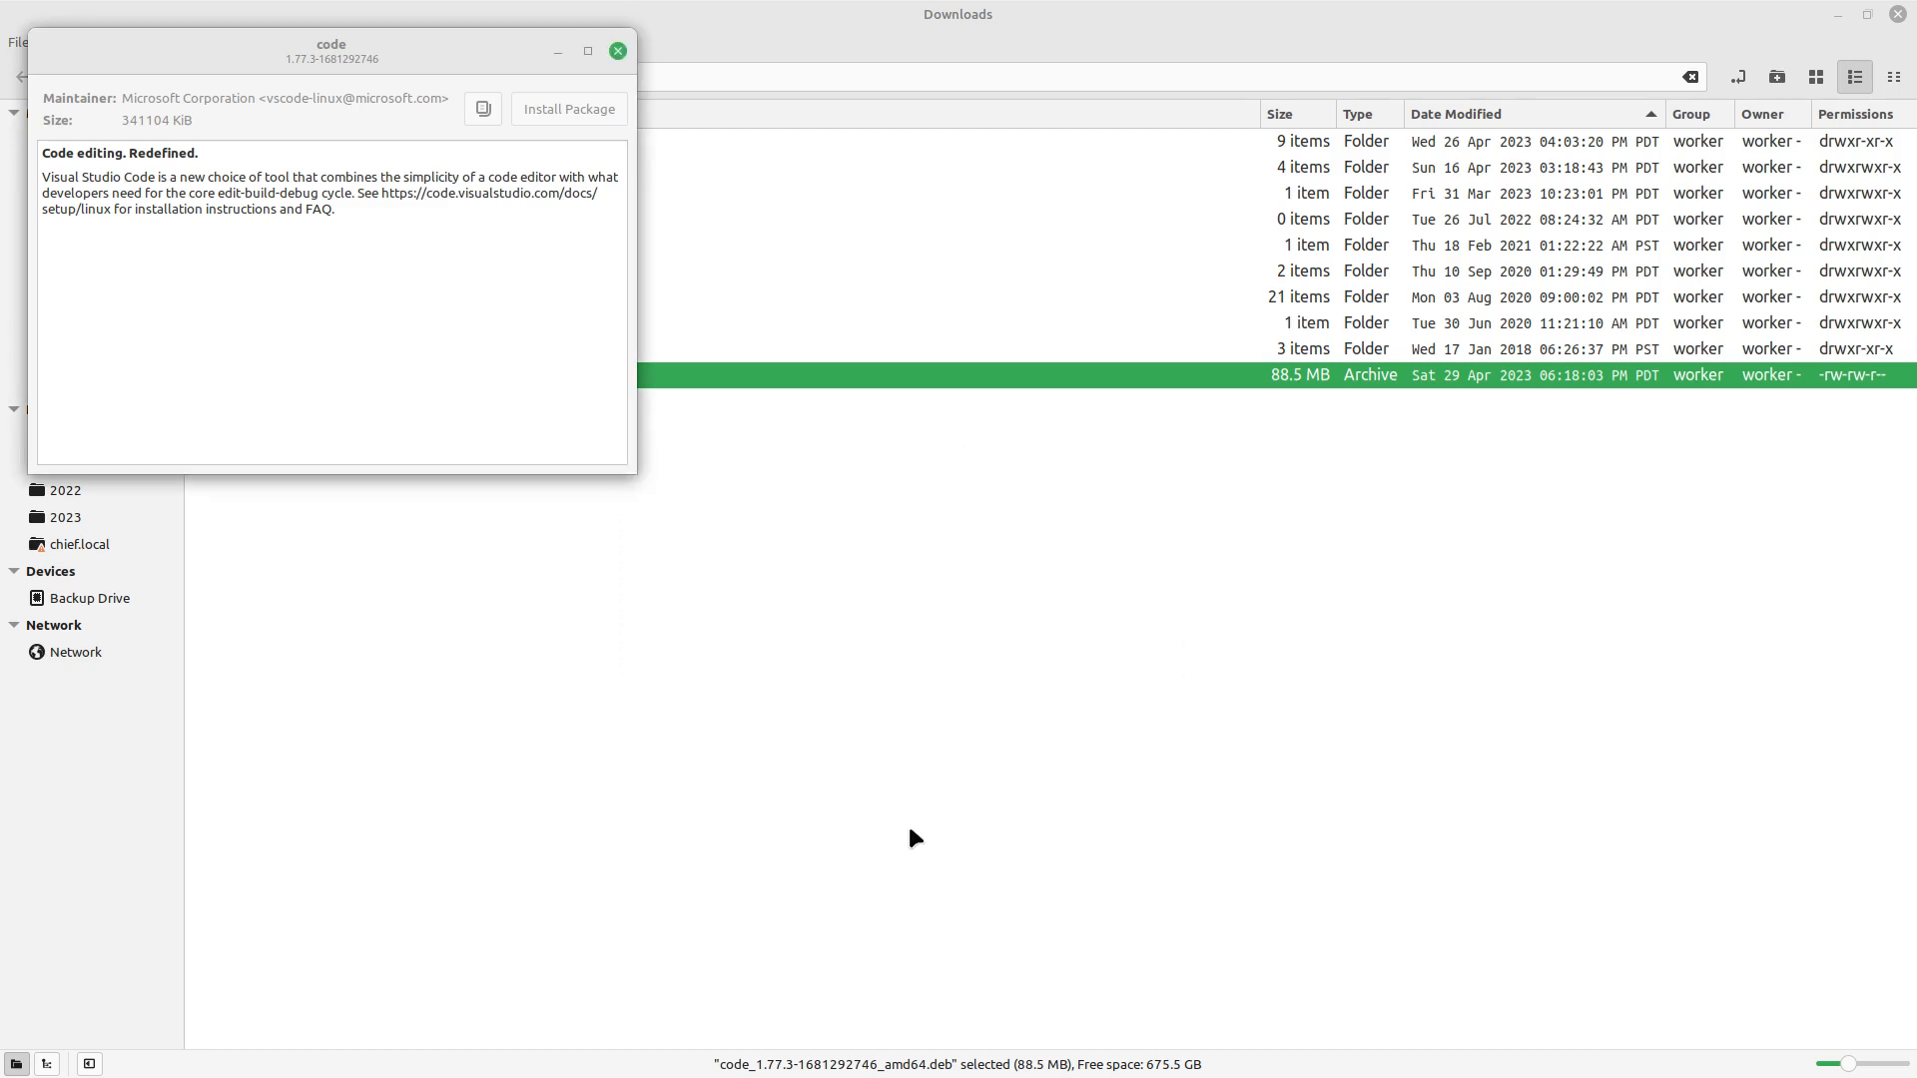
pyautogui.click(567, 109)
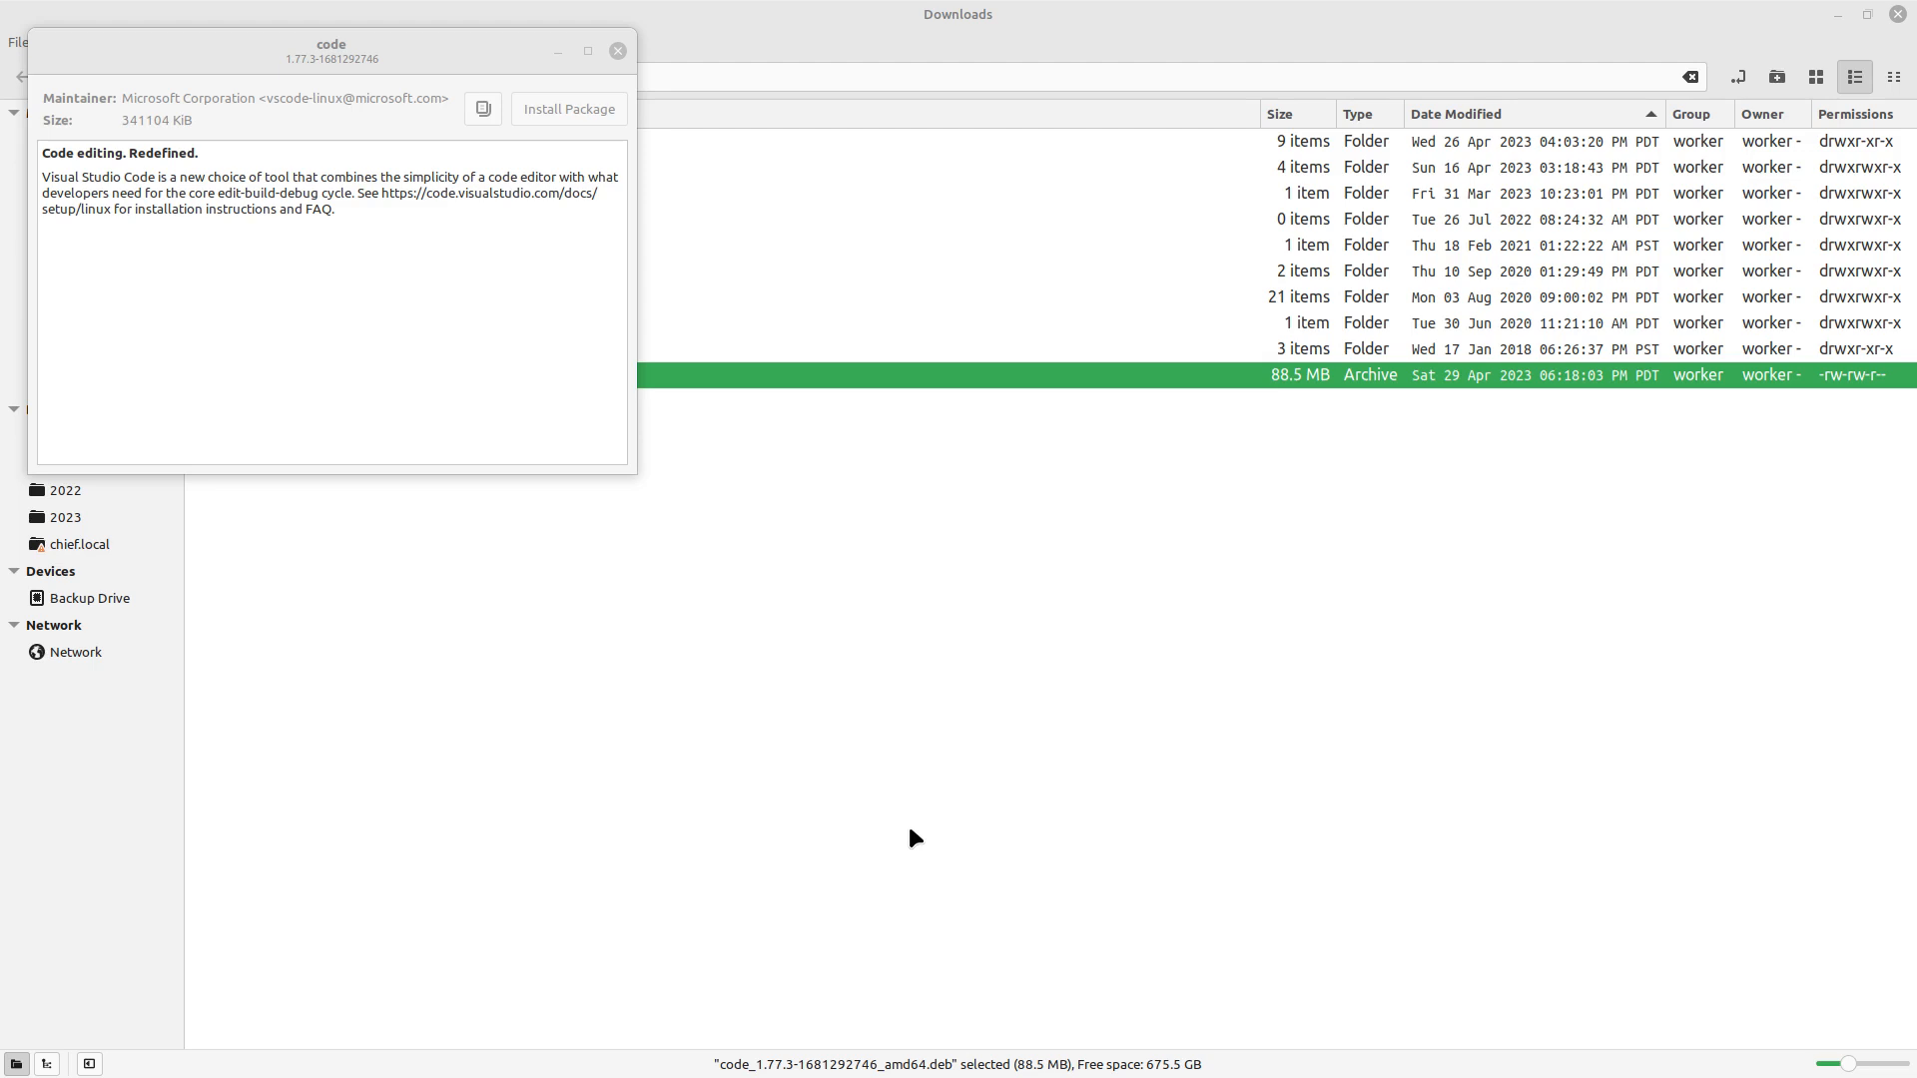
# Wait until GDebi reports 'Same version is already installed'.
pyautogui.click(567, 108)
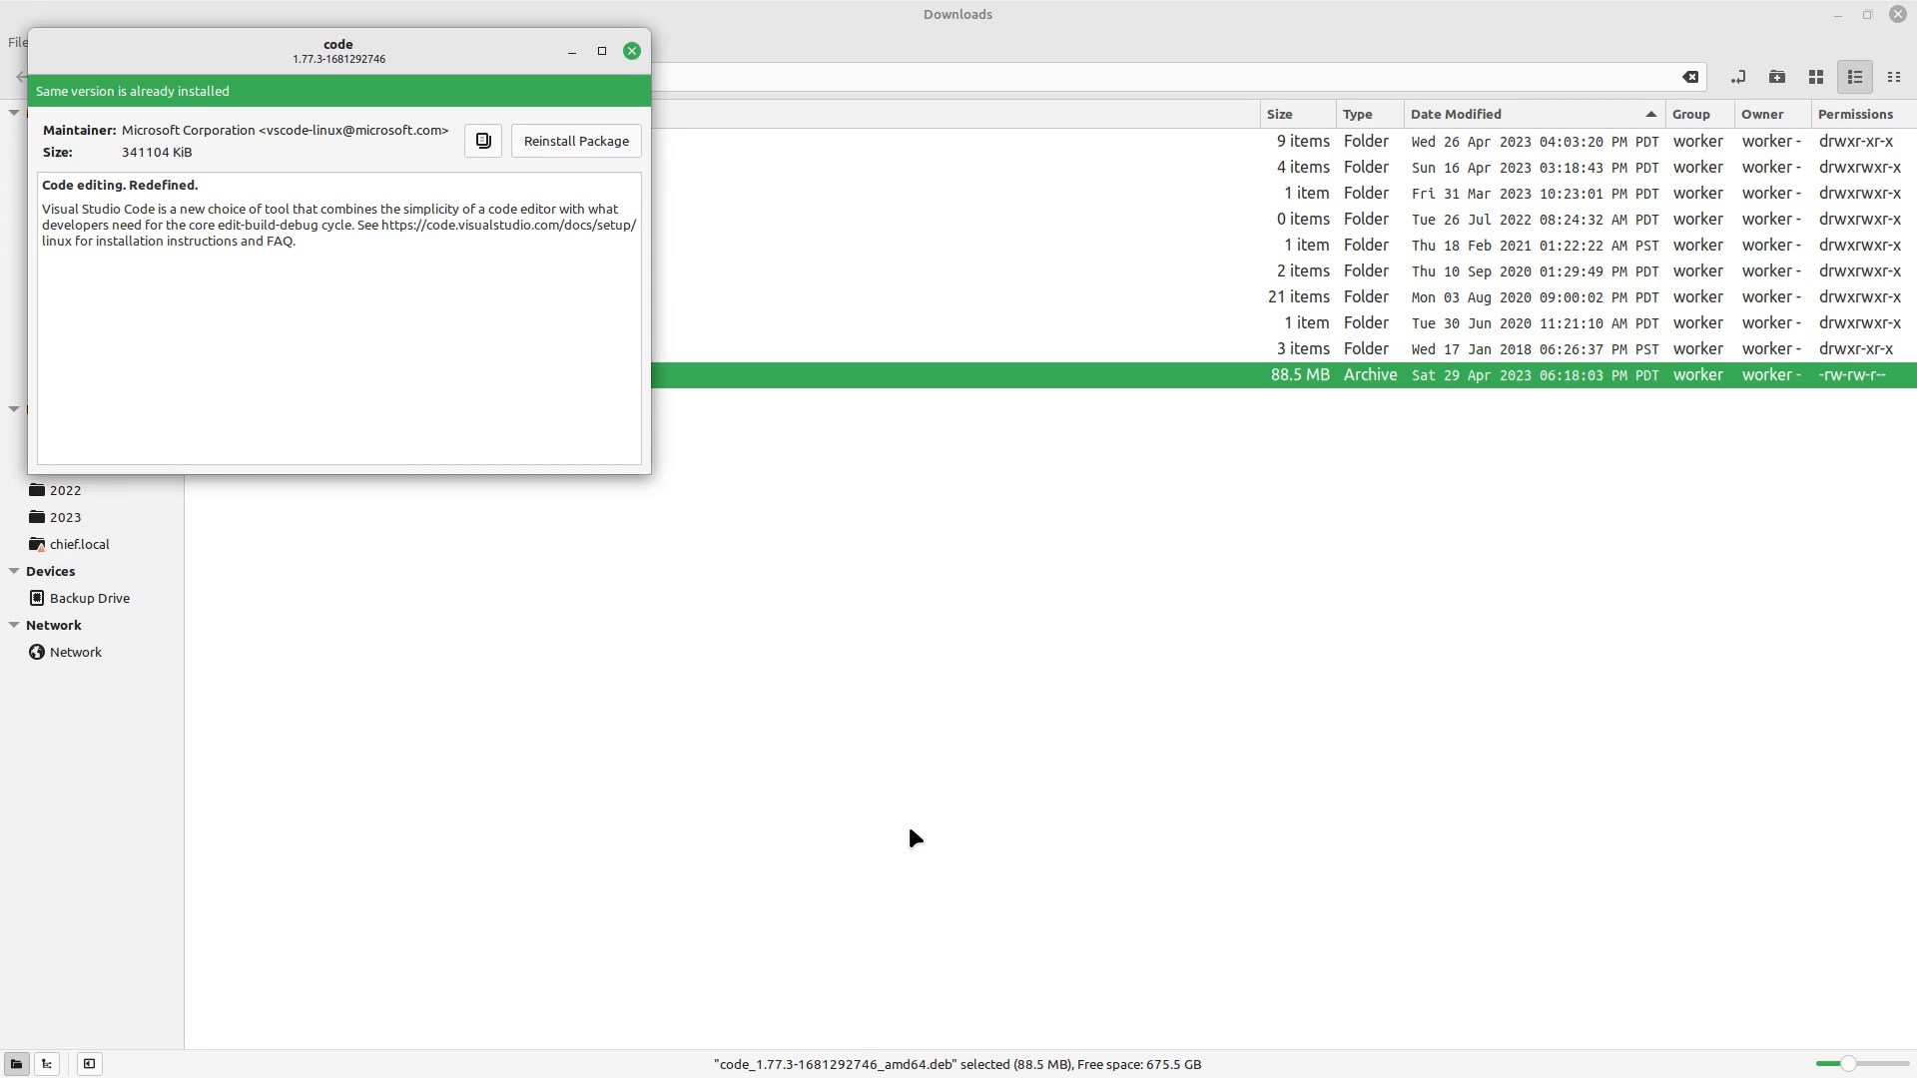
pyautogui.moveTo(827, 747)
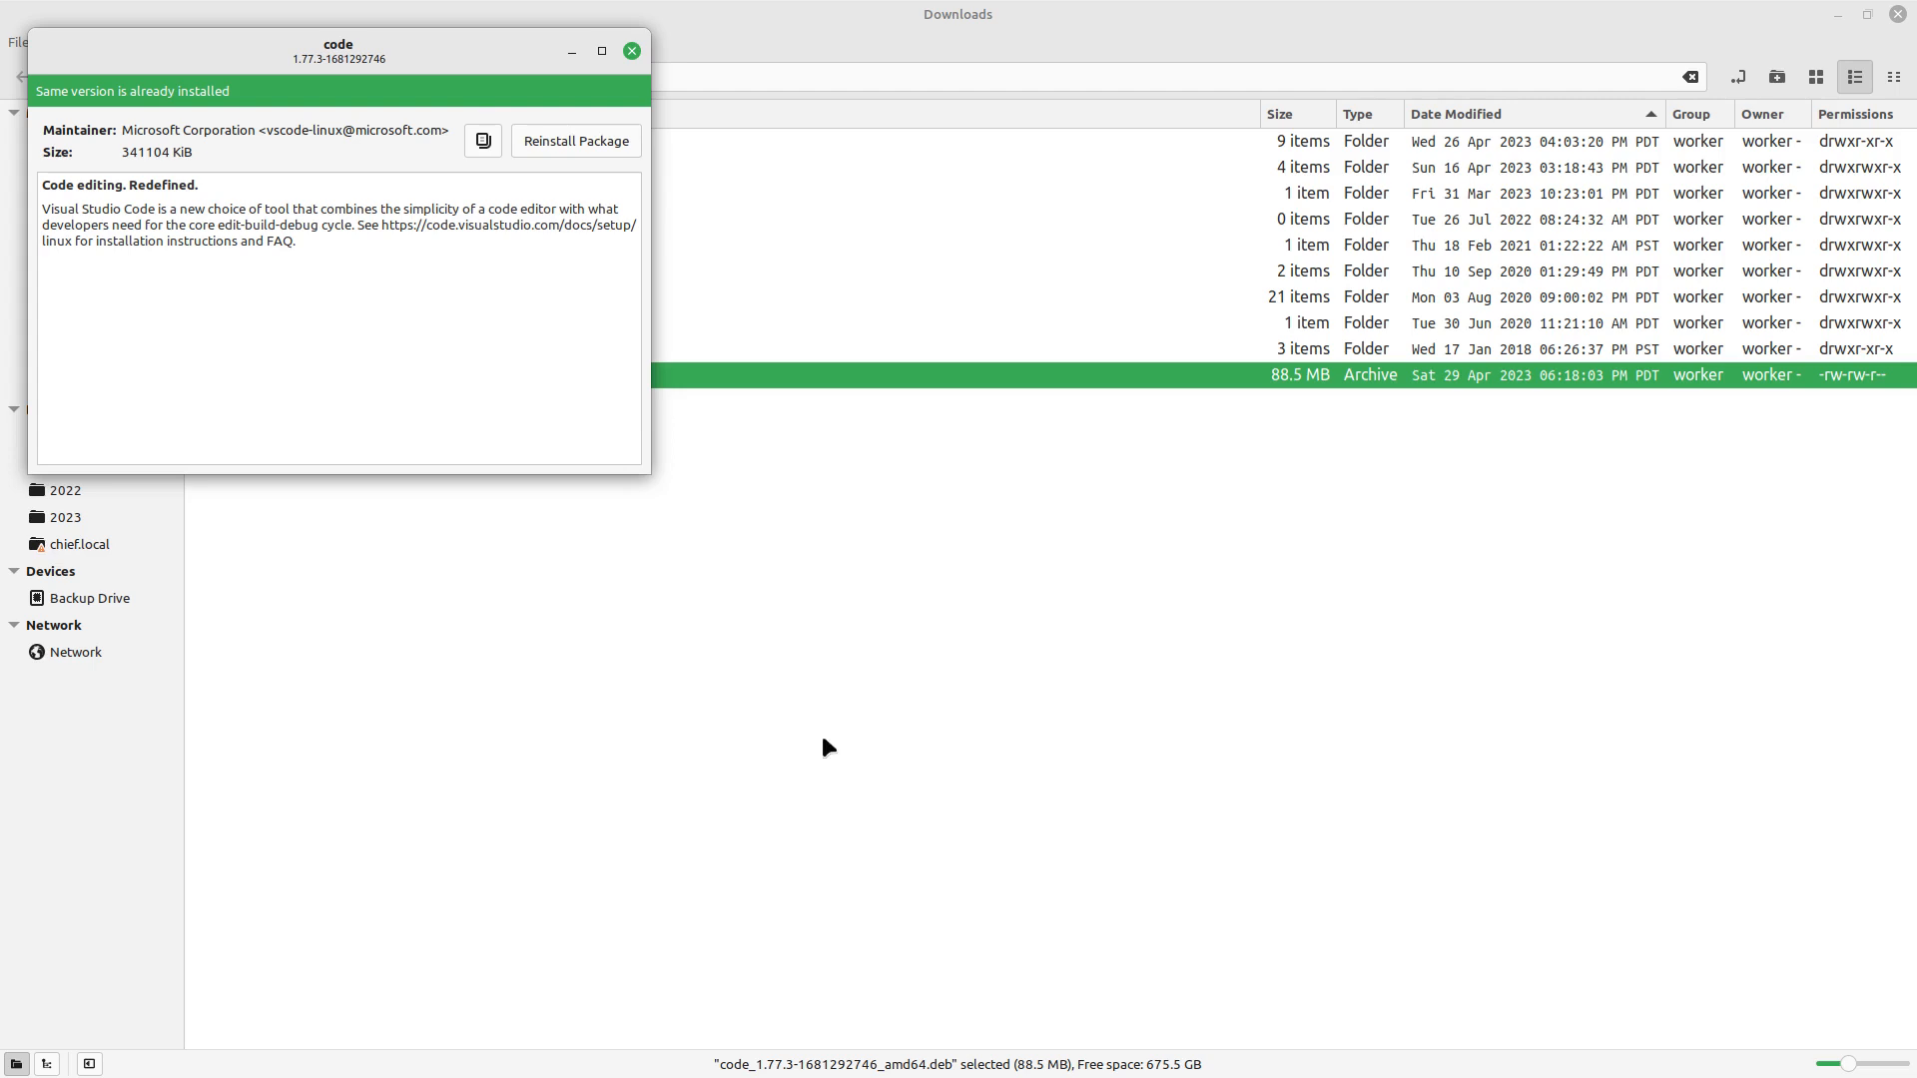
pyautogui.moveTo(483, 141)
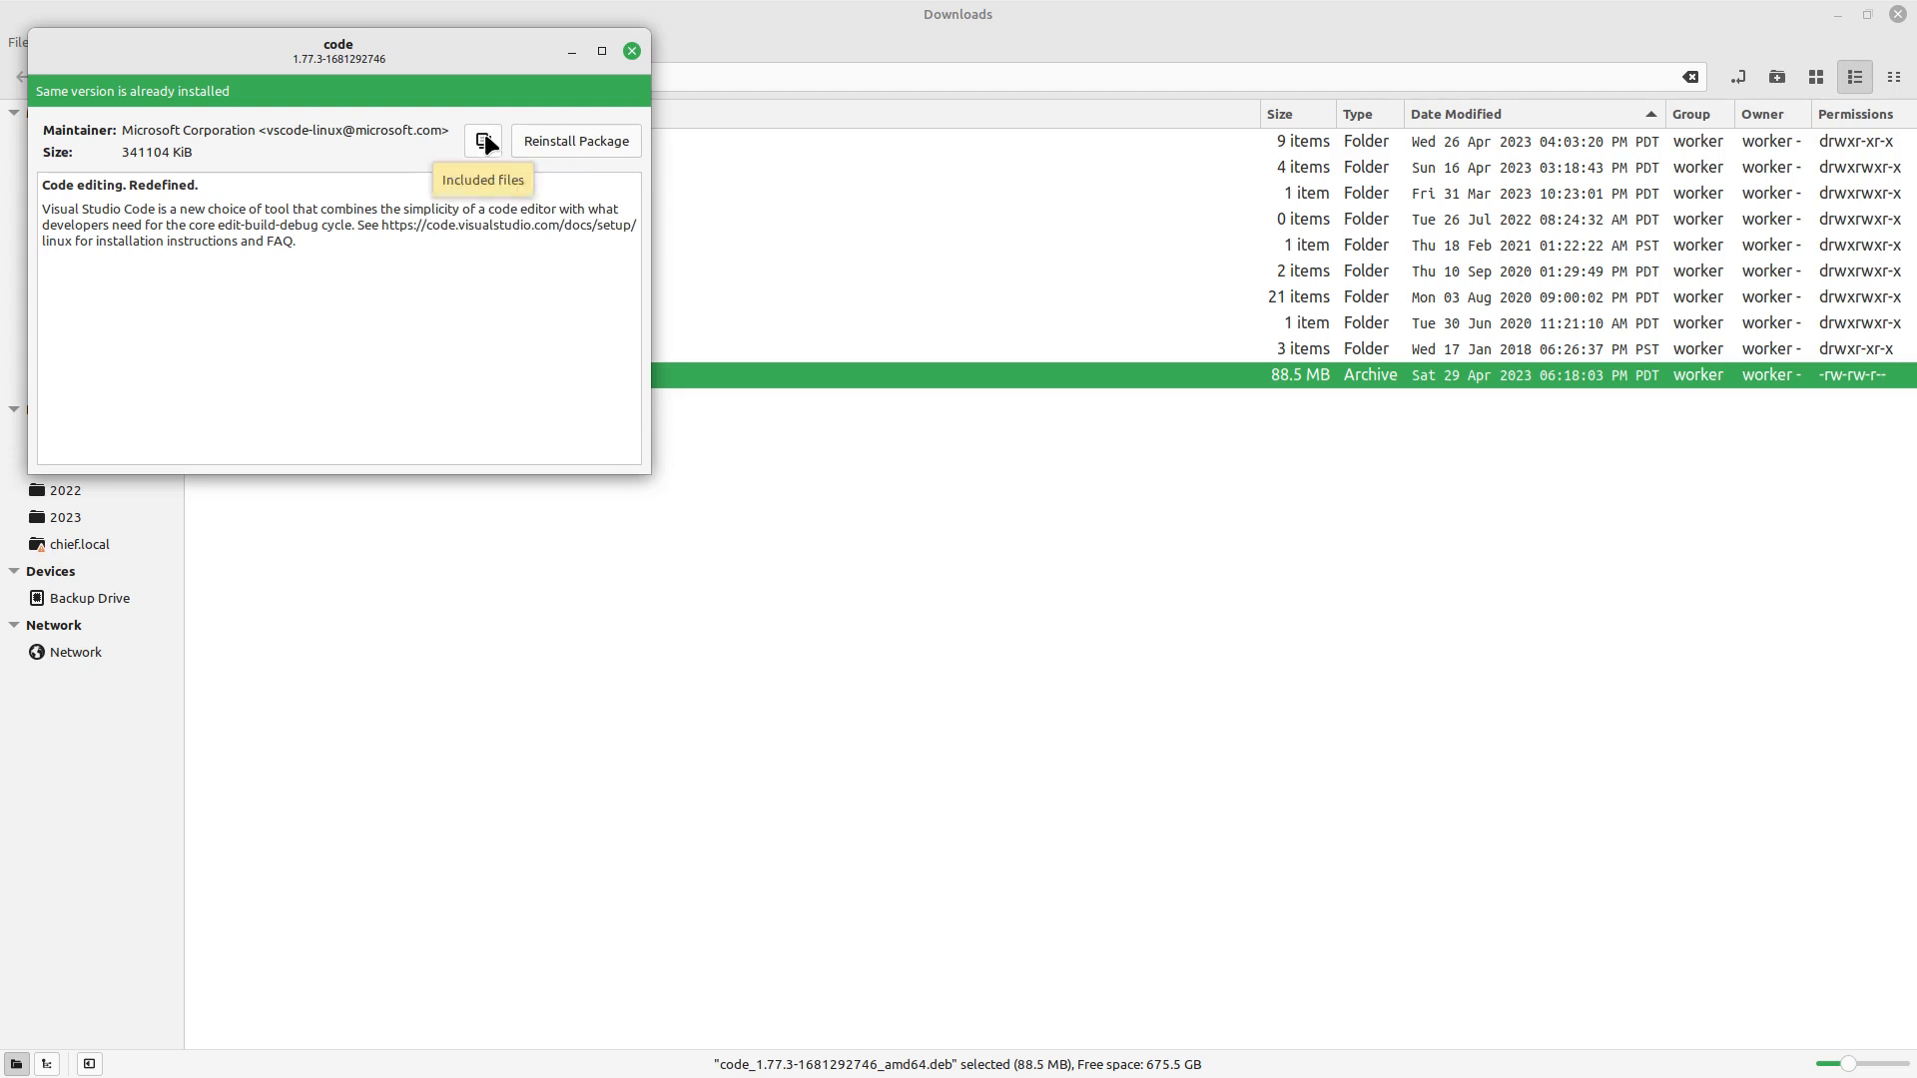
pyautogui.moveTo(548, 153)
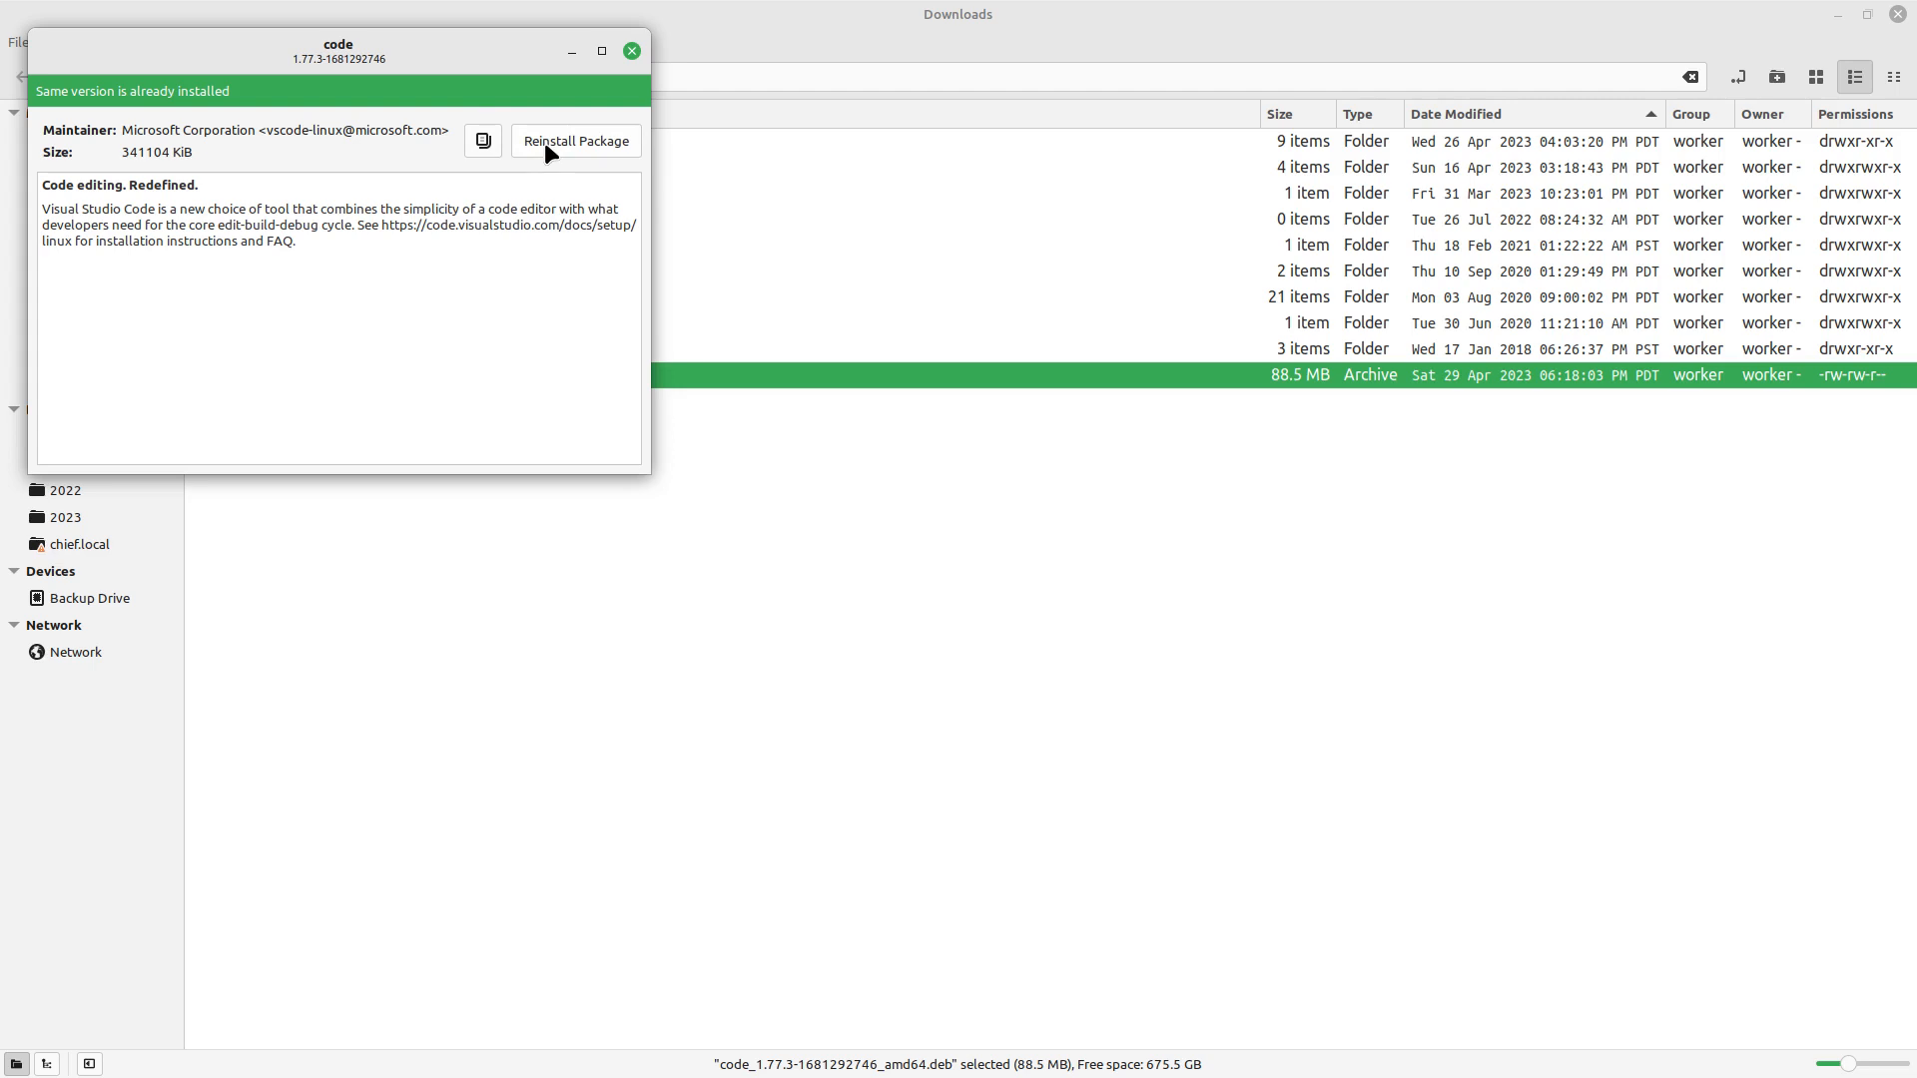
pyautogui.moveTo(163, 250)
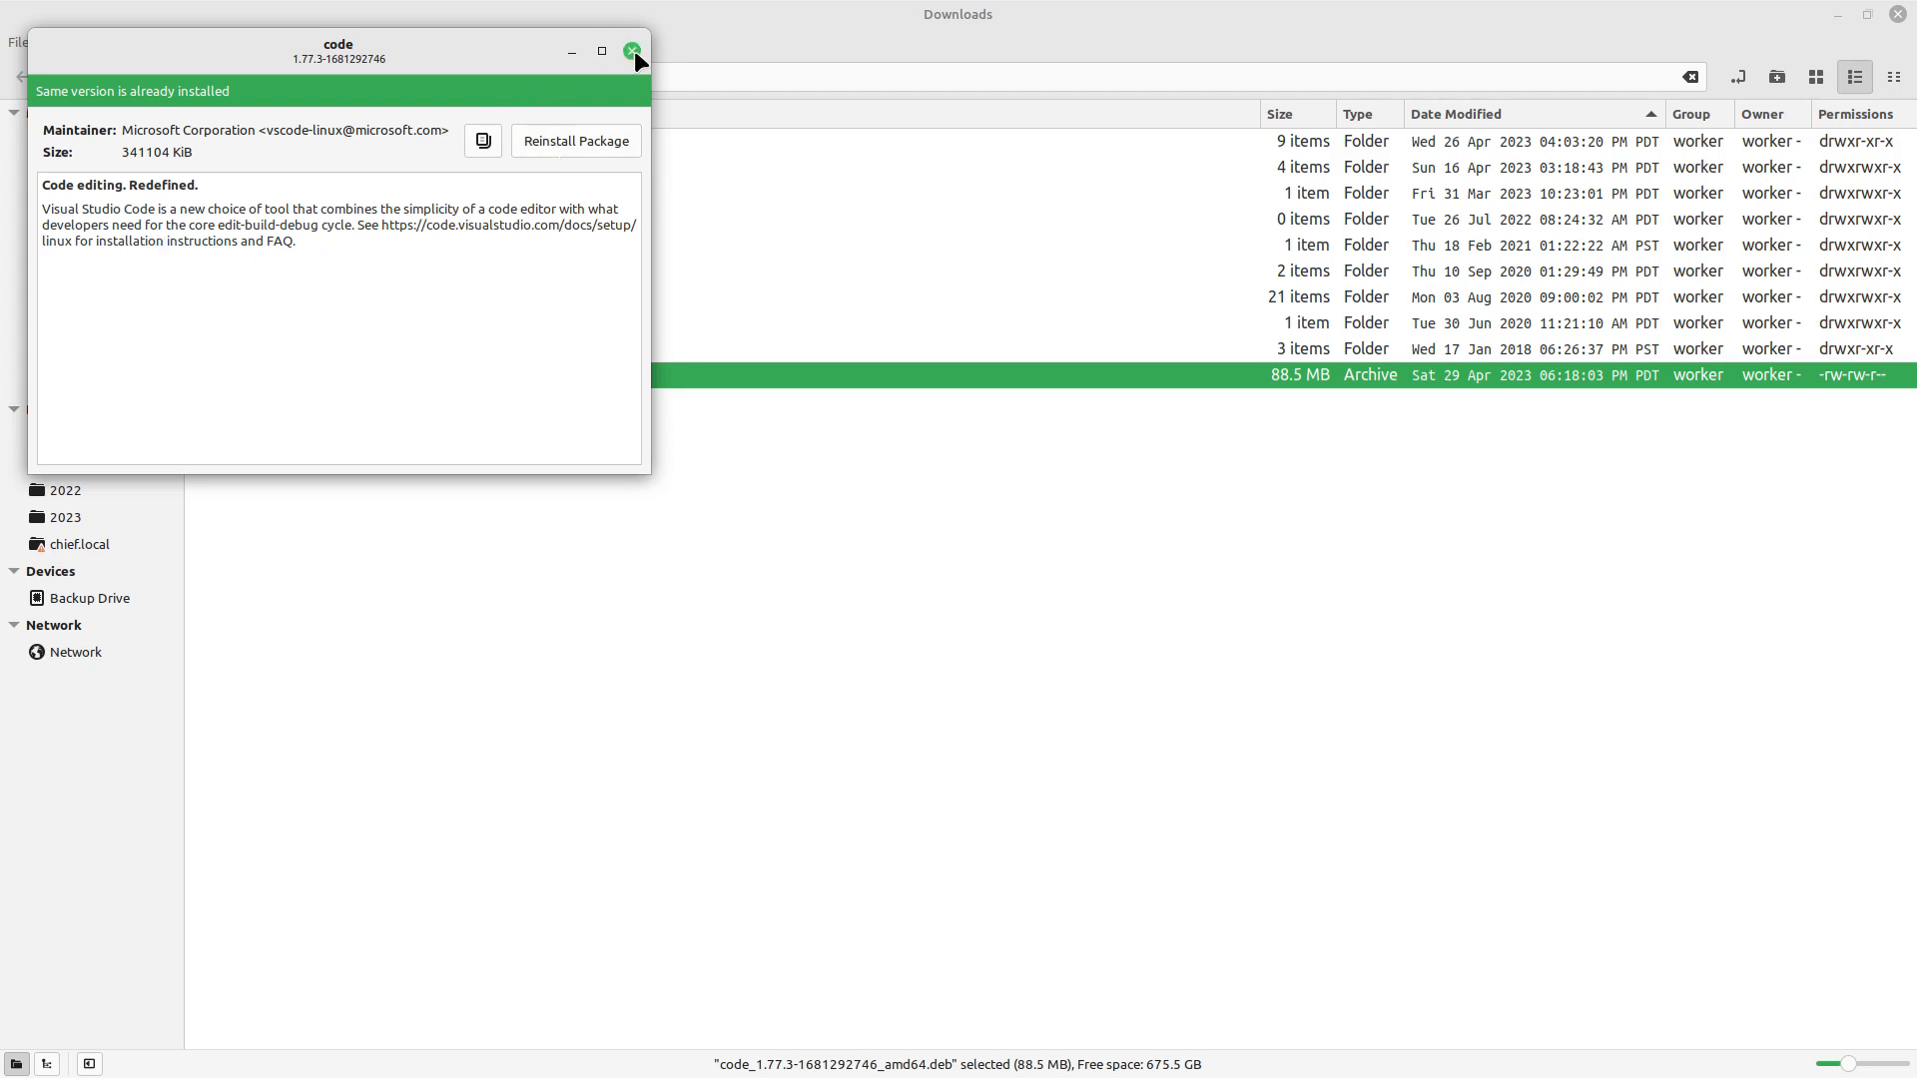
# Close the GDebi window and launch the newly installed Visual Studio Code.
pyautogui.click(632, 50)
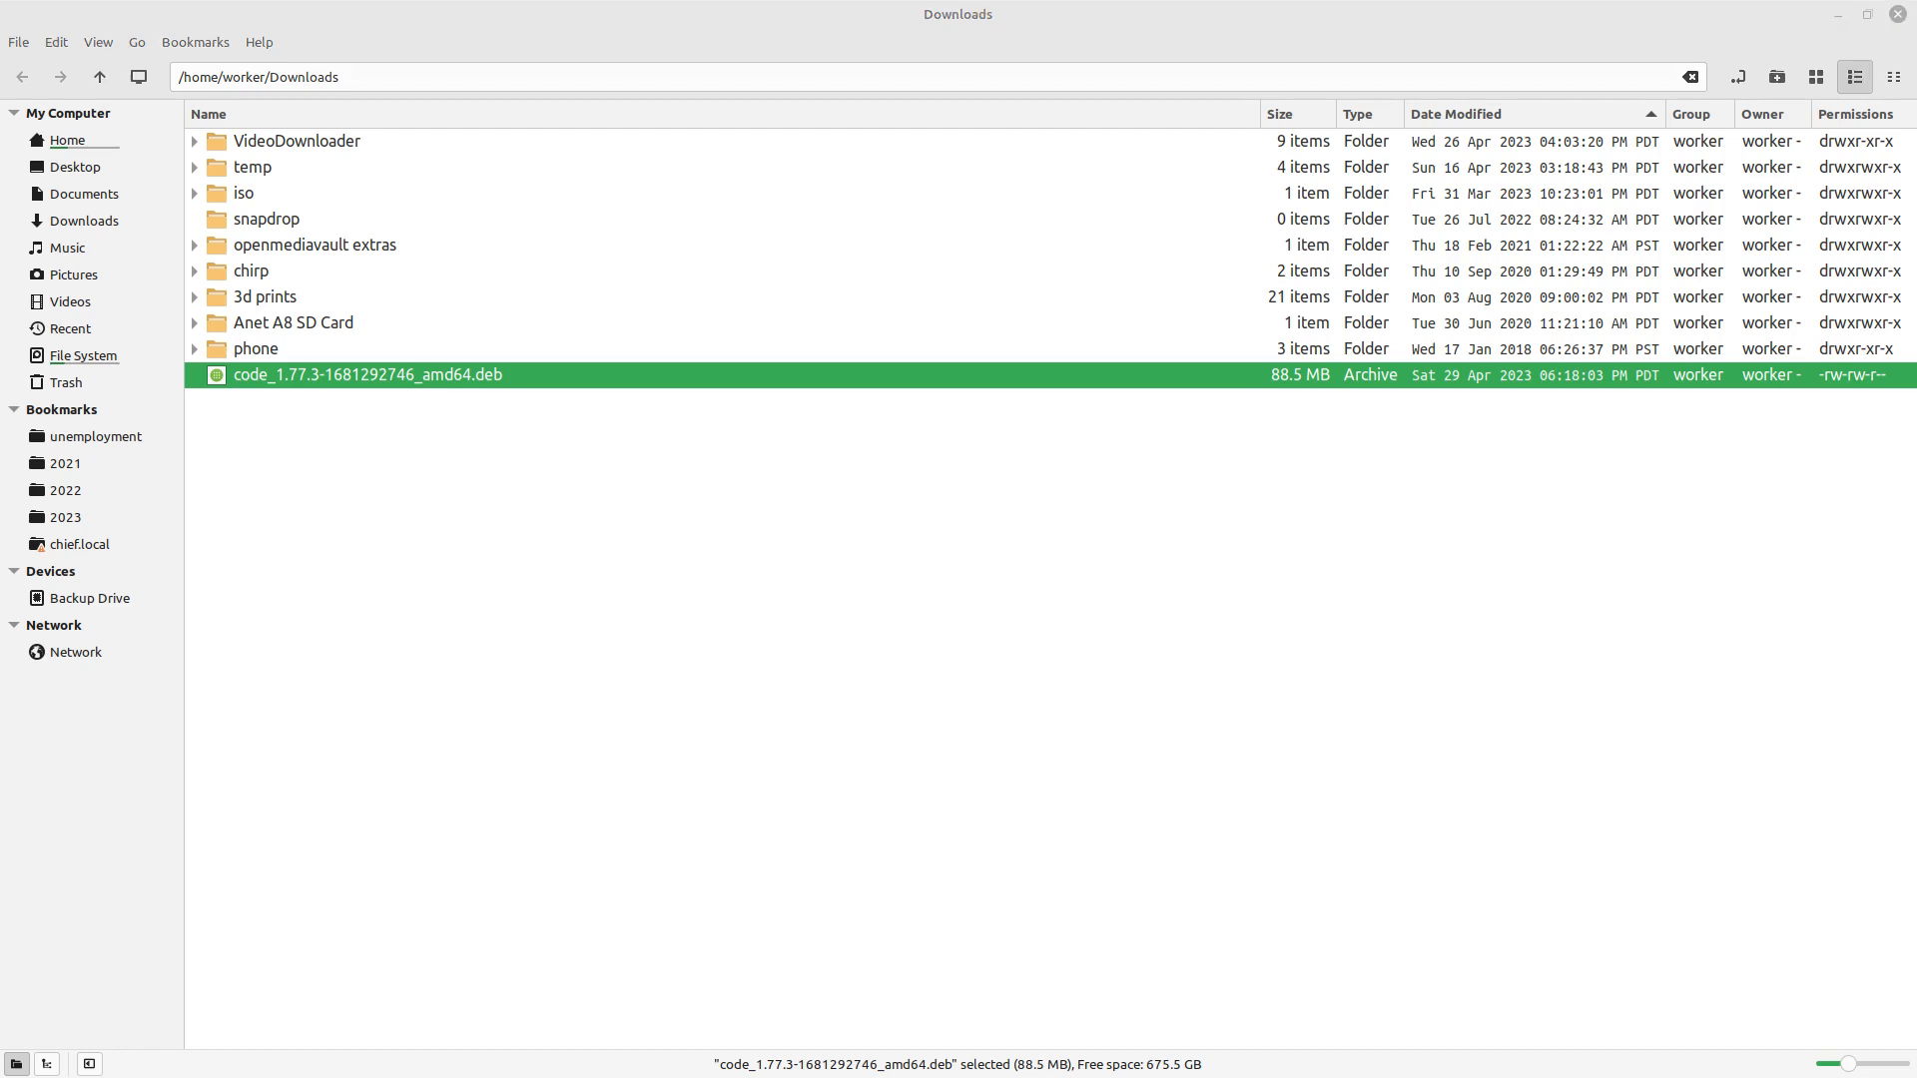
pyautogui.doubleClick(366, 374)
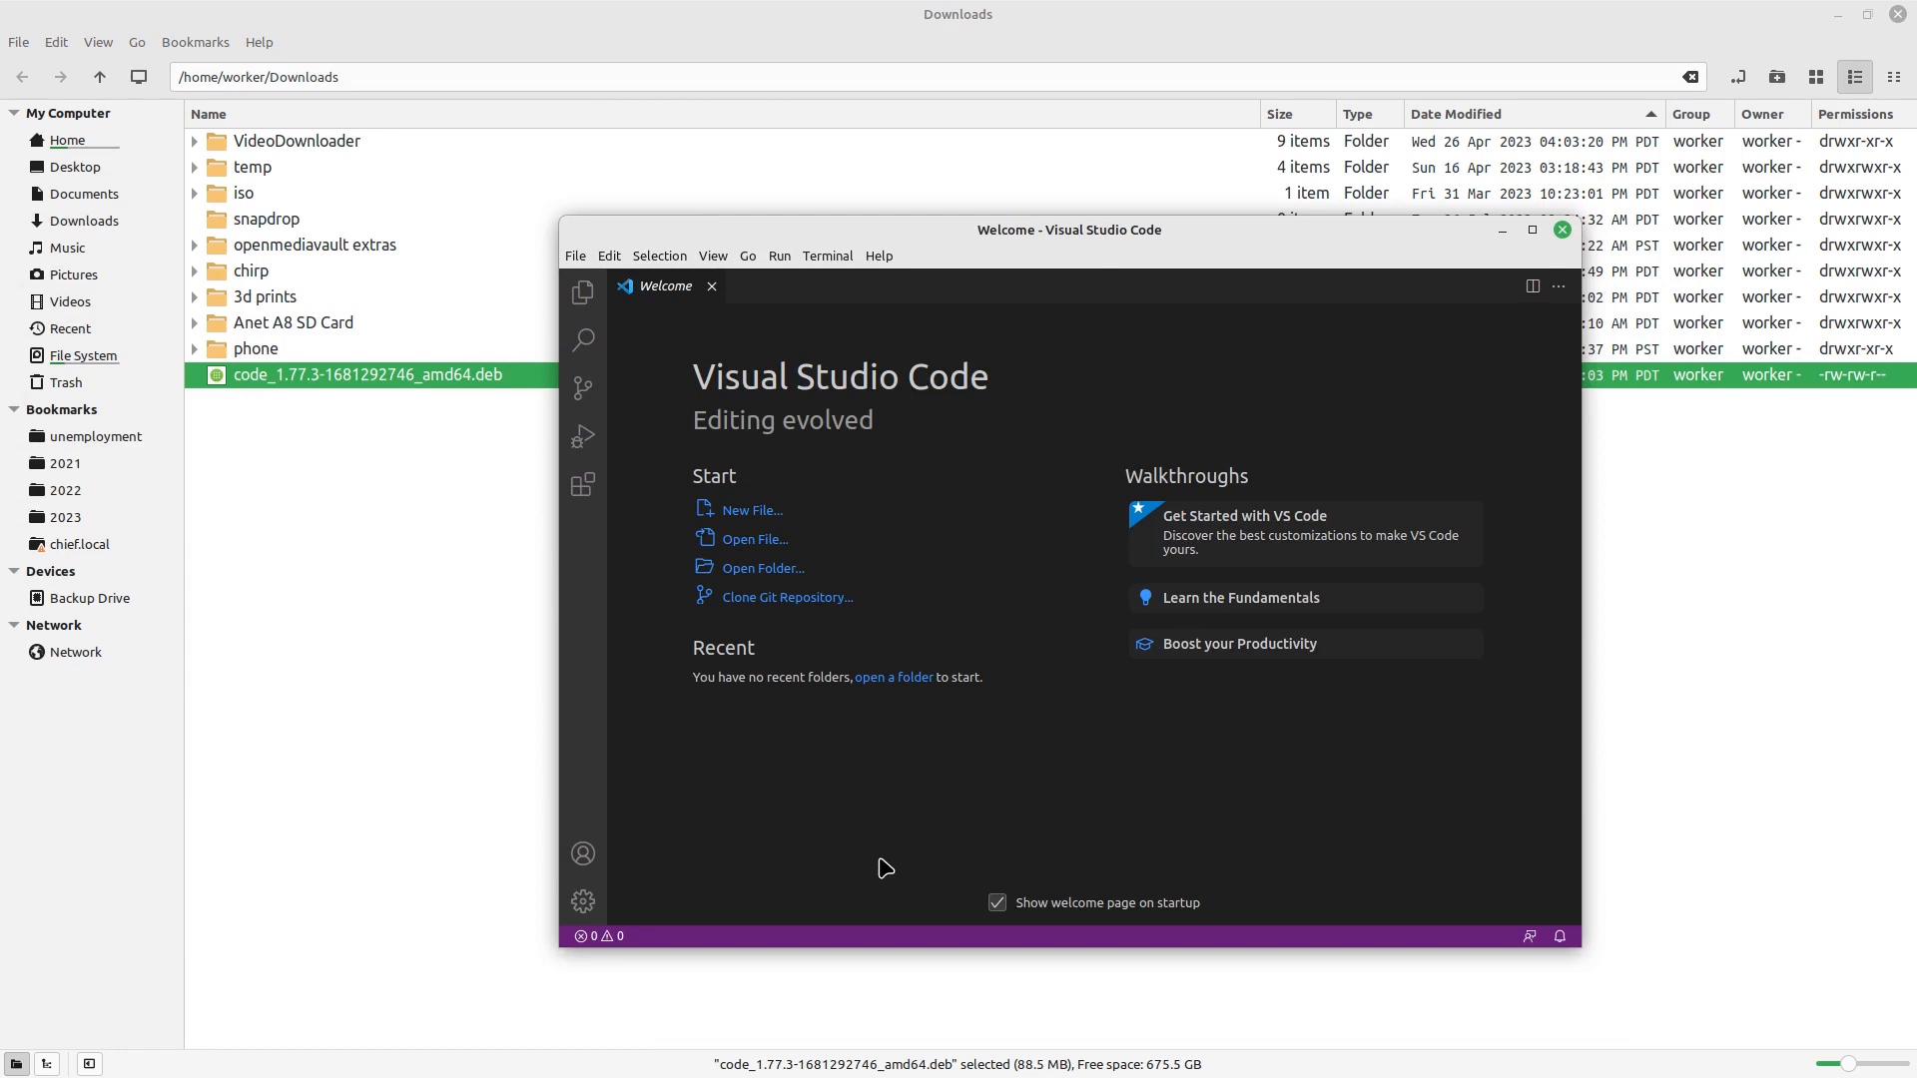
pyautogui.moveTo(576, 273)
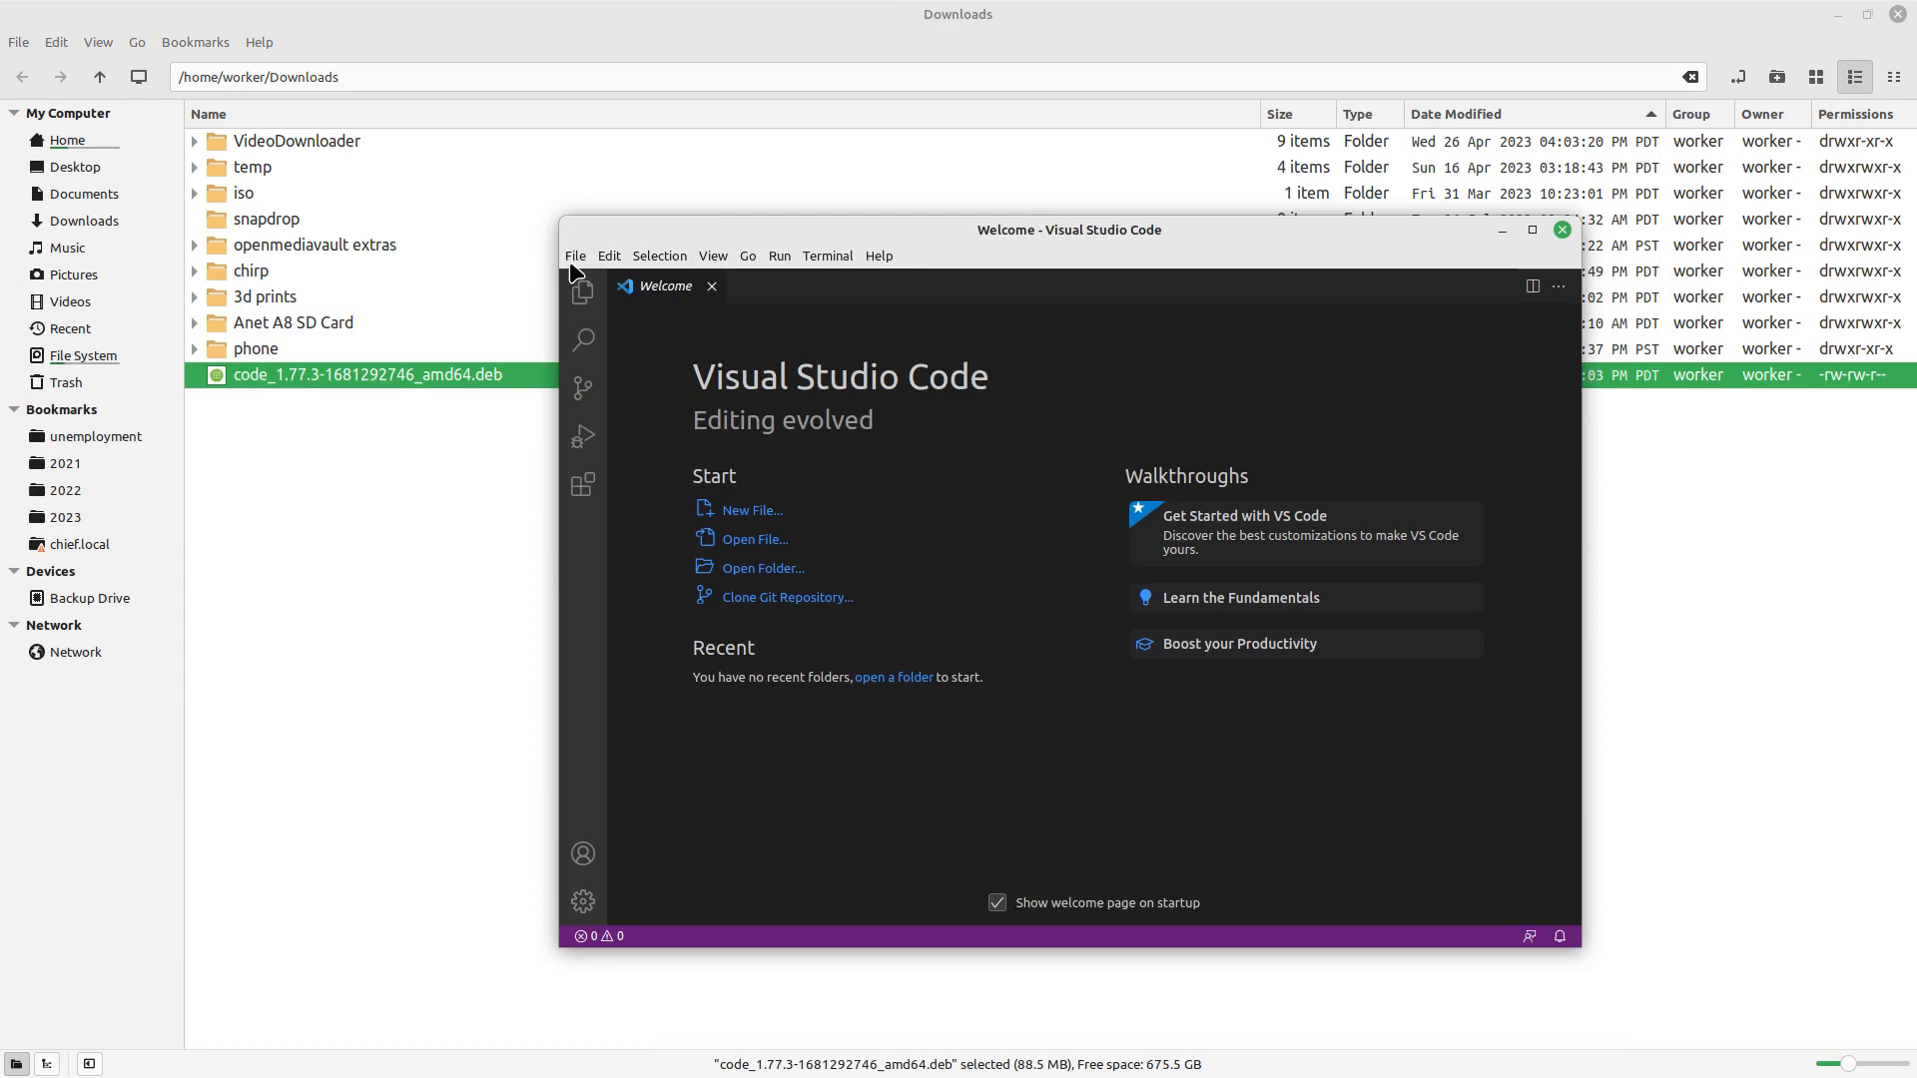
pyautogui.moveTo(898, 644)
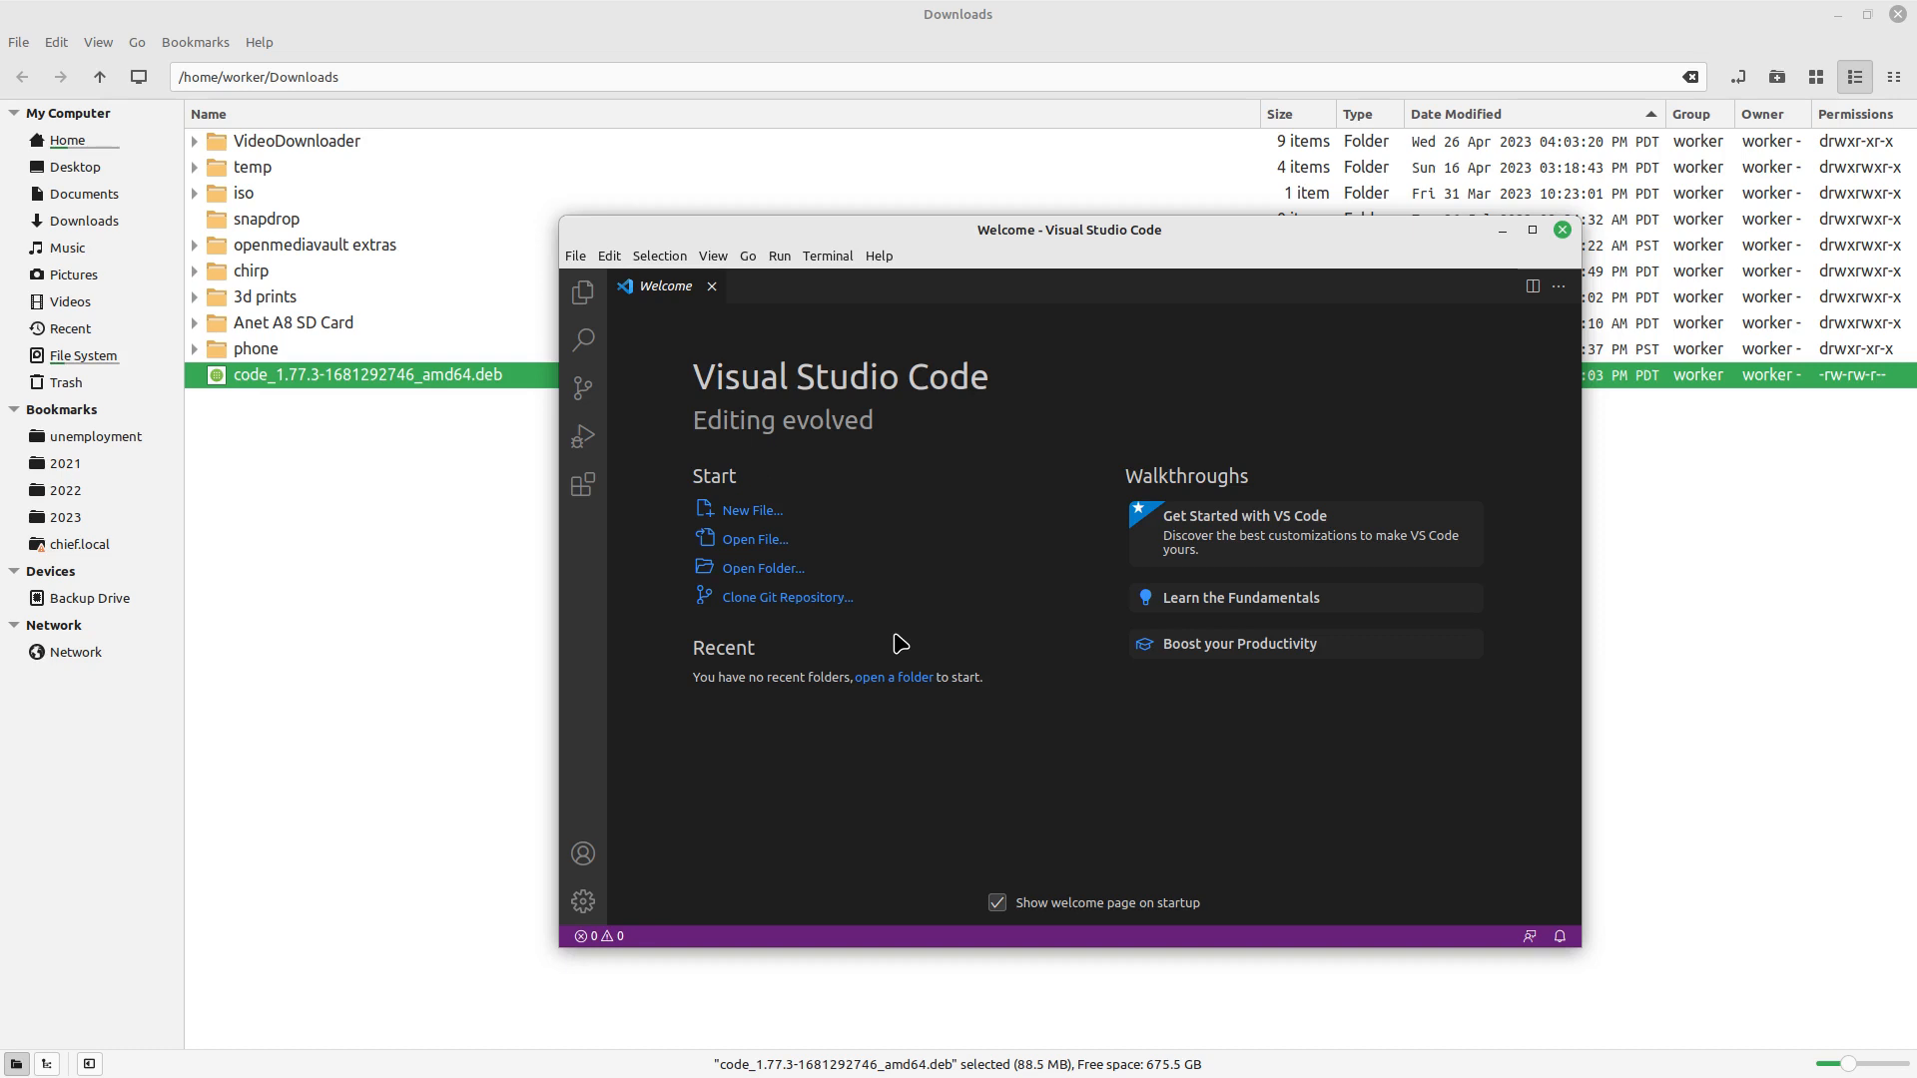
pyautogui.click(749, 511)
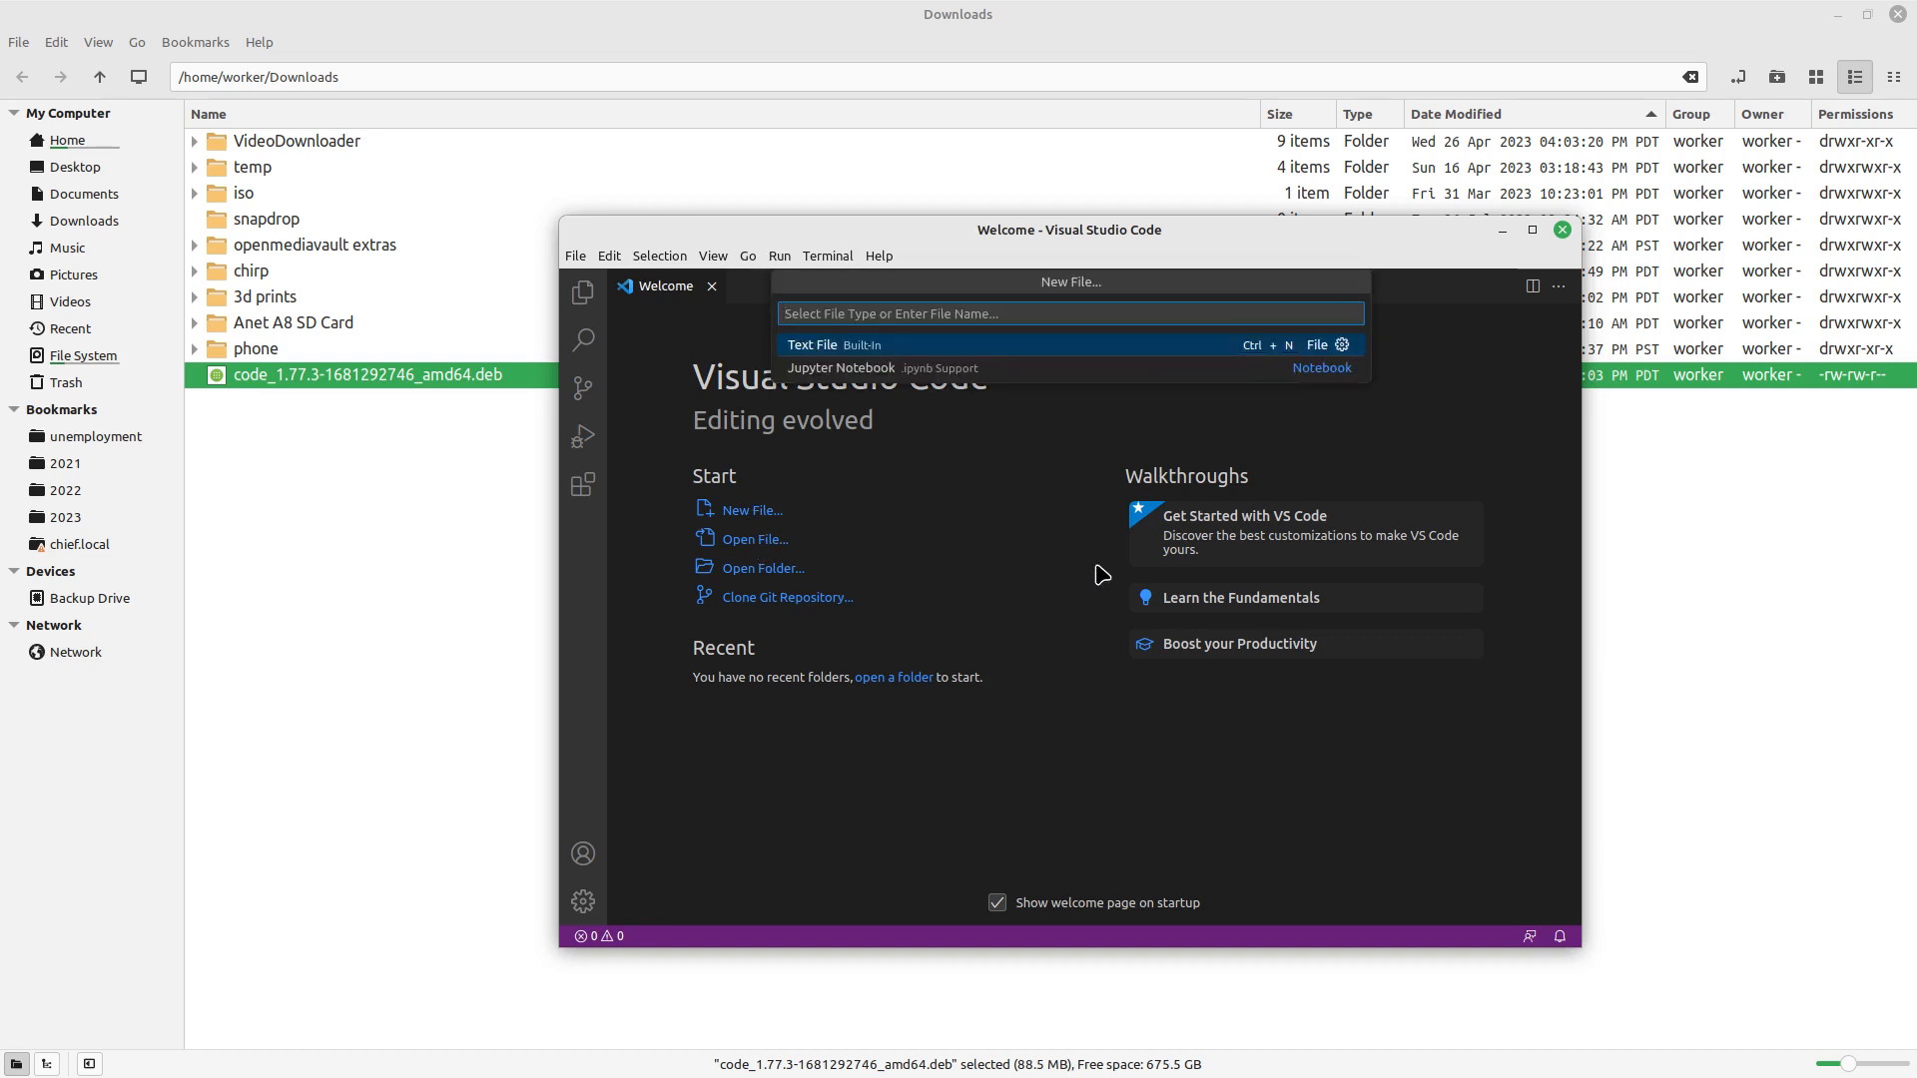
pyautogui.press('Escape')
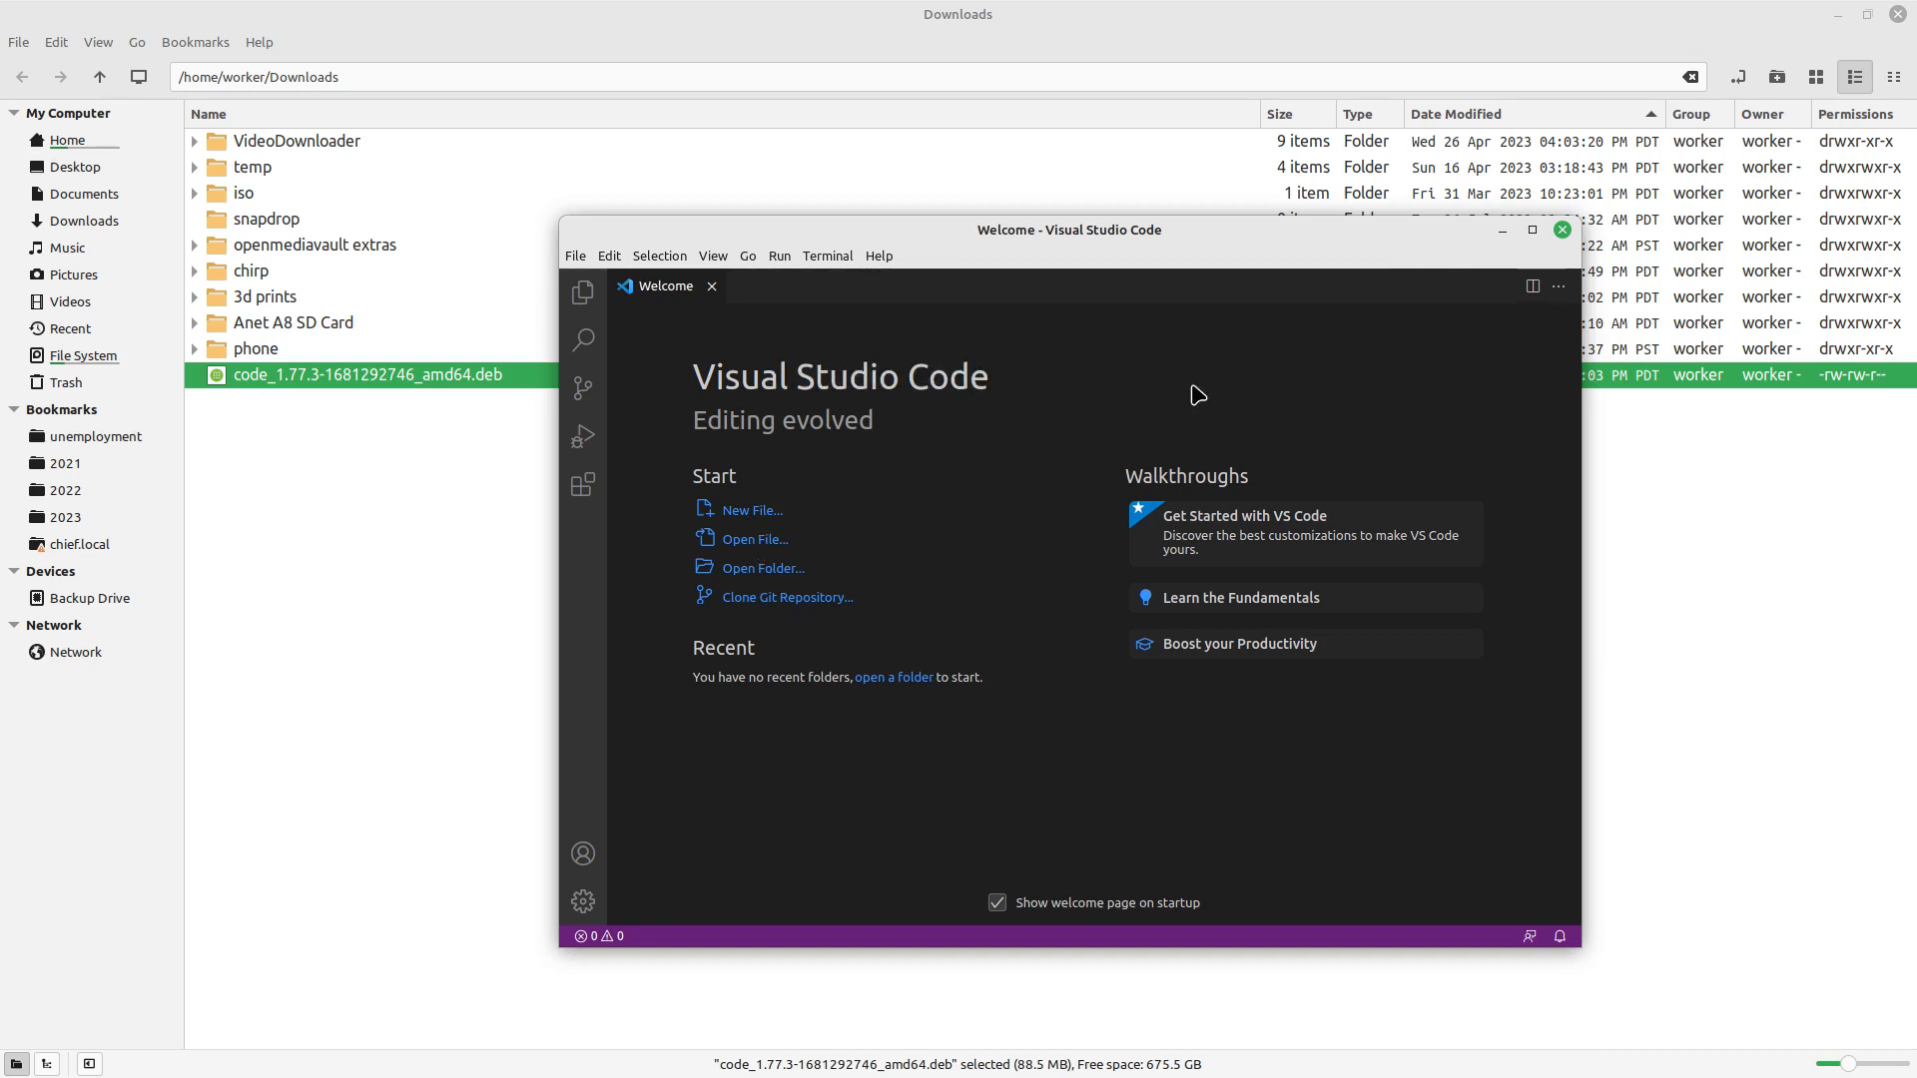
pyautogui.moveTo(1562, 230)
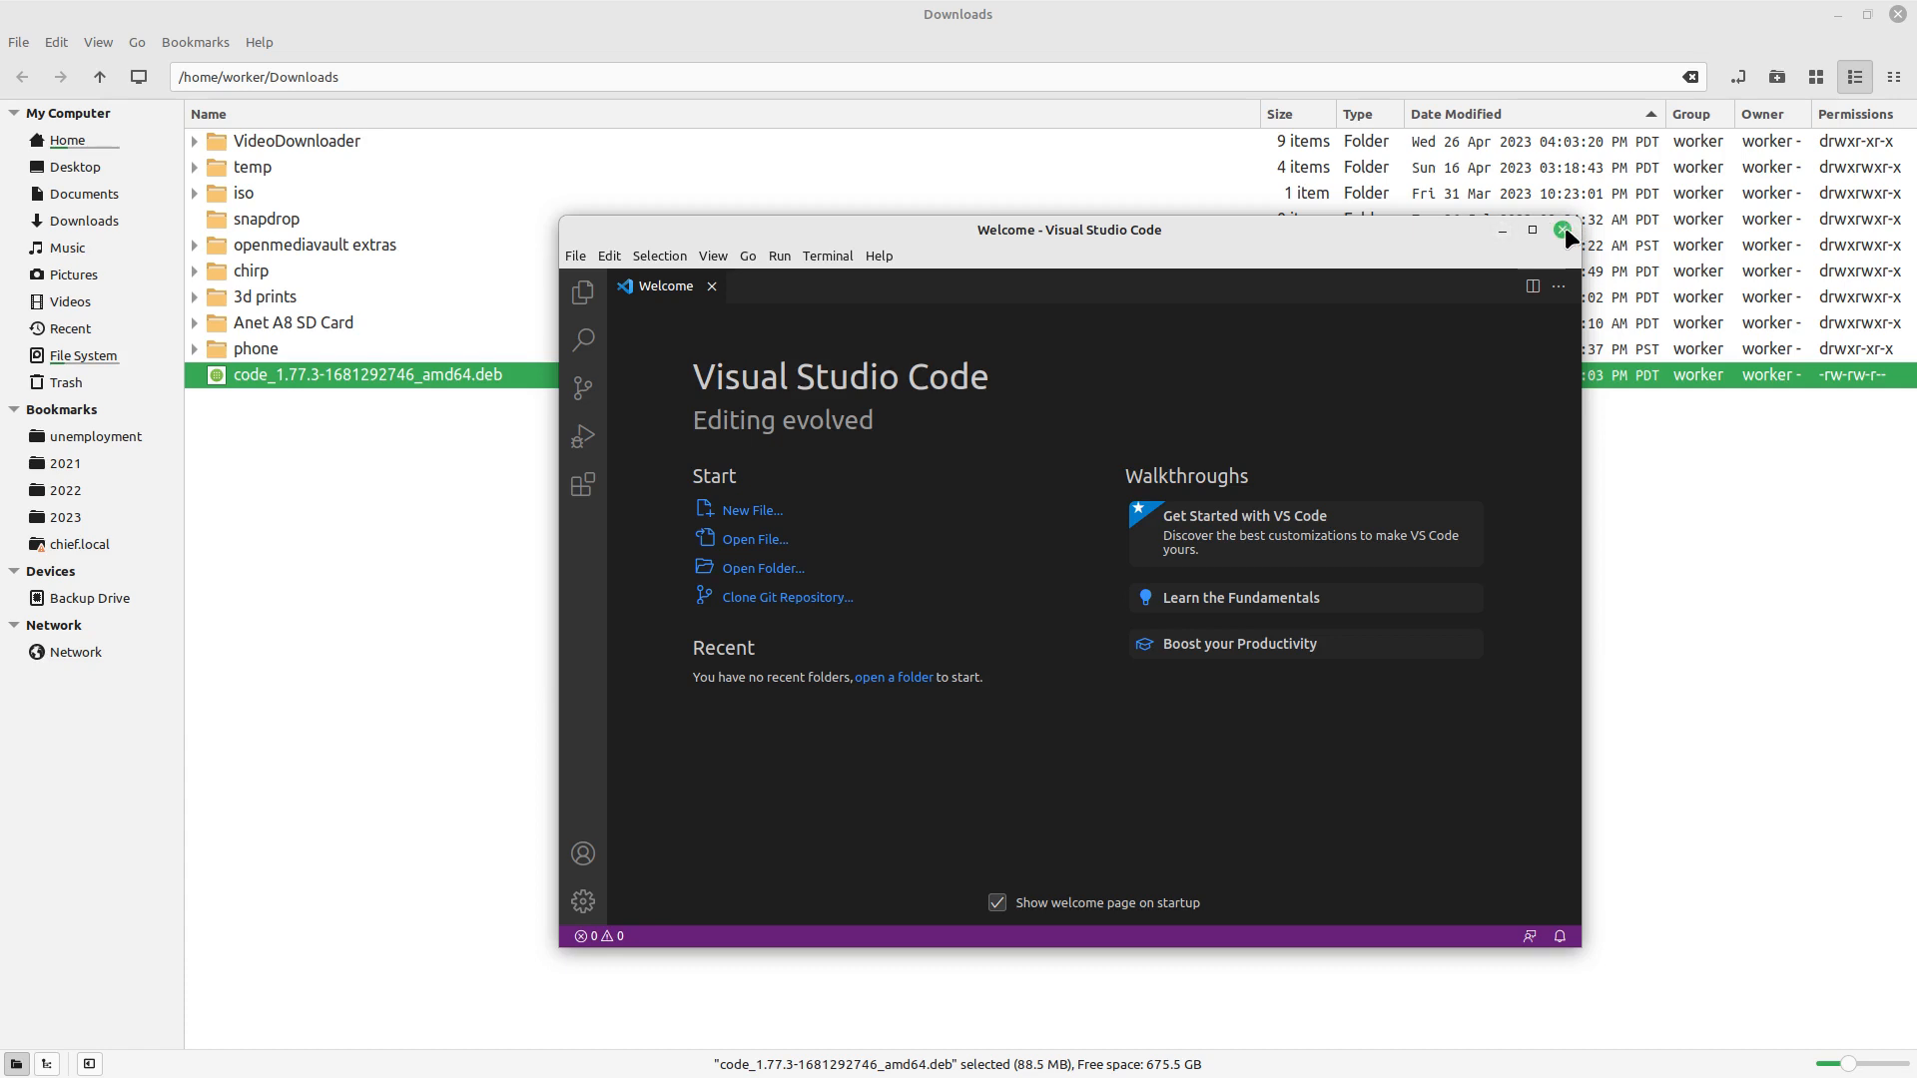
pyautogui.click(1568, 231)
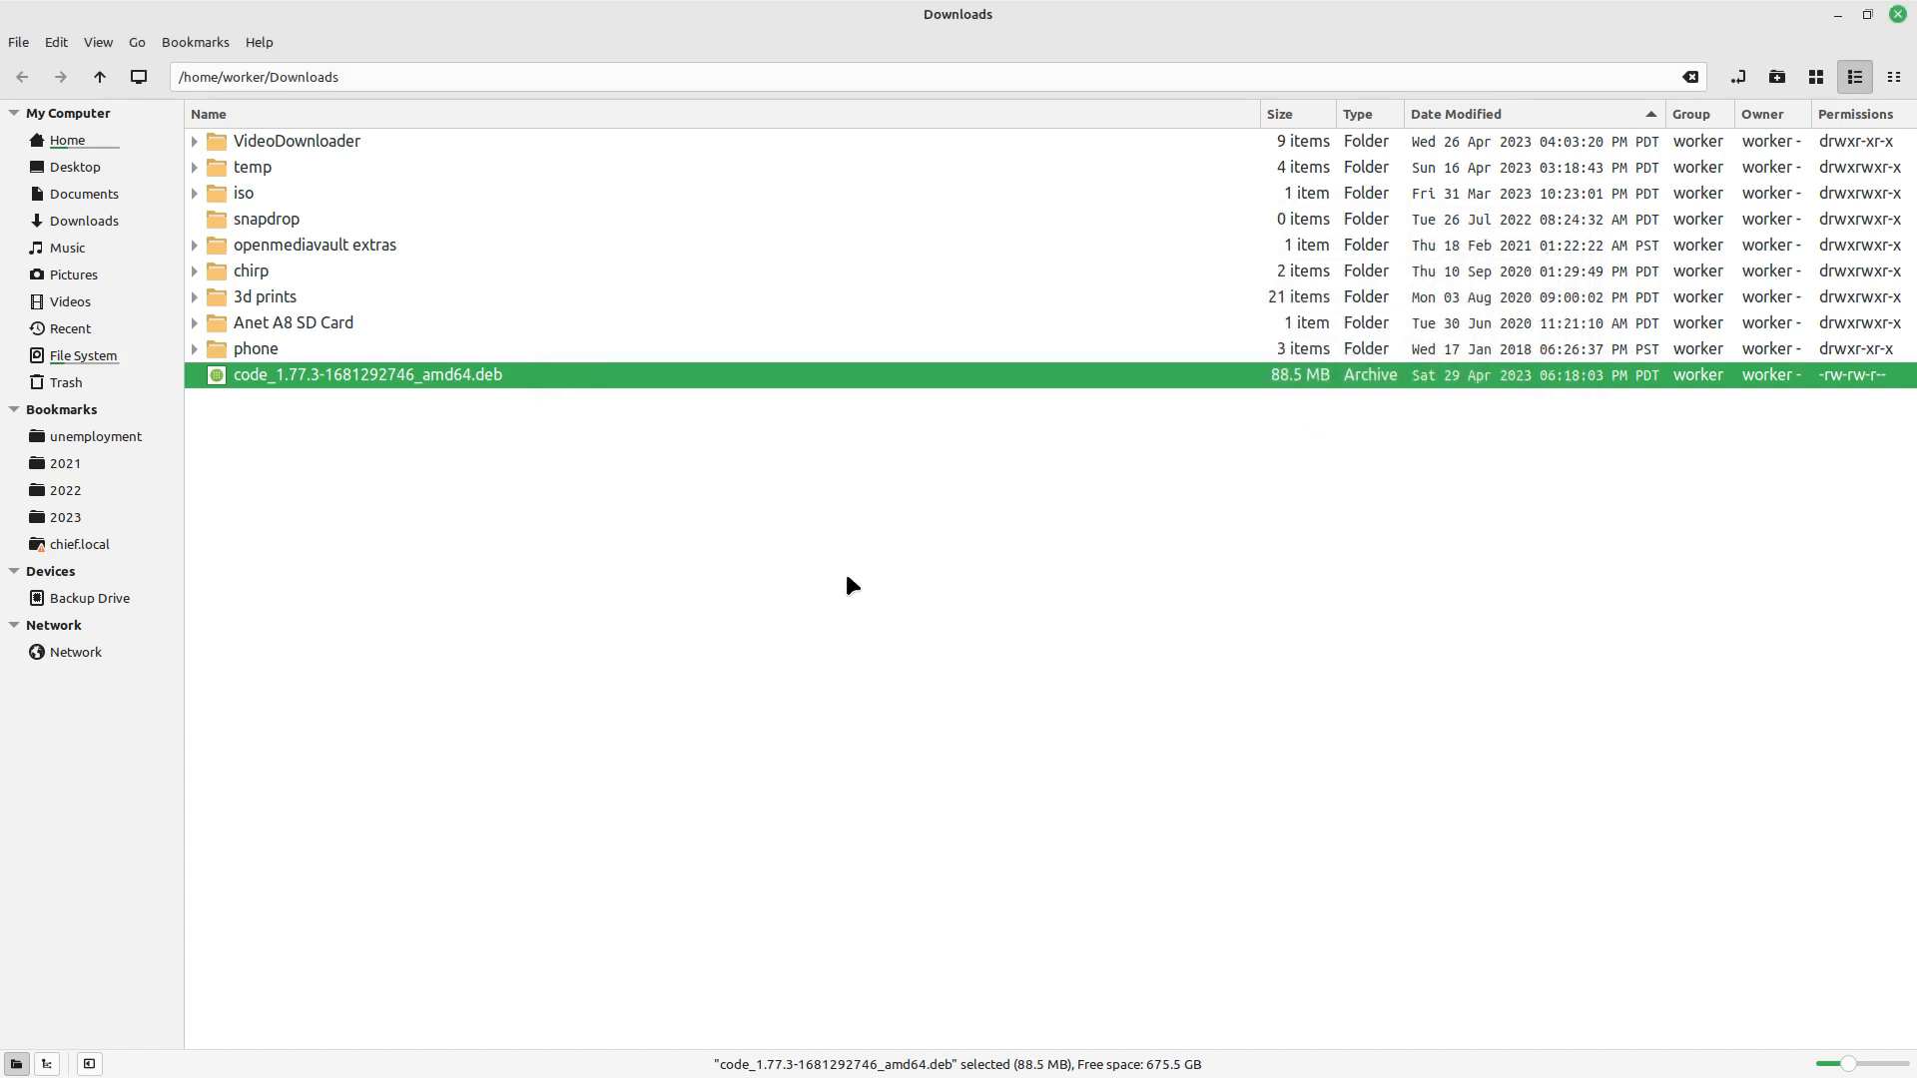
pyautogui.rightClick(367, 374)
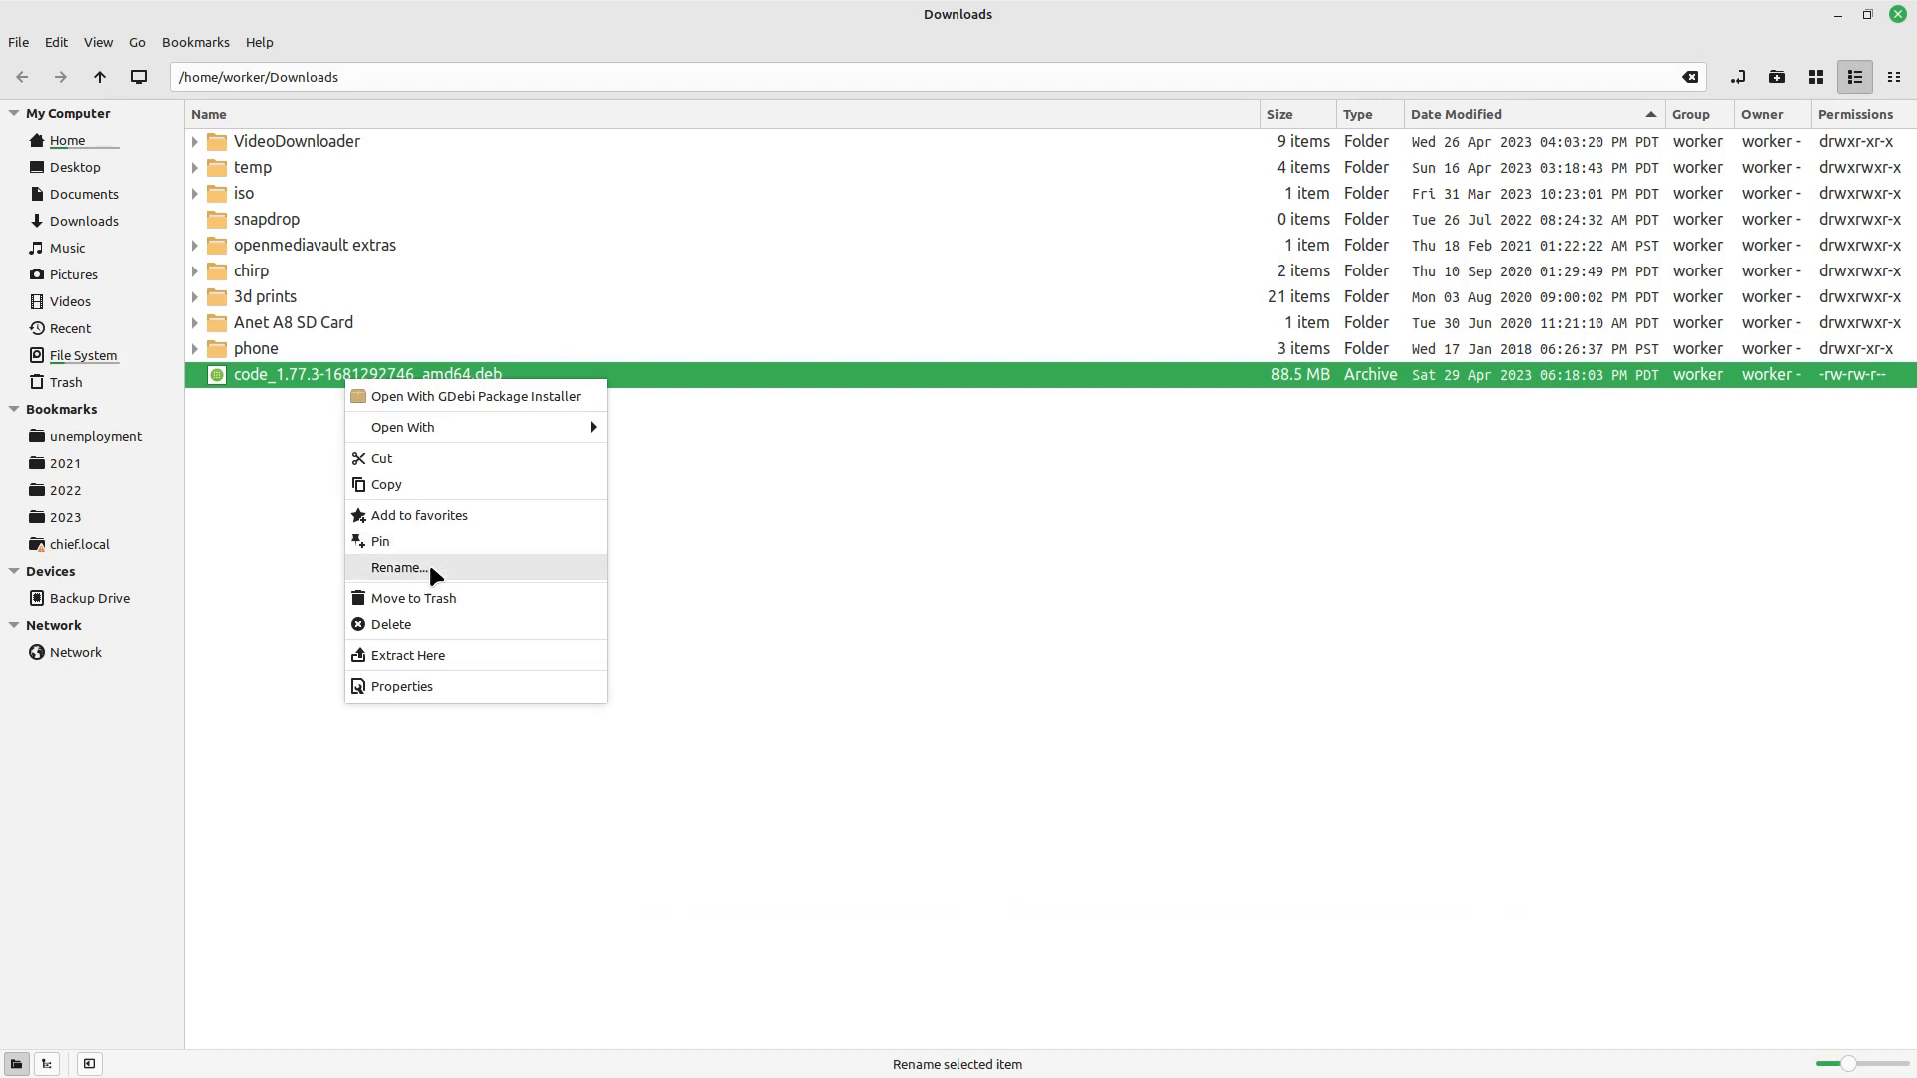
pyautogui.click(388, 622)
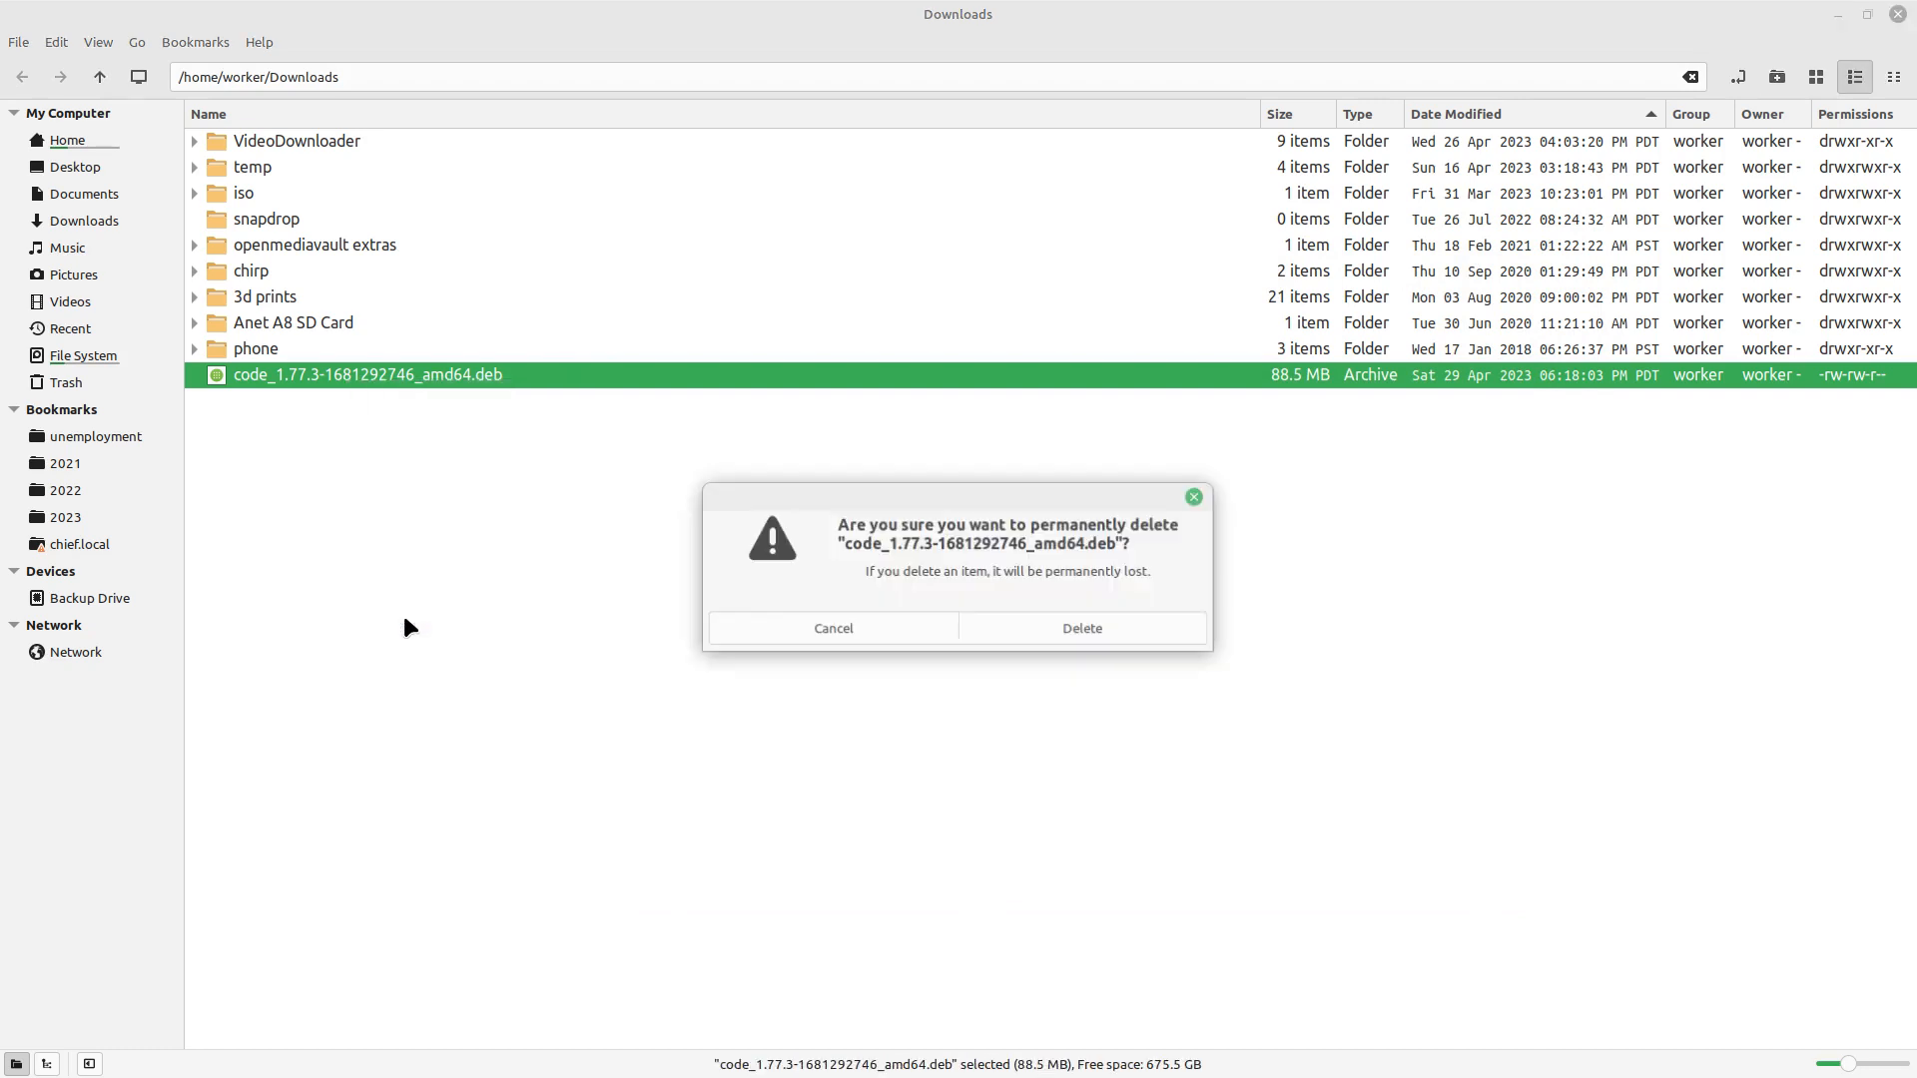
pyautogui.click(1080, 626)
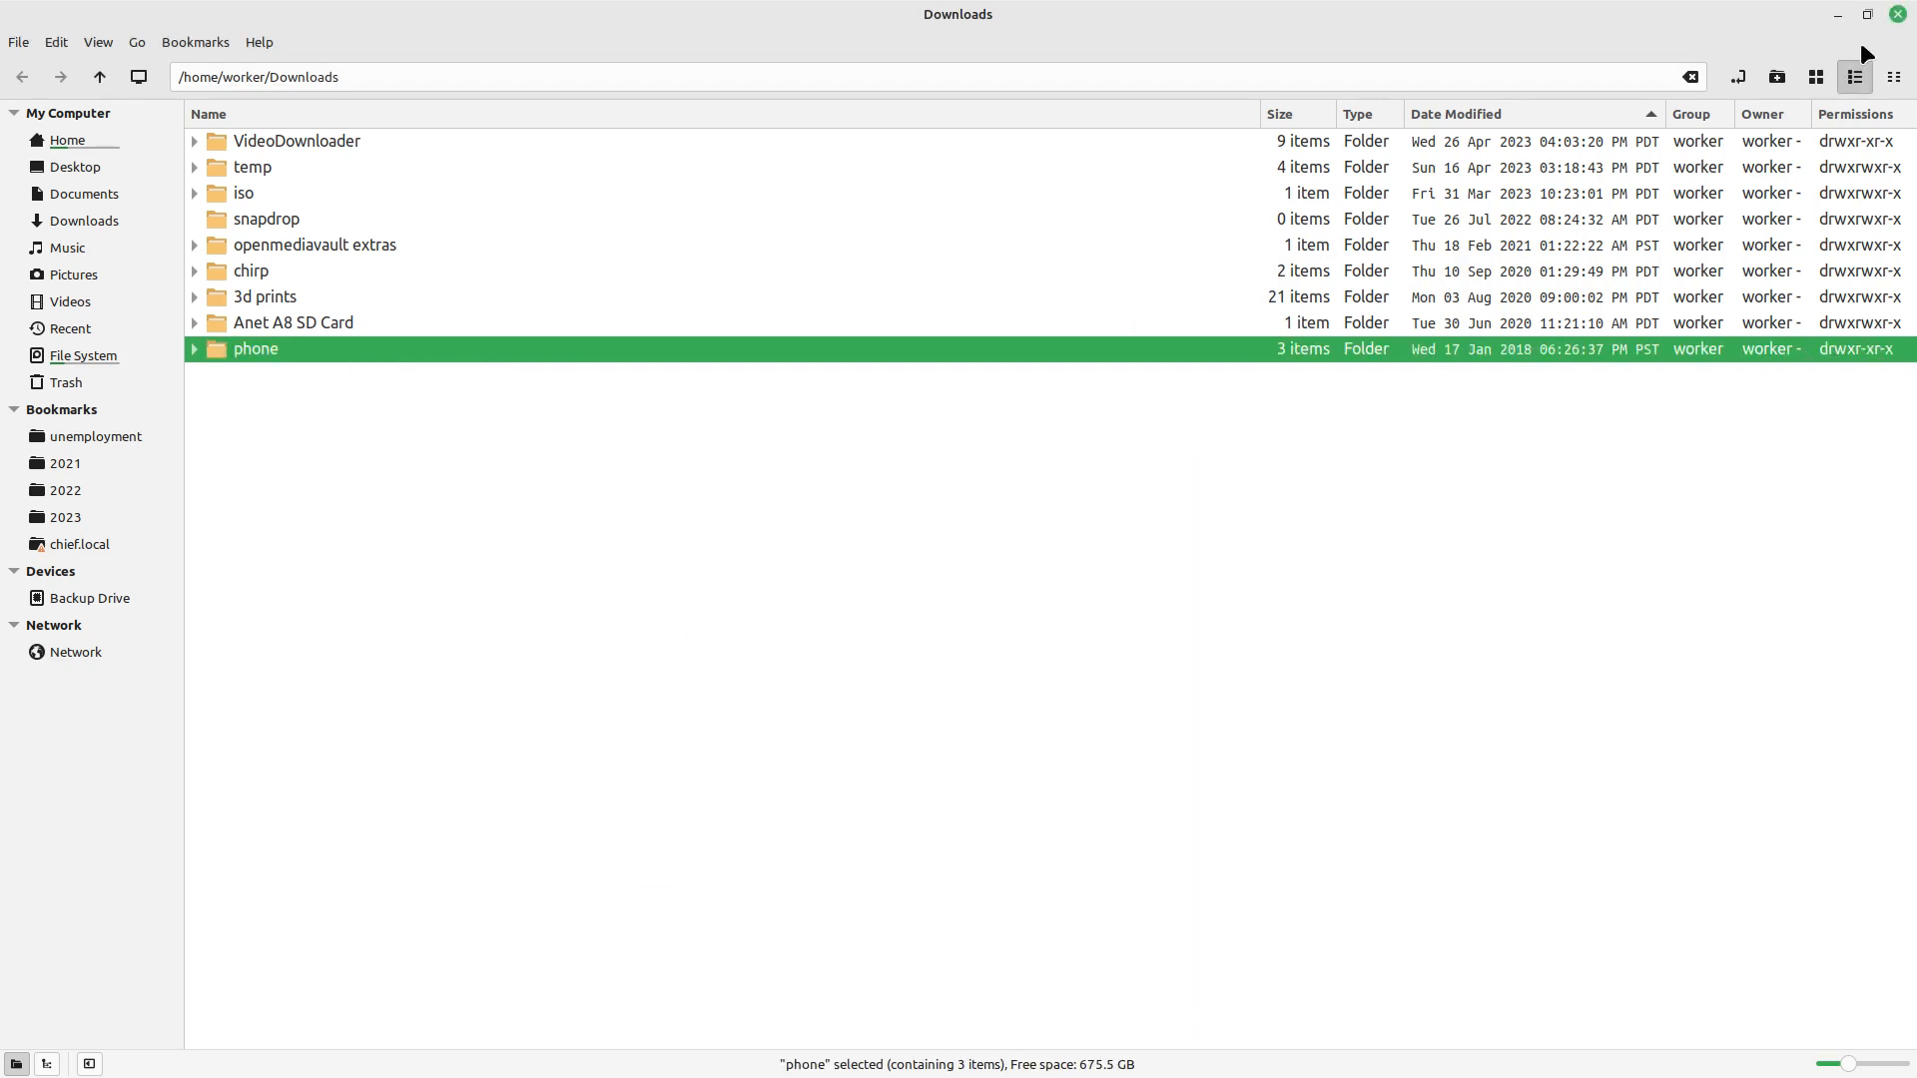